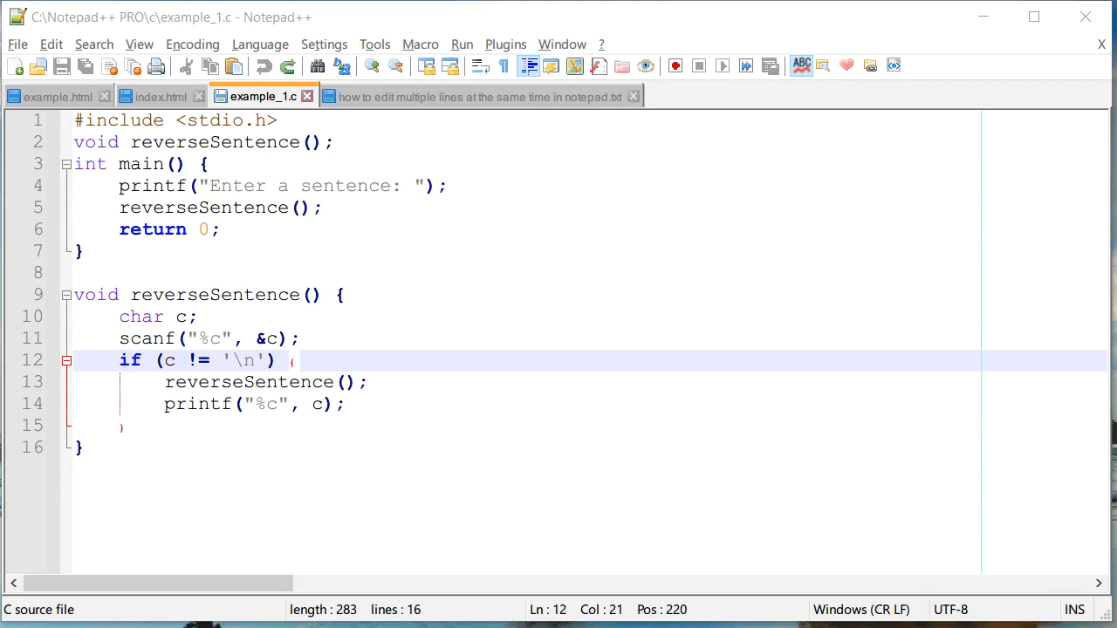
mouse_move(475, 104)
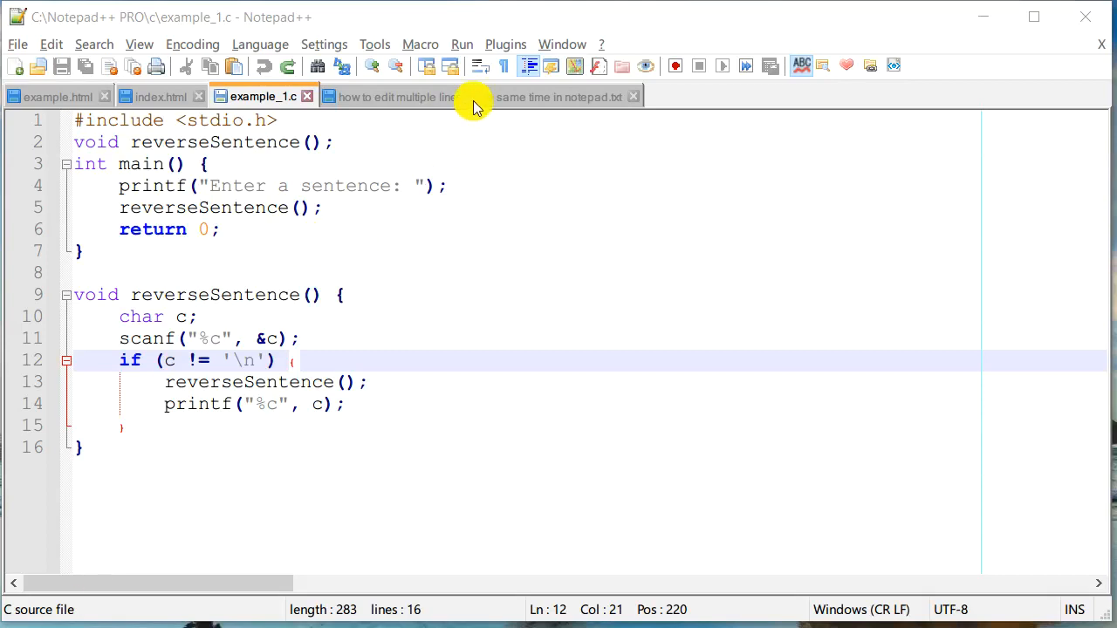
- Highlight the reverseSentence occurrences in example_1.c, then return to the multi-editing notes tab
left_click(476, 96)
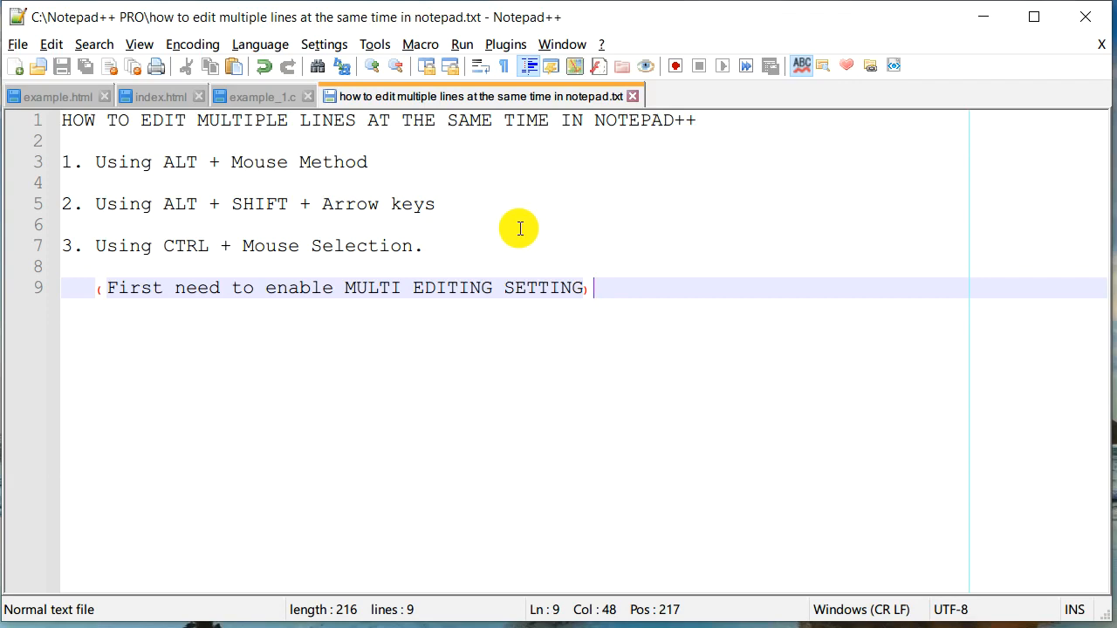
mouse_move(264, 96)
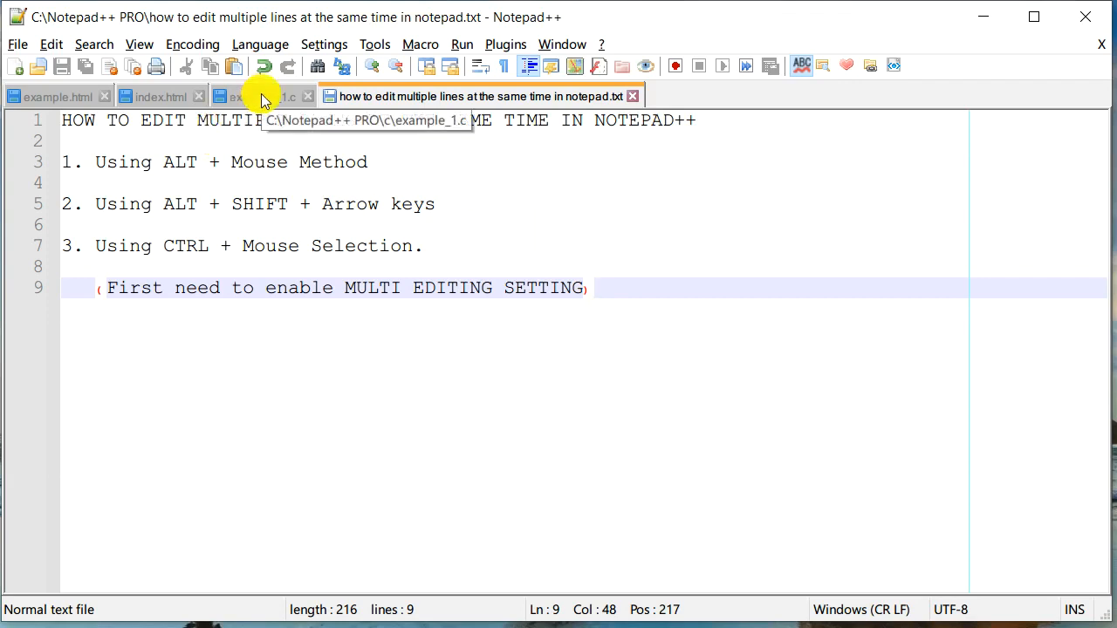
left_click(253, 96)
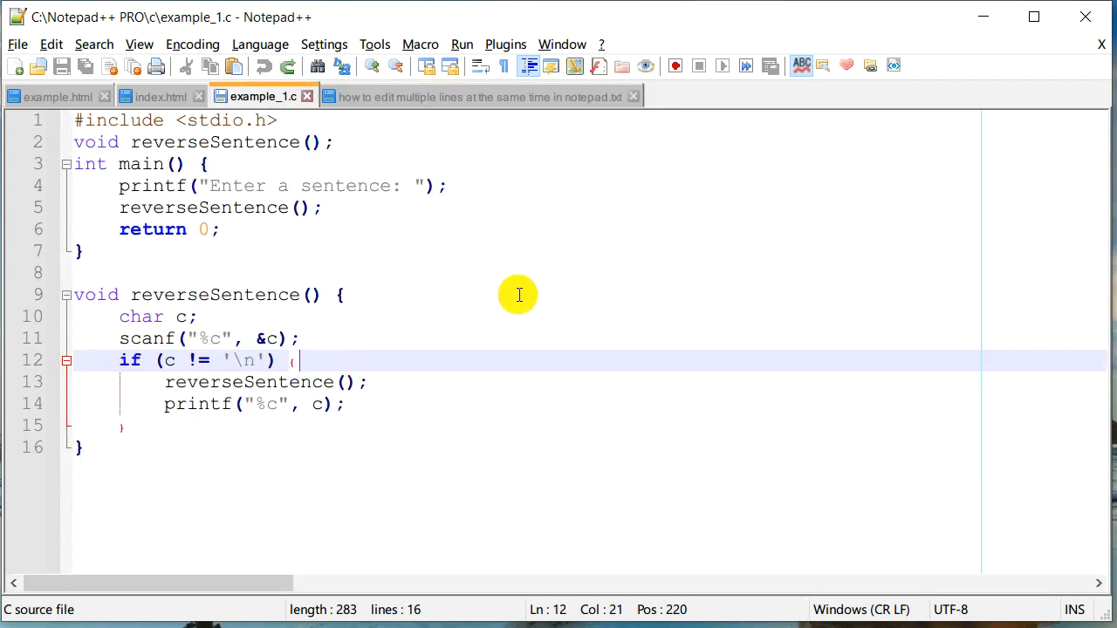
mouse_move(314, 202)
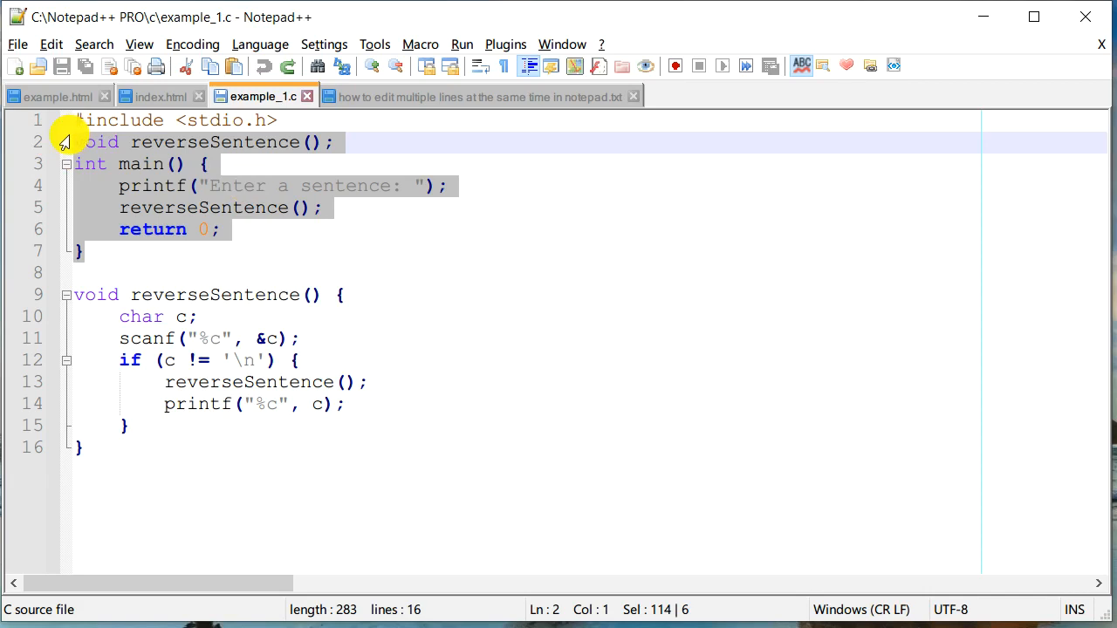
mouse_move(225, 294)
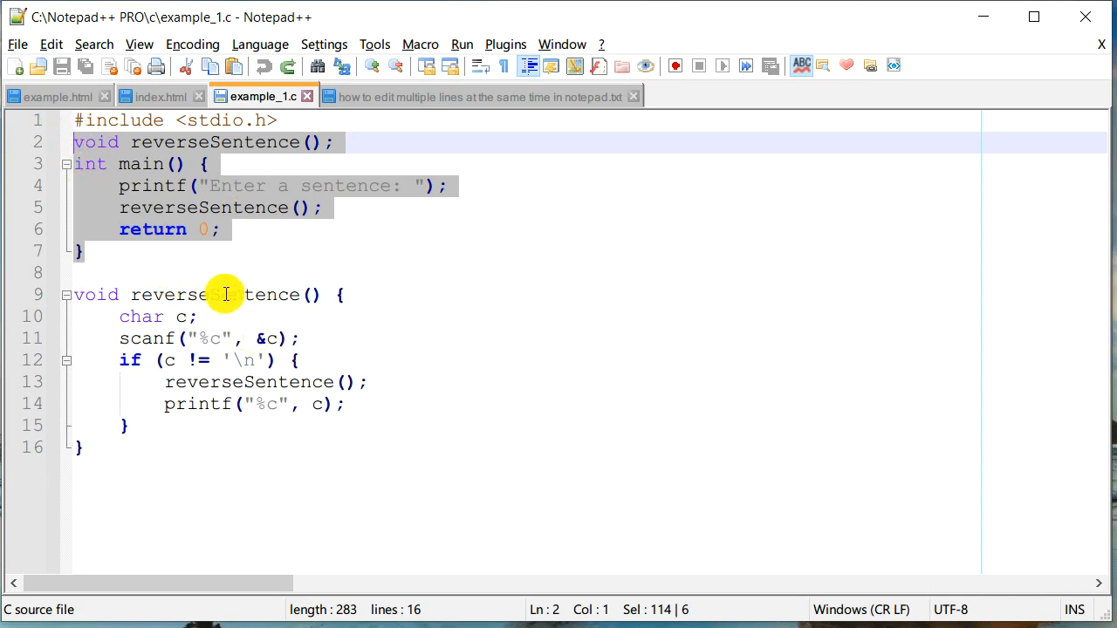
left_click(501, 315)
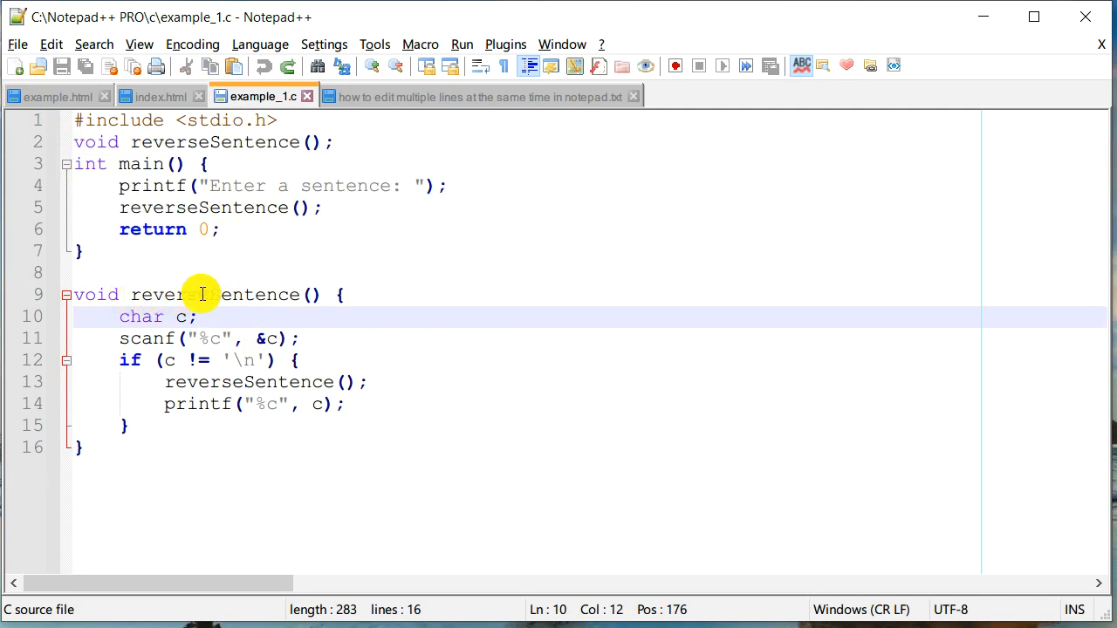
double_click(170, 295)
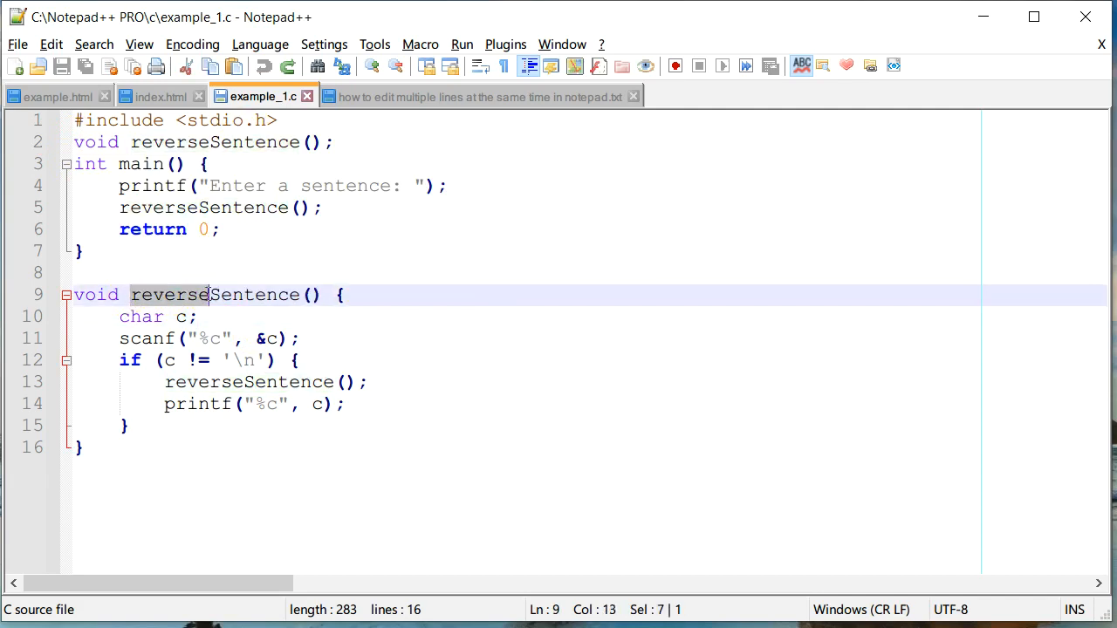
double_click(213, 295)
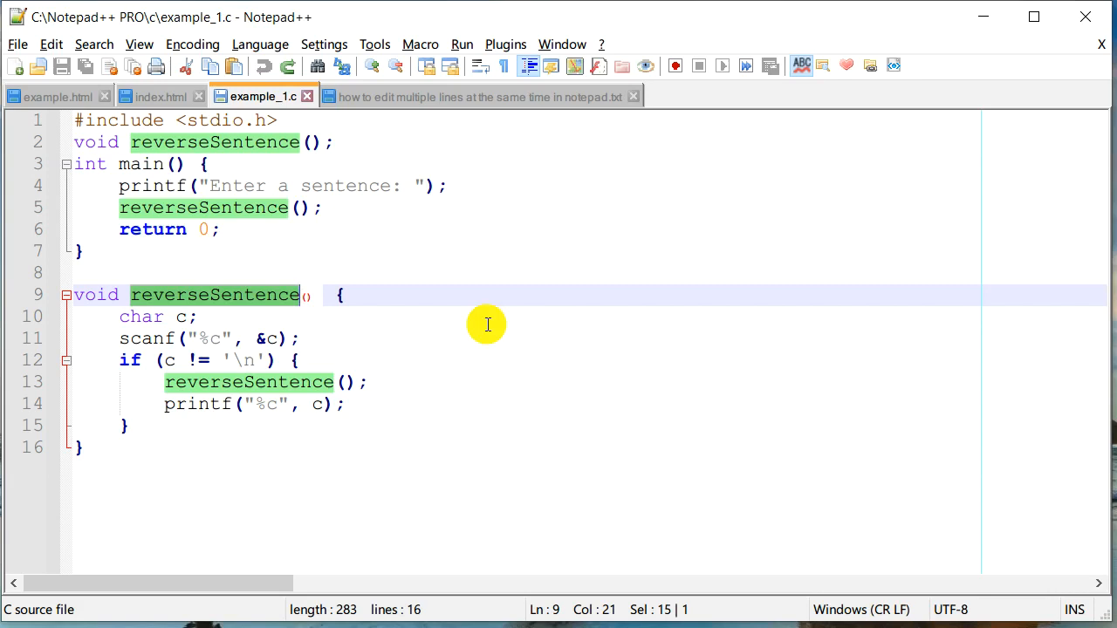
mouse_move(419, 252)
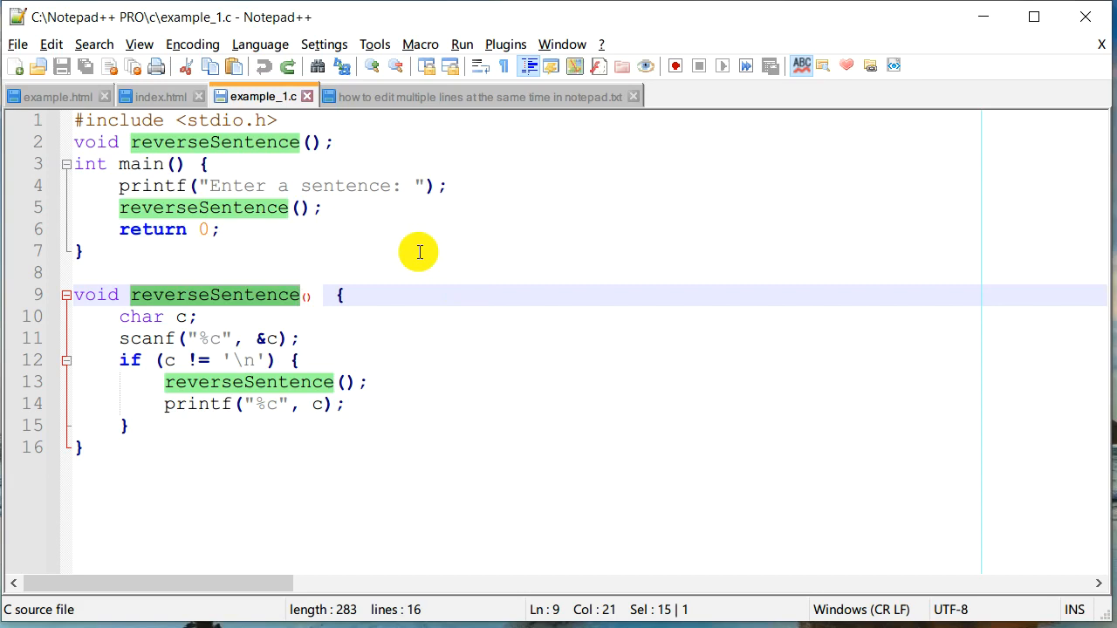
mouse_move(362, 415)
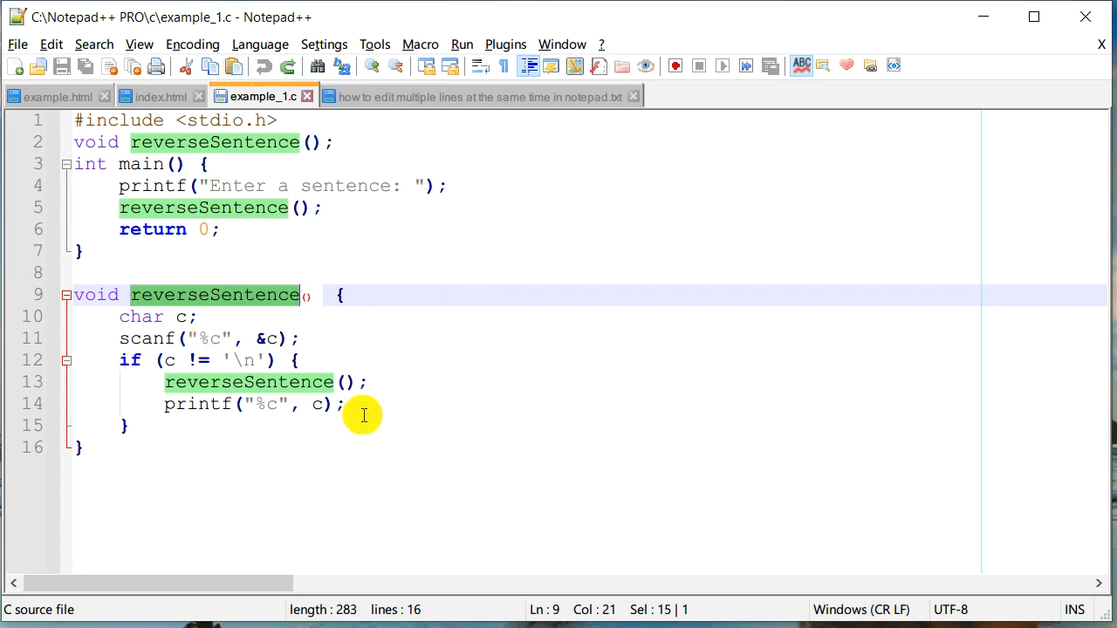
mouse_move(537, 349)
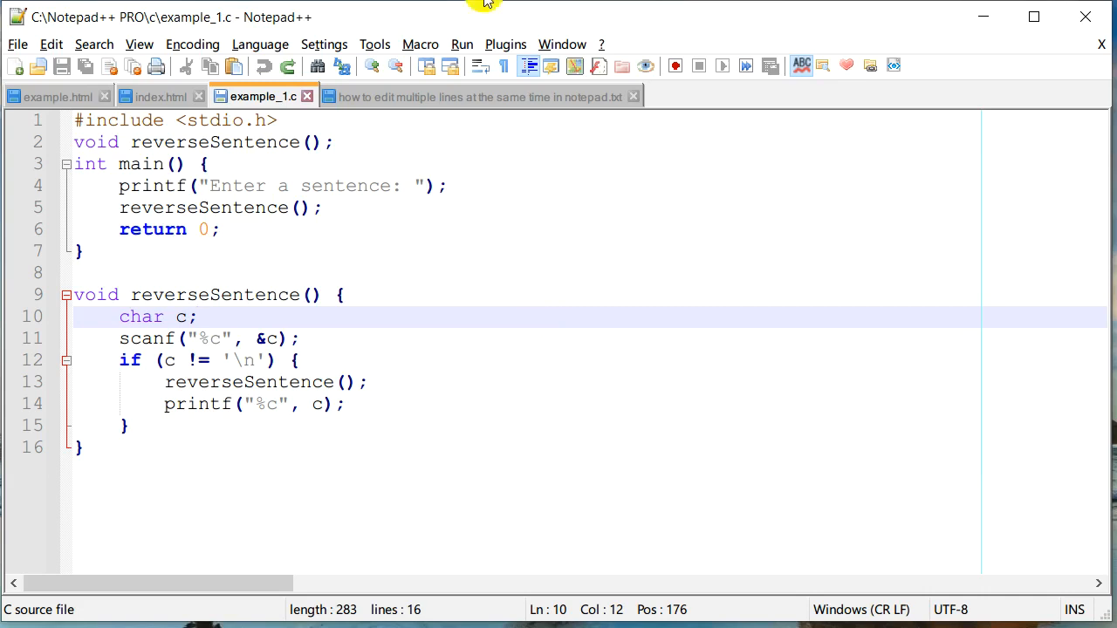
left_click(476, 96)
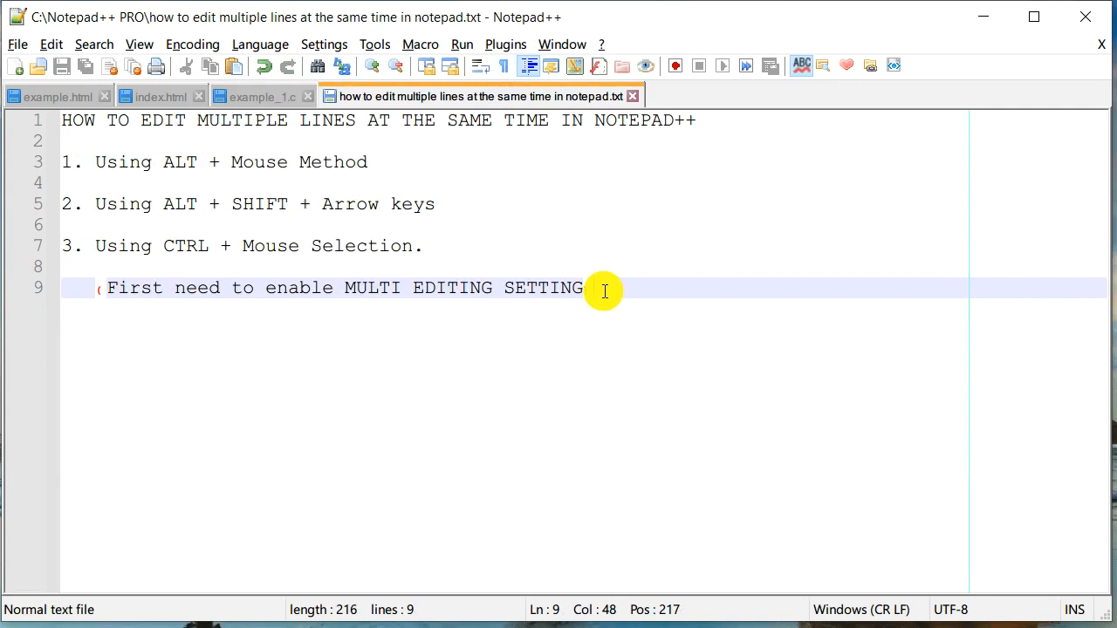
mouse_move(178, 181)
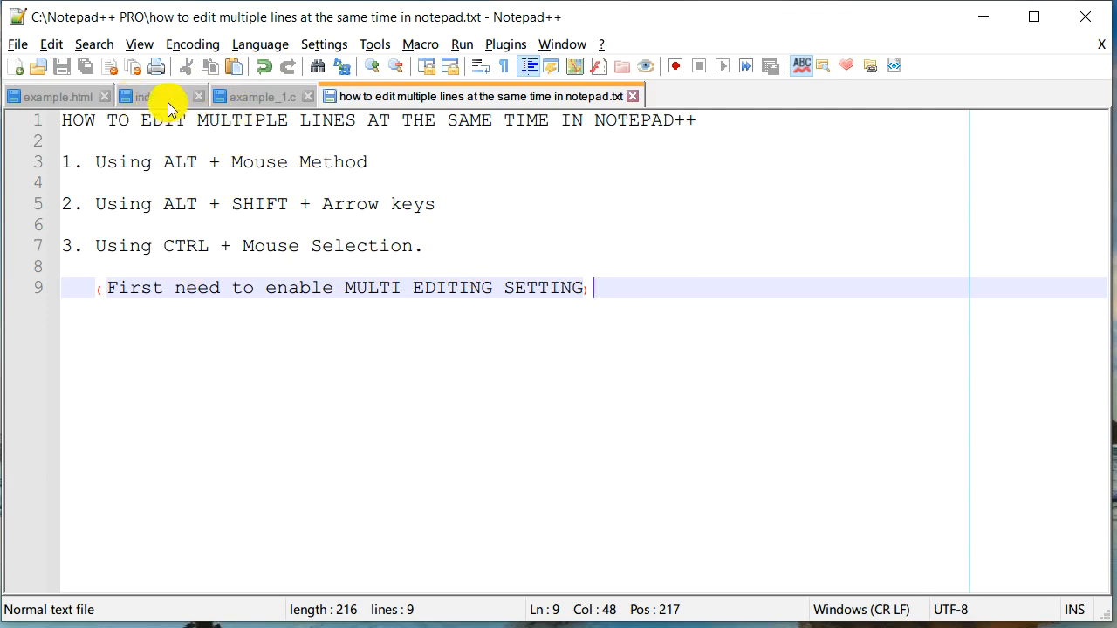
- Add an 'item 4' line after 'item 3' in the index.html ordered list
left_click(161, 96)
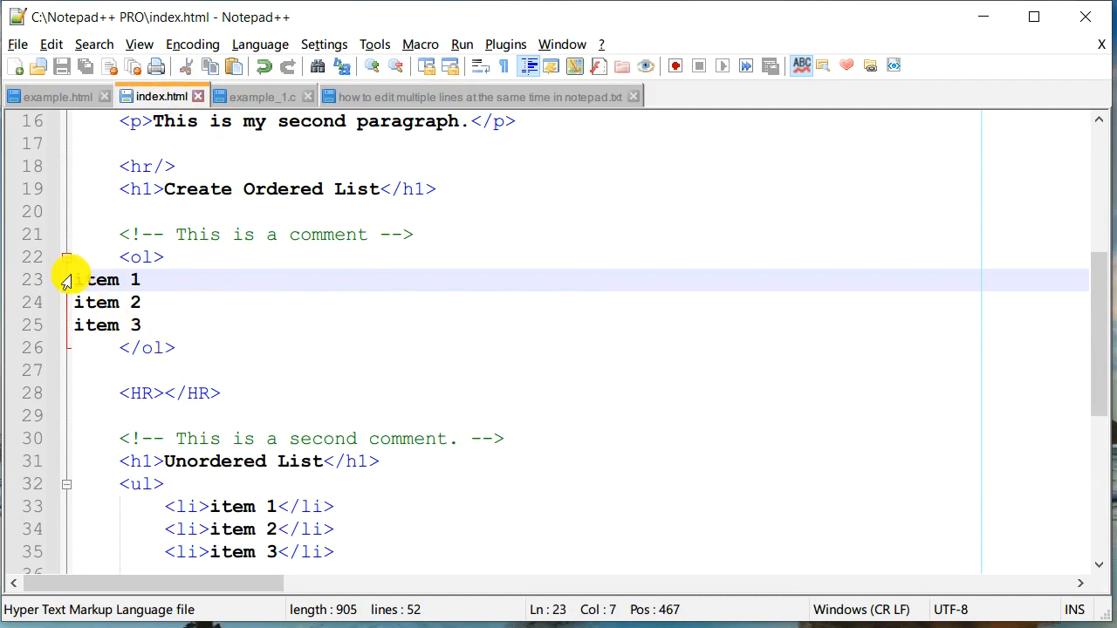
mouse_move(80, 292)
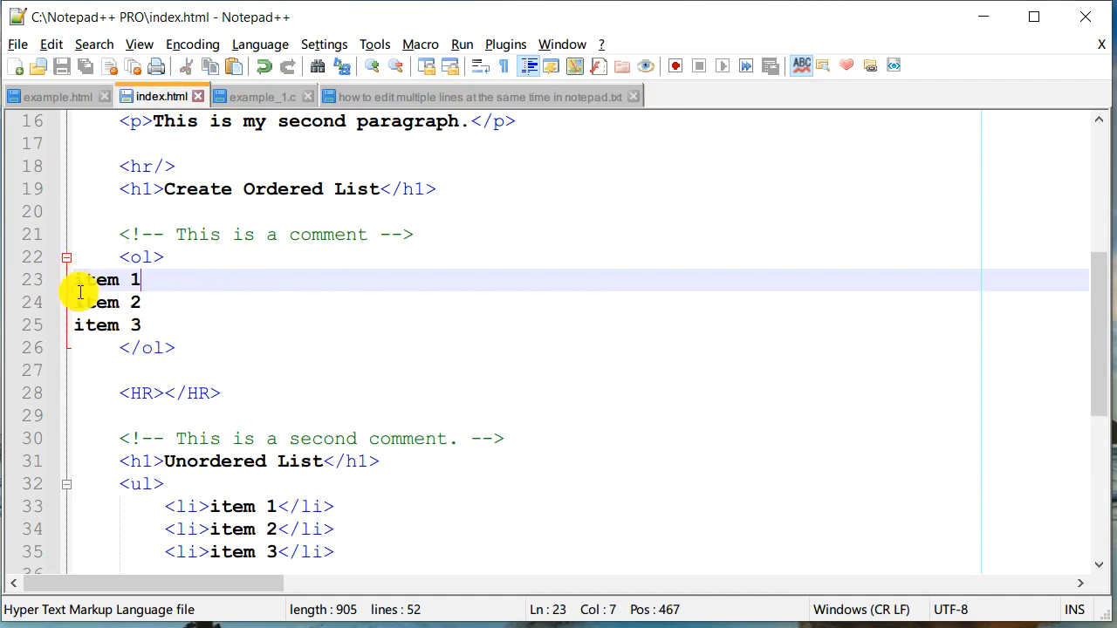
mouse_move(85, 336)
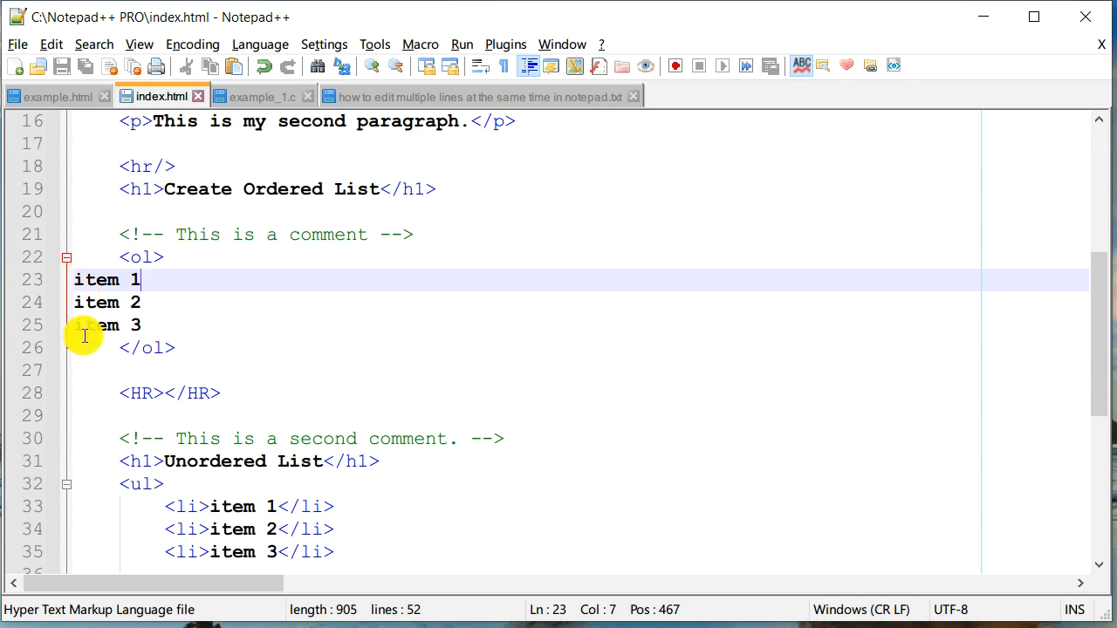
left_click(155, 324)
type("item")
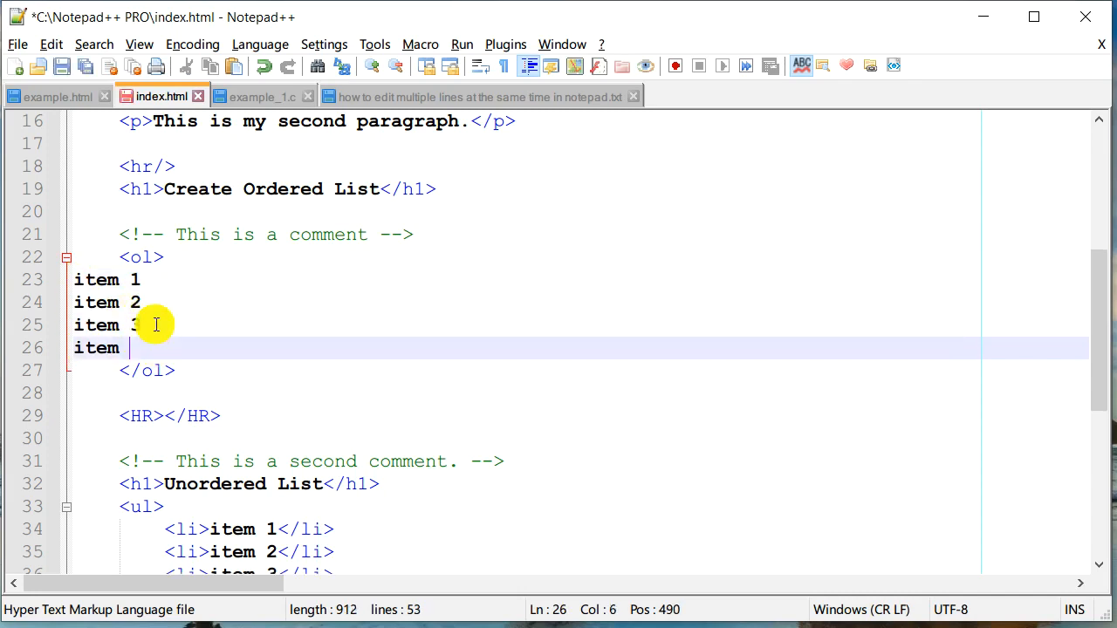
type("4")
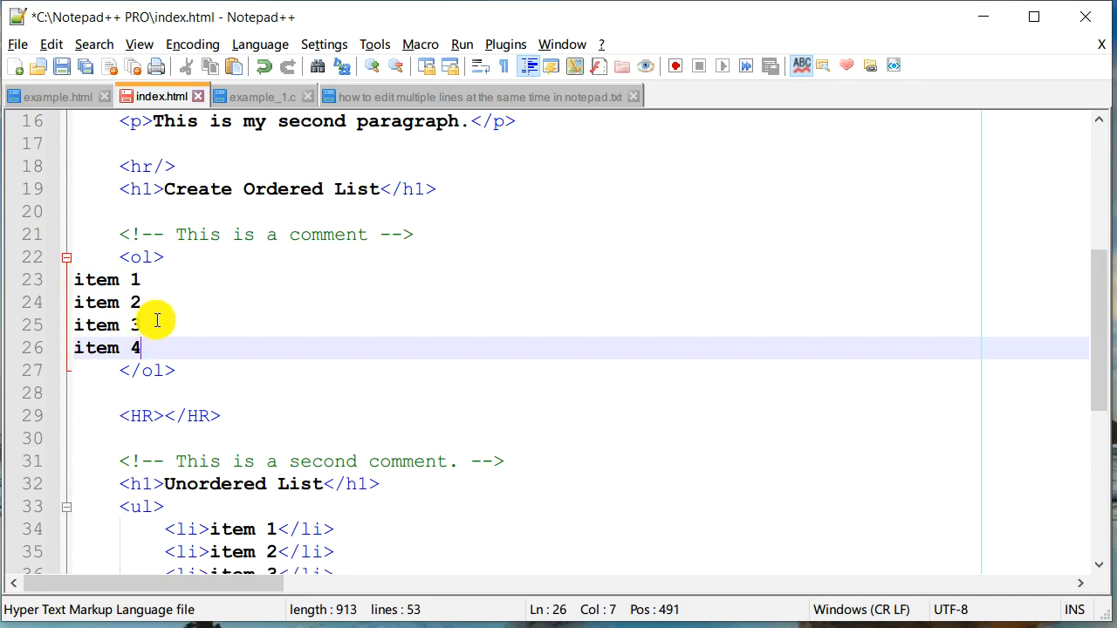
mouse_move(74, 326)
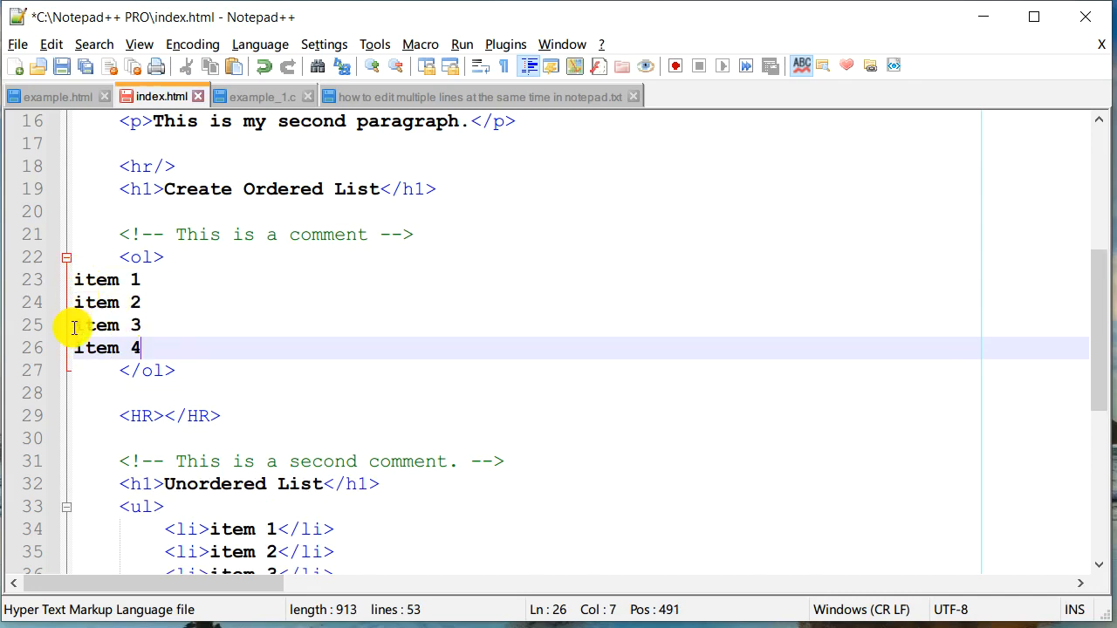
mouse_move(77, 351)
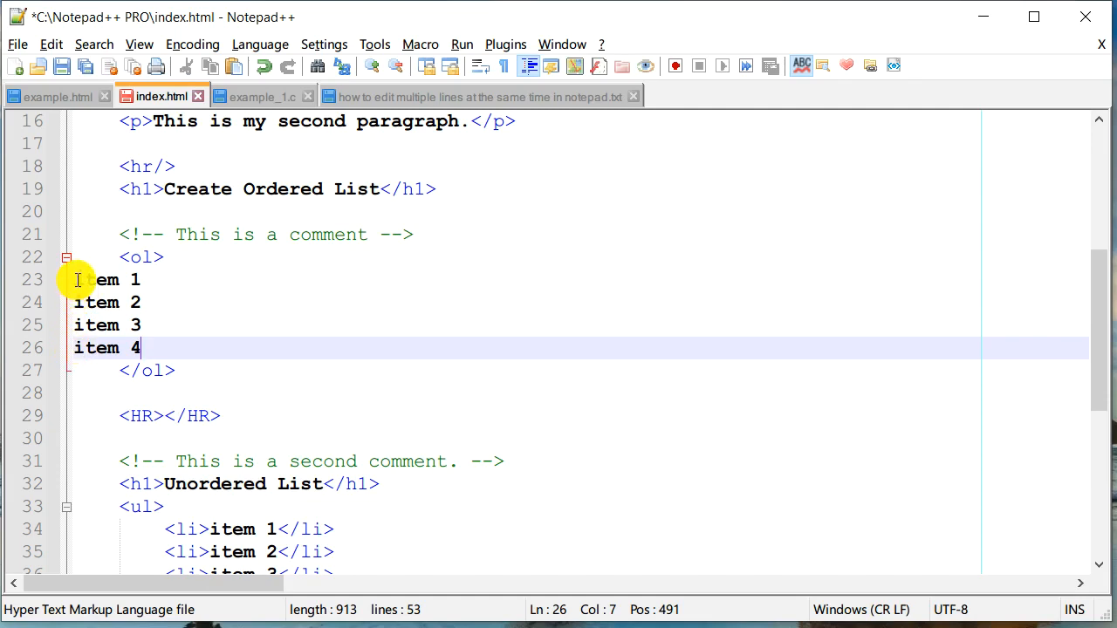
mouse_move(326, 172)
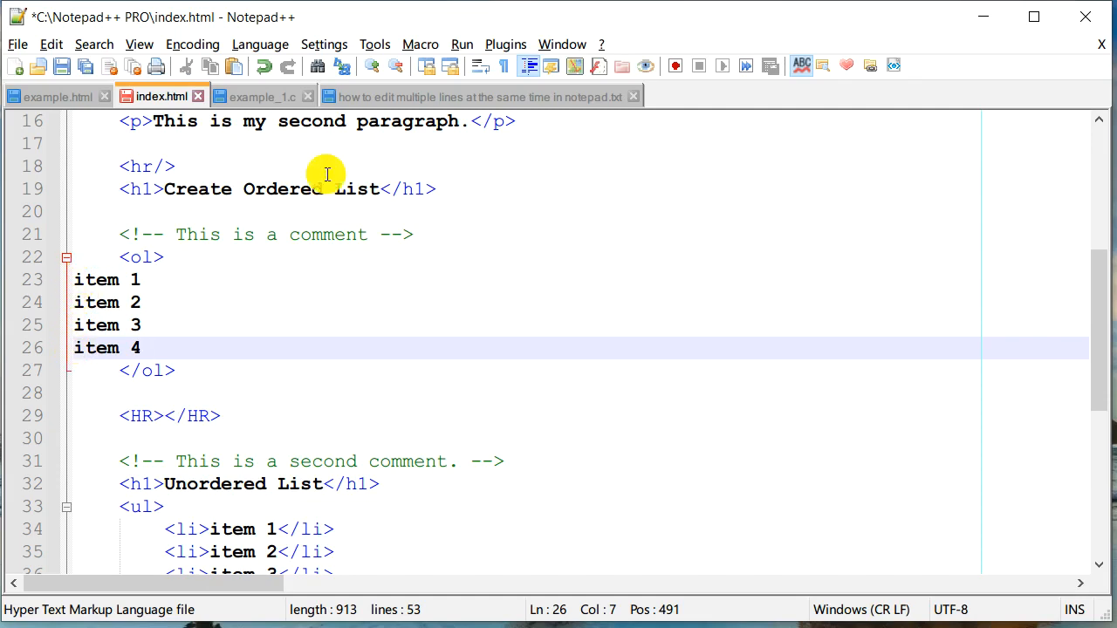
mouse_move(162, 336)
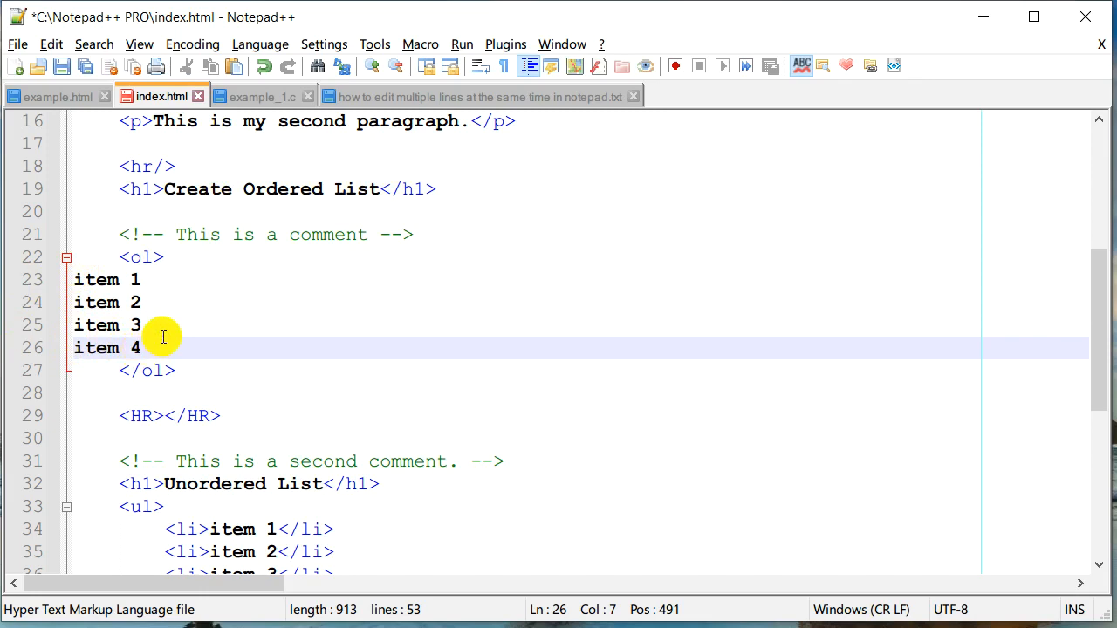
- Switch back to the multi-line editing notes file
left_click(478, 96)
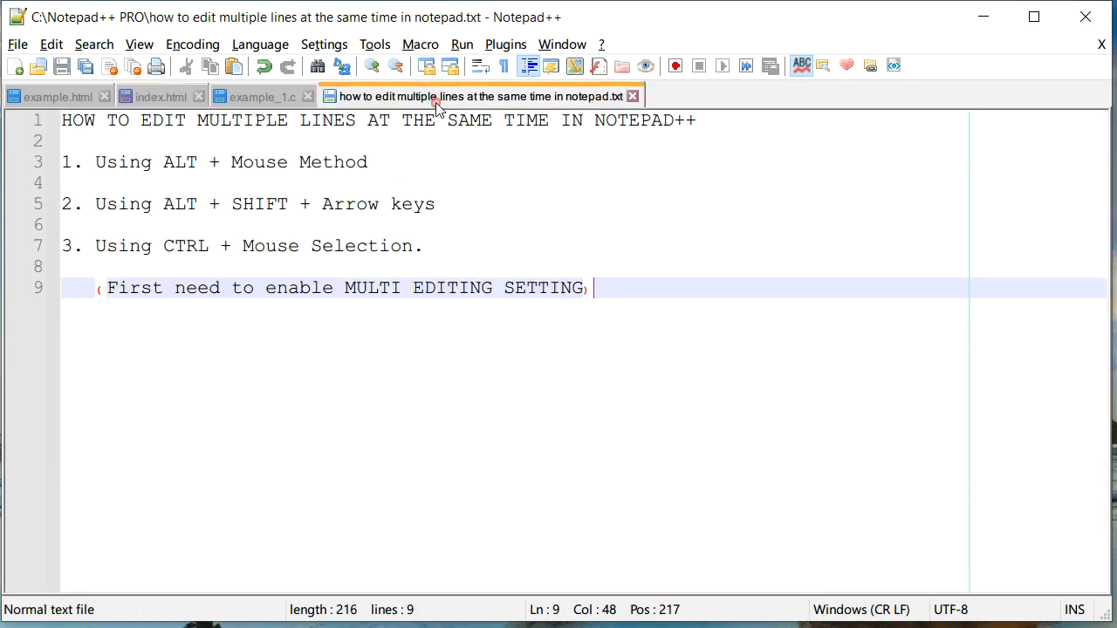
mouse_move(99, 161)
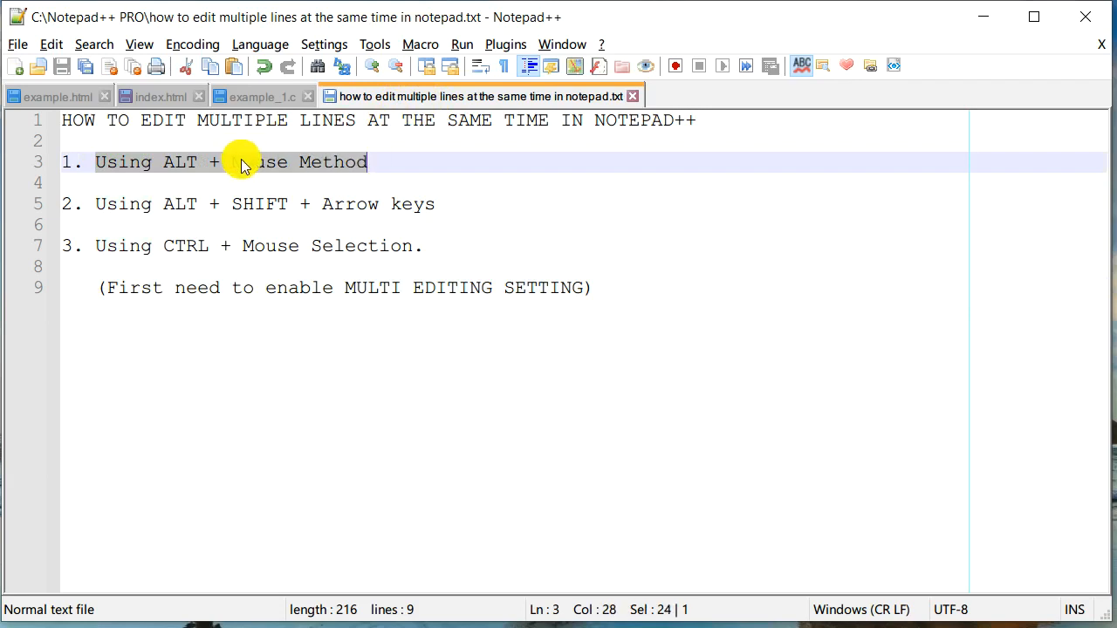
mouse_move(472, 196)
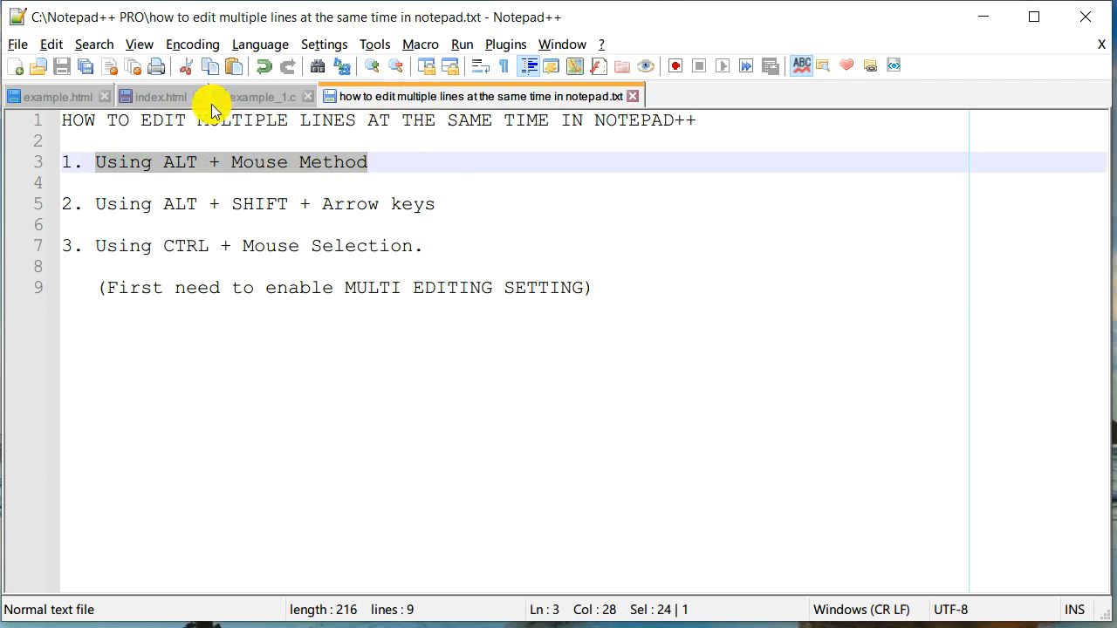
- Give the four index.html list items opening <li> tags, leaving out closing </li> tags
left_click(160, 96)
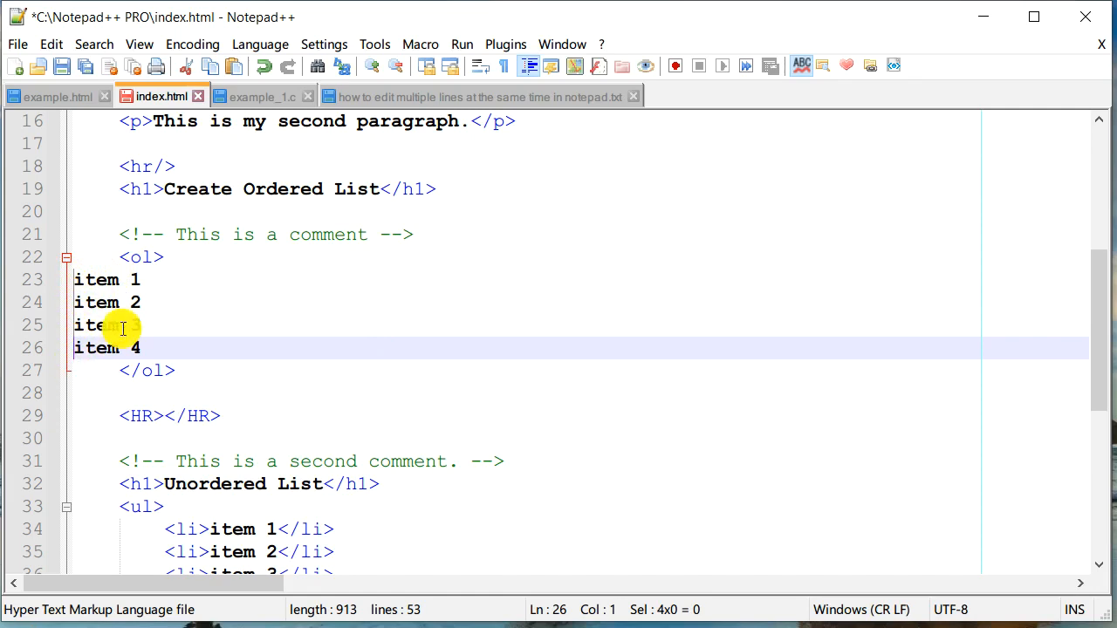
mouse_move(489, 325)
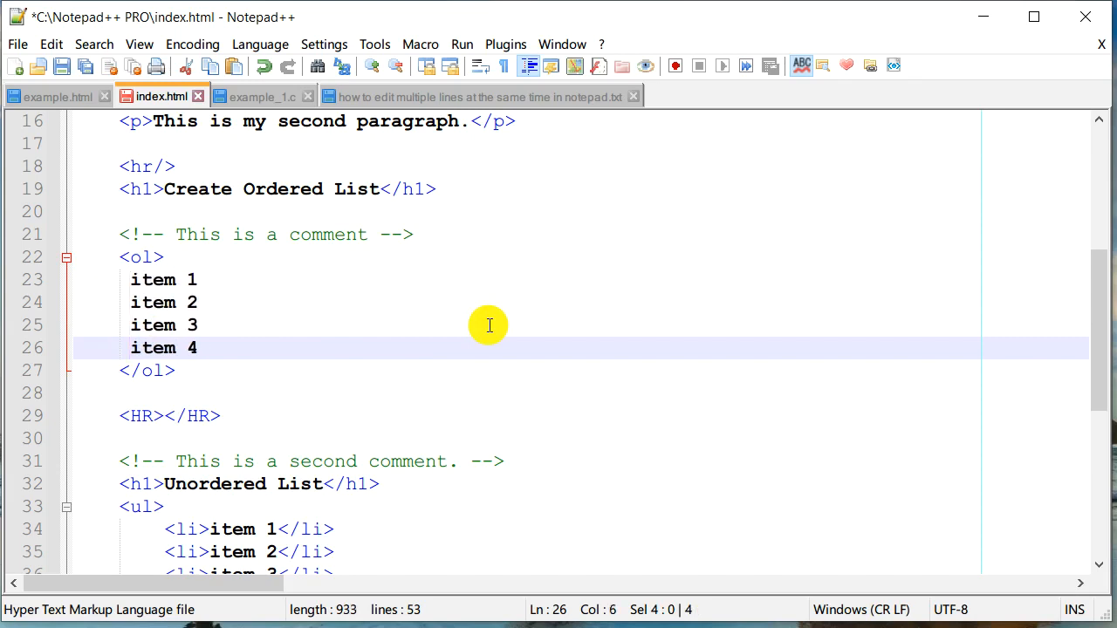
type("<")
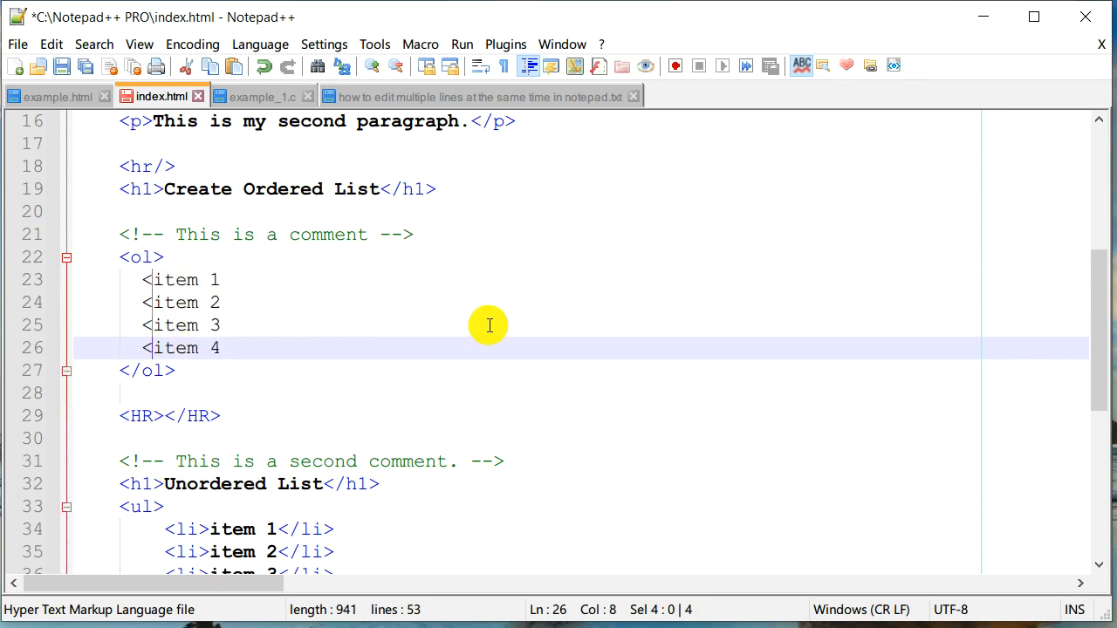
type("li>")
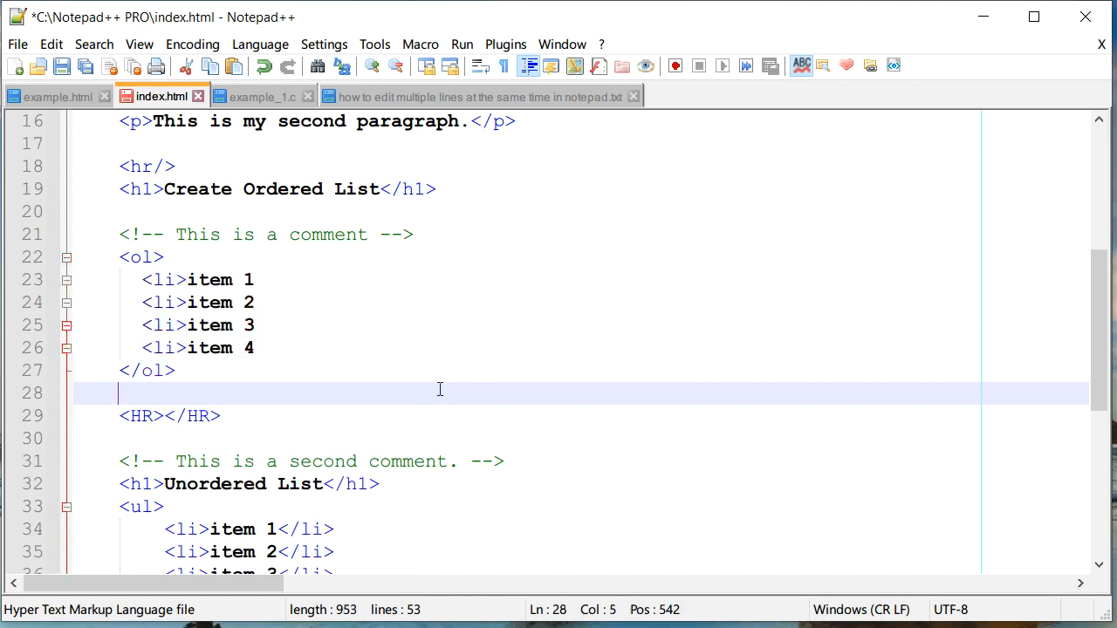
key("insert")
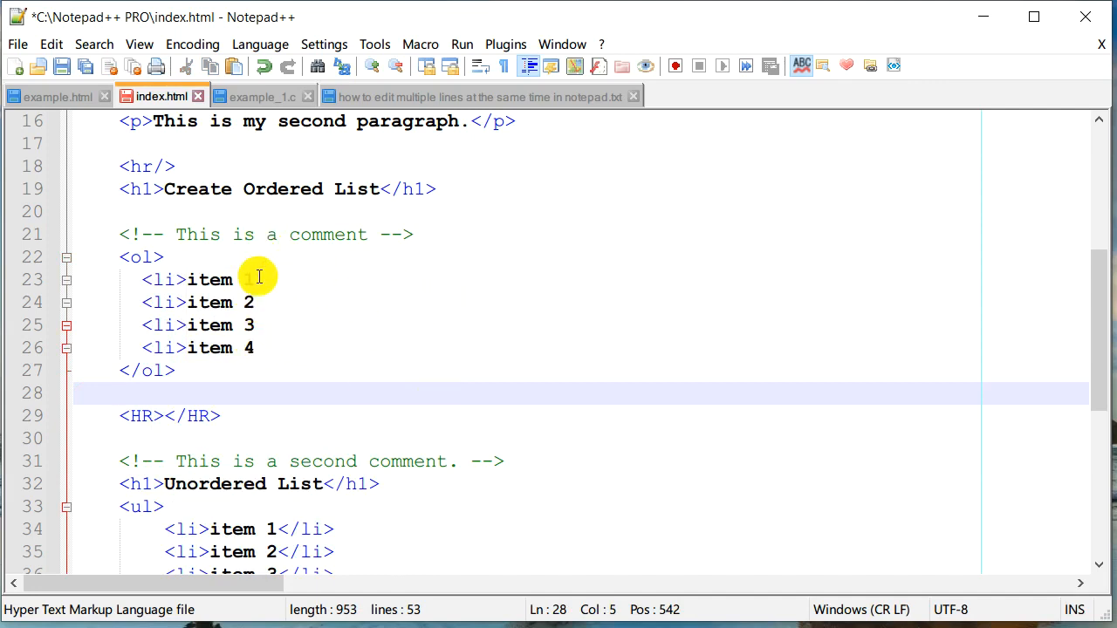
mouse_move(286, 340)
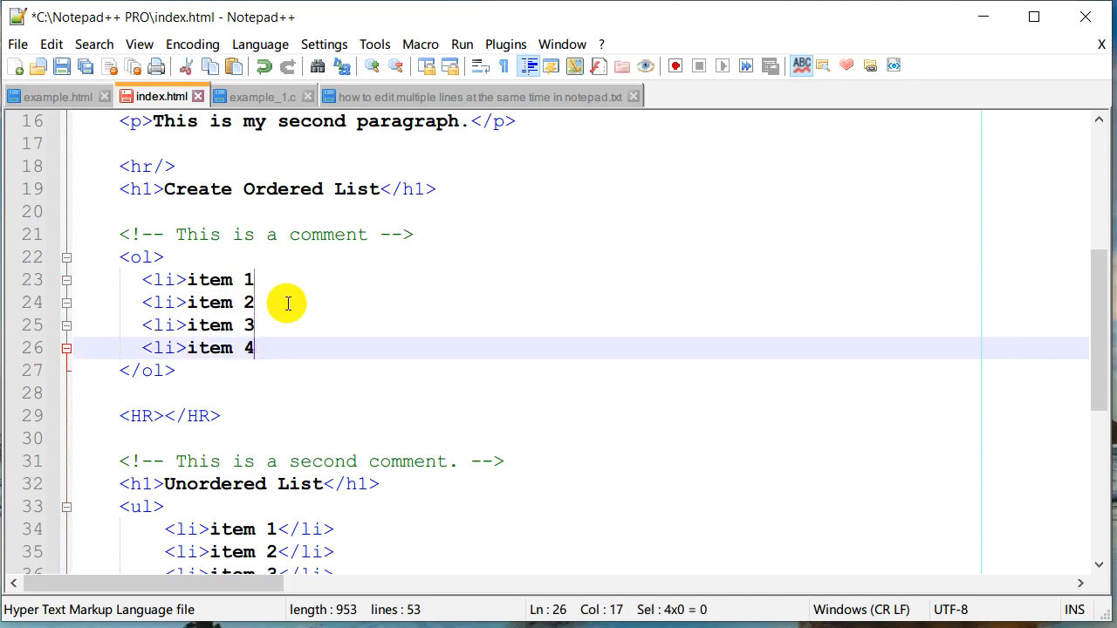
mouse_move(669, 428)
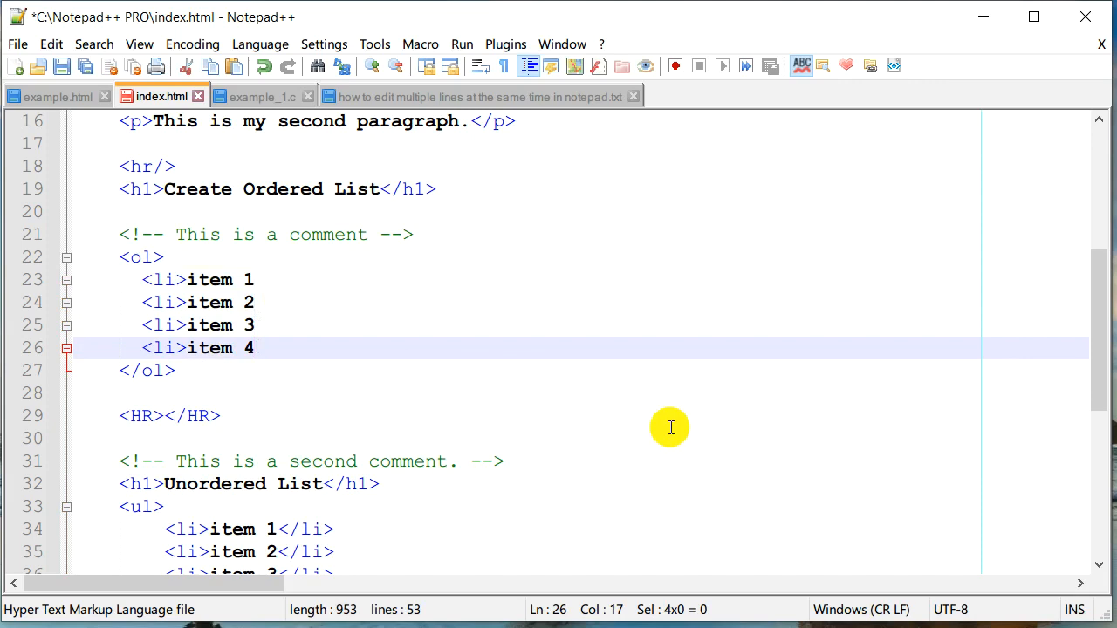
- Type </li> once across the carets on lines 23–26, then click away to stop multi-editing
type("</")
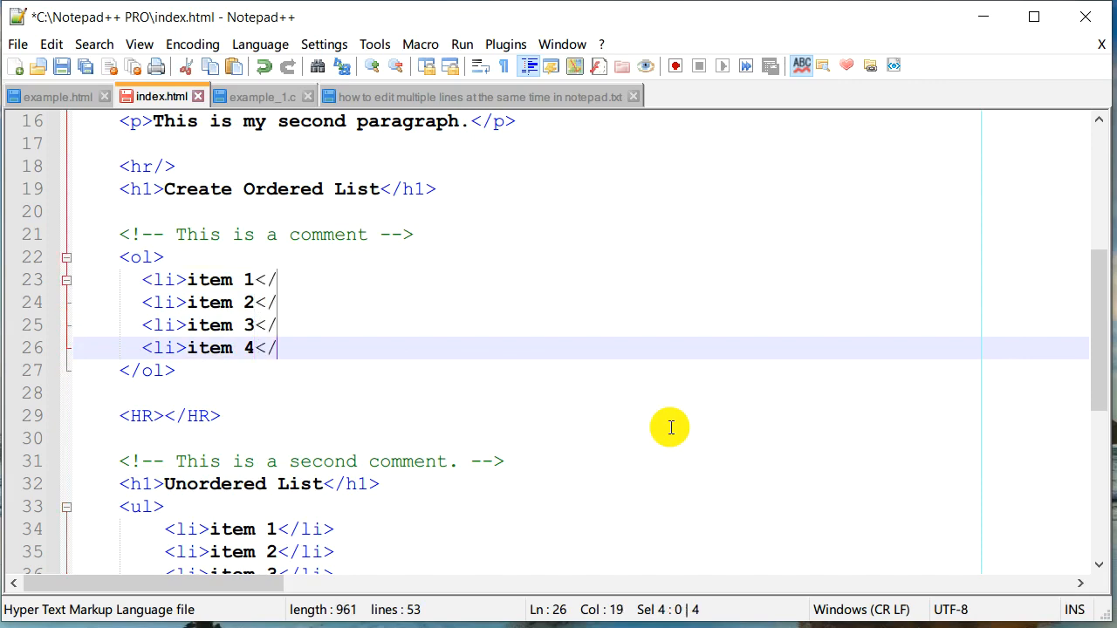
type("li>")
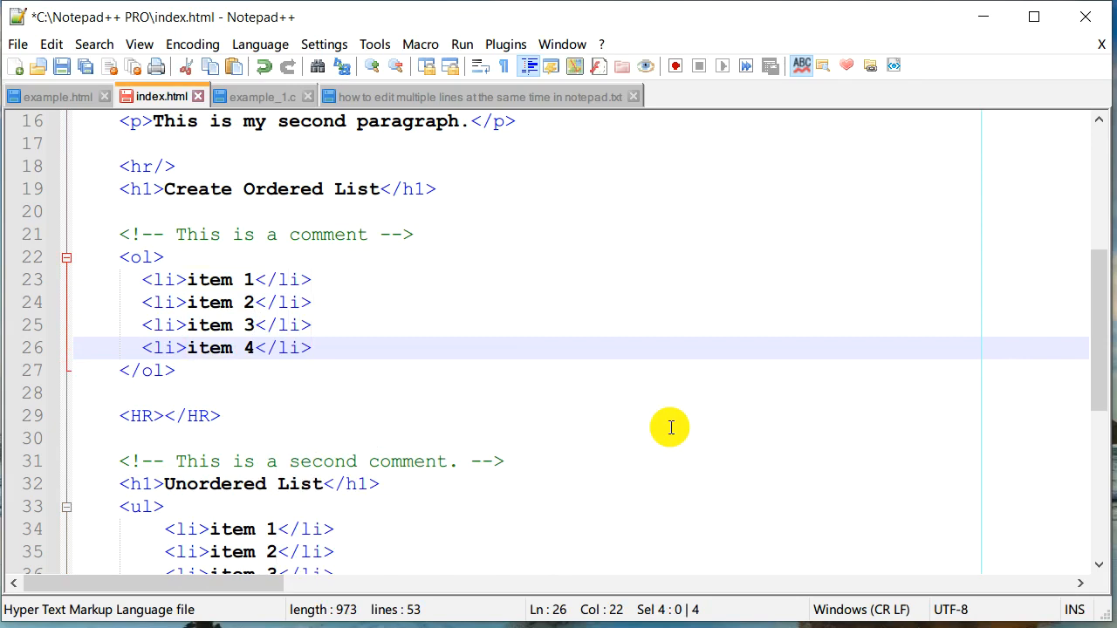
mouse_move(495, 405)
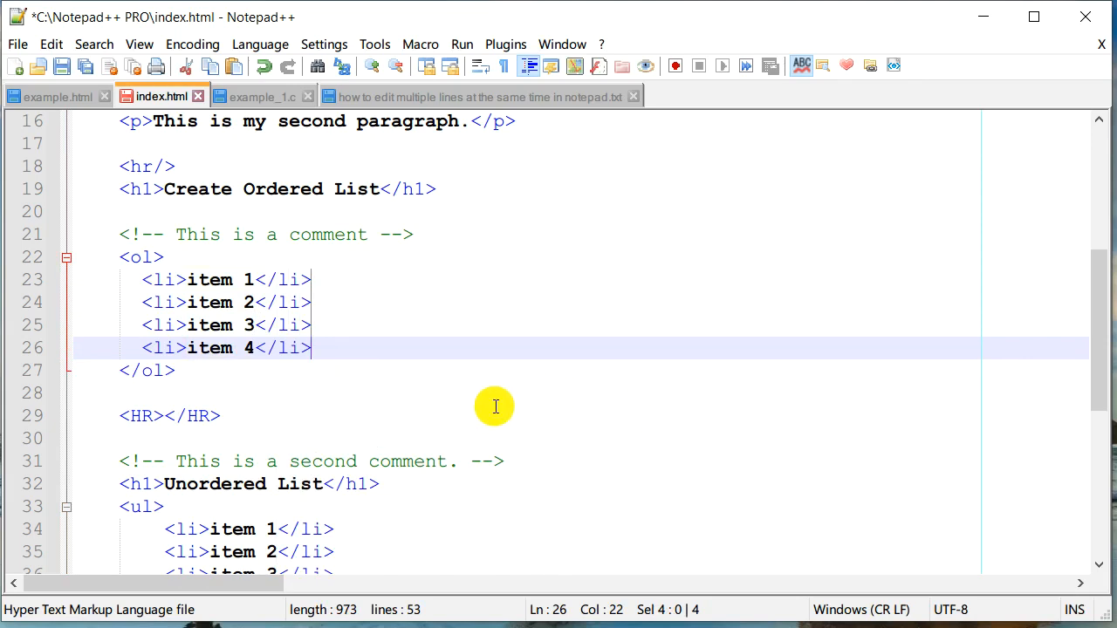
left_click(131, 393)
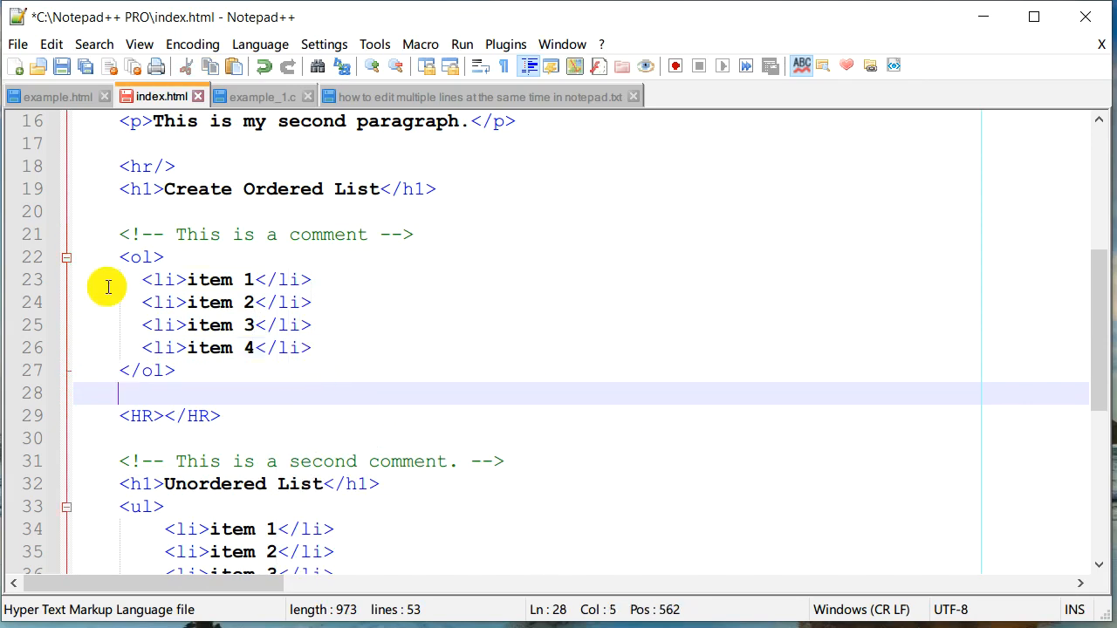
mouse_move(478, 97)
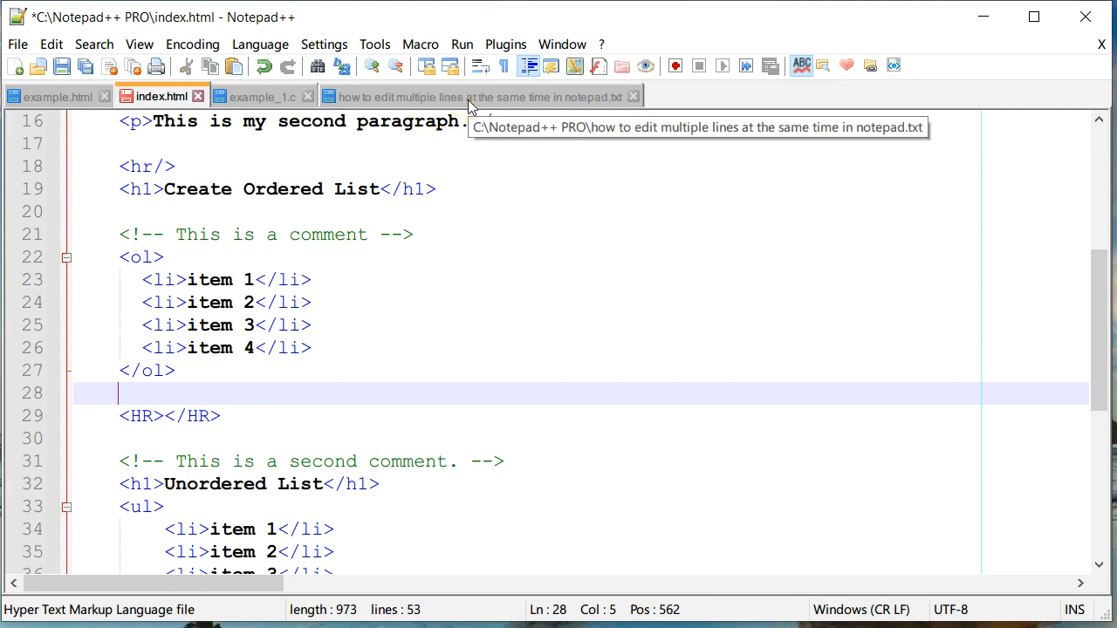
- Switch to the 'how to edit multiple lines at the same time in notepad.txt' tab
left_click(478, 96)
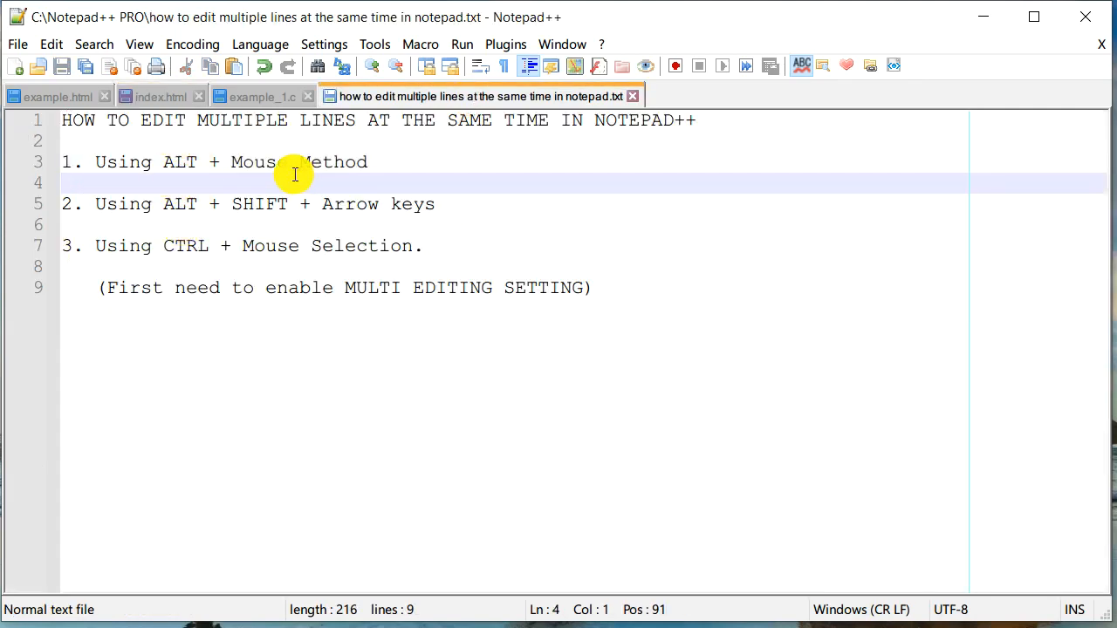
mouse_move(553, 201)
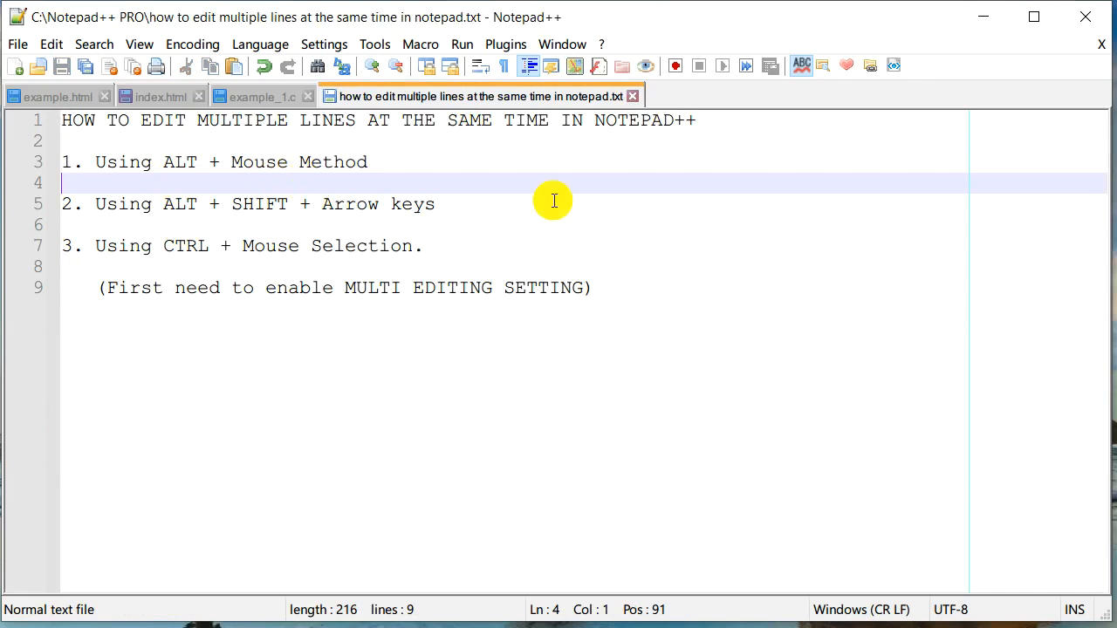
mouse_move(419, 274)
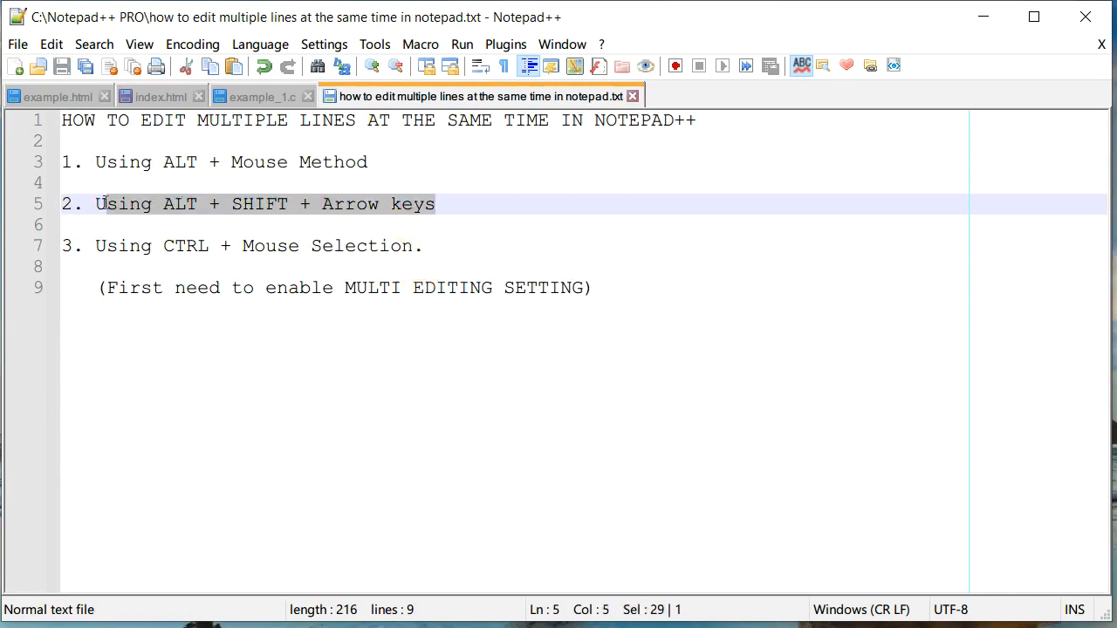
mouse_move(879, 331)
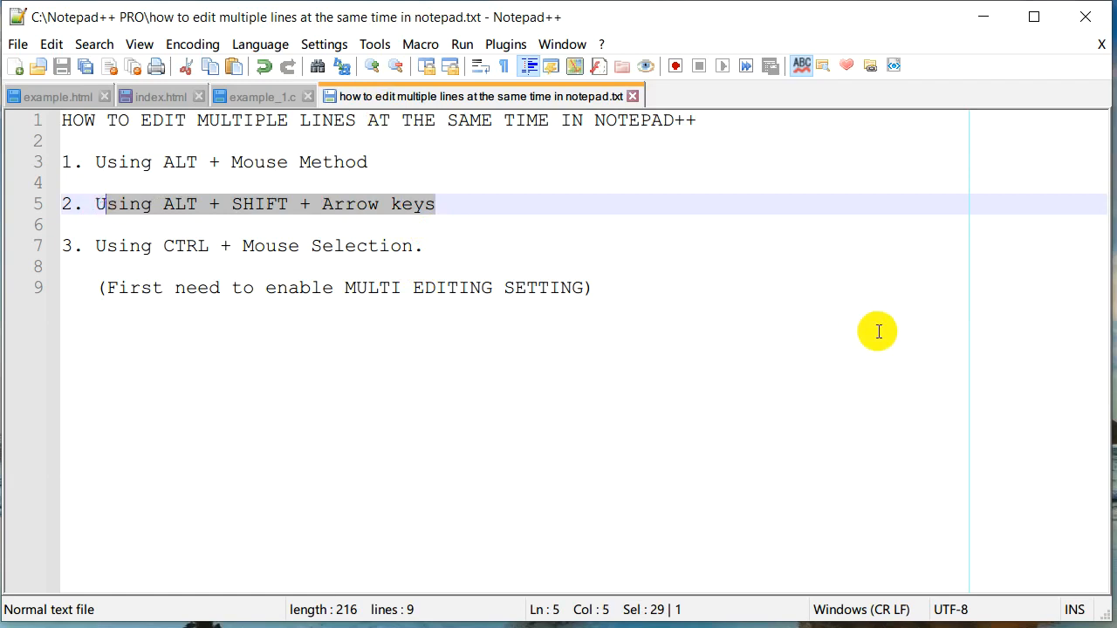
mouse_move(344, 162)
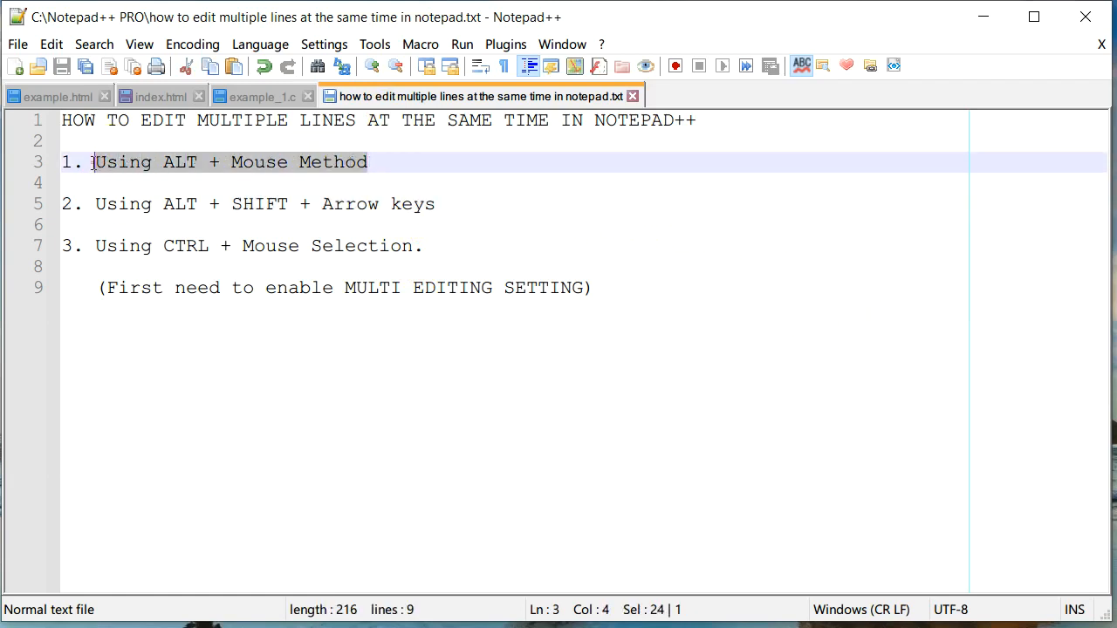
mouse_move(490, 242)
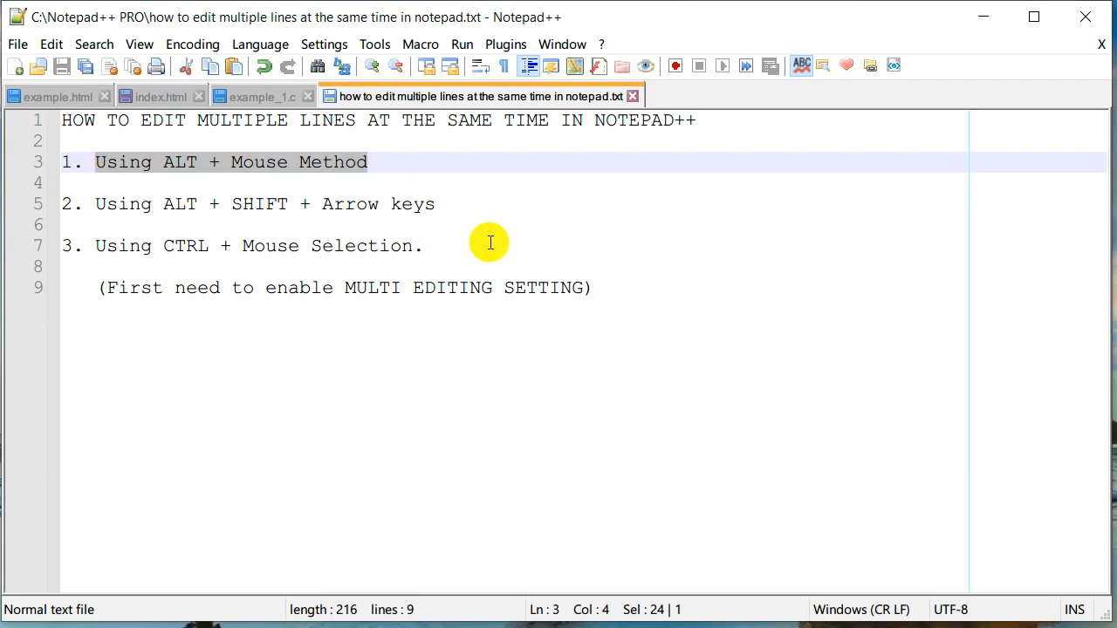
mouse_move(233, 205)
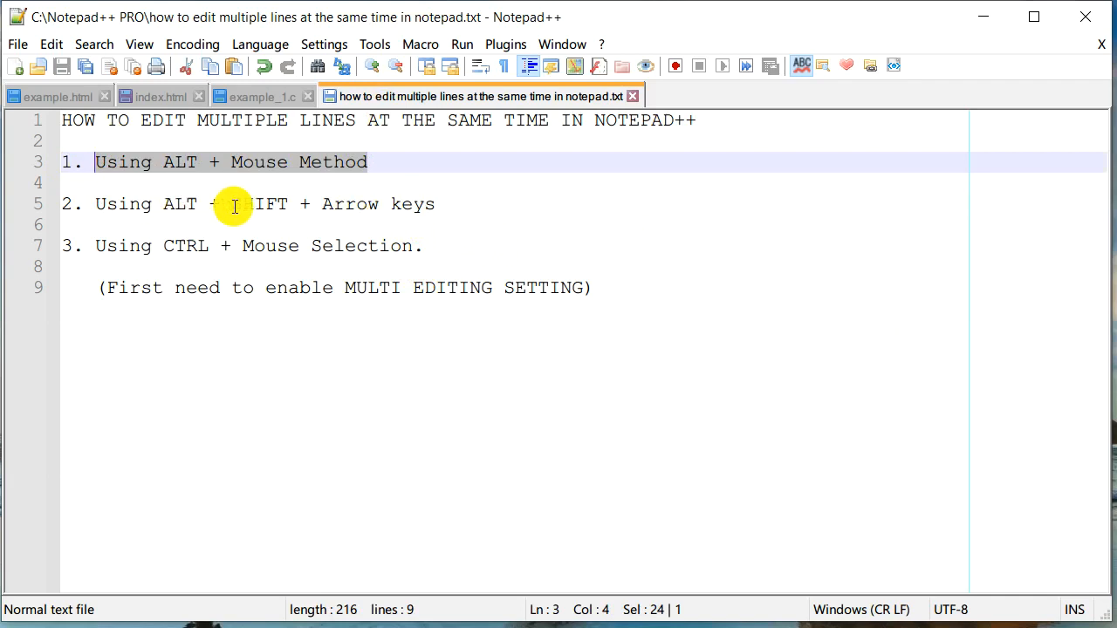
mouse_move(464, 204)
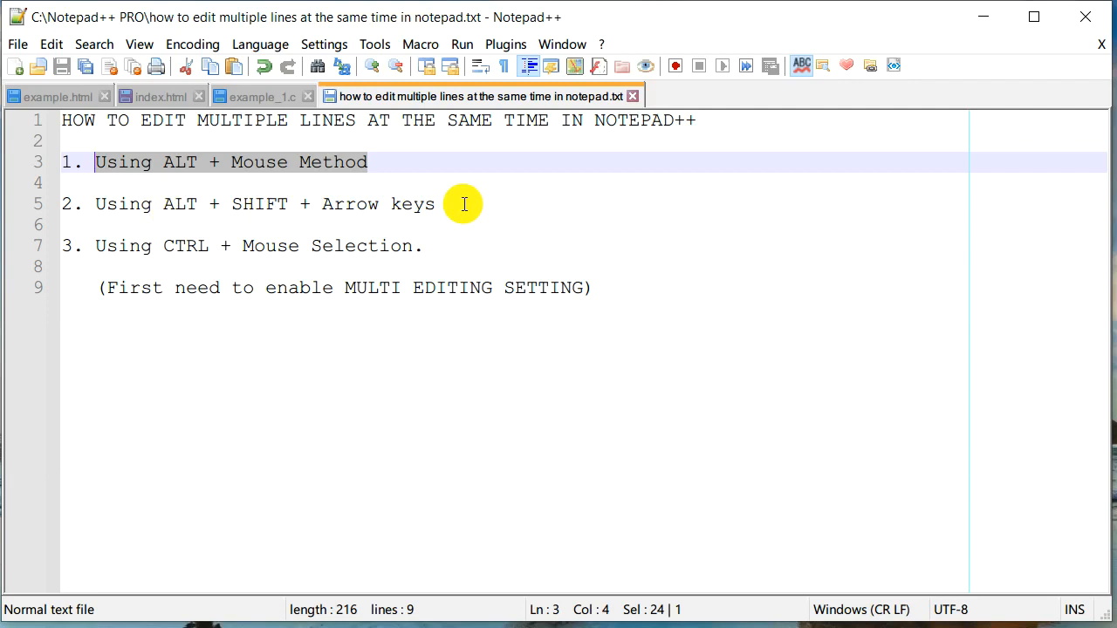
- Retype </li> at the end of all four index.html list items at once
left_click(162, 95)
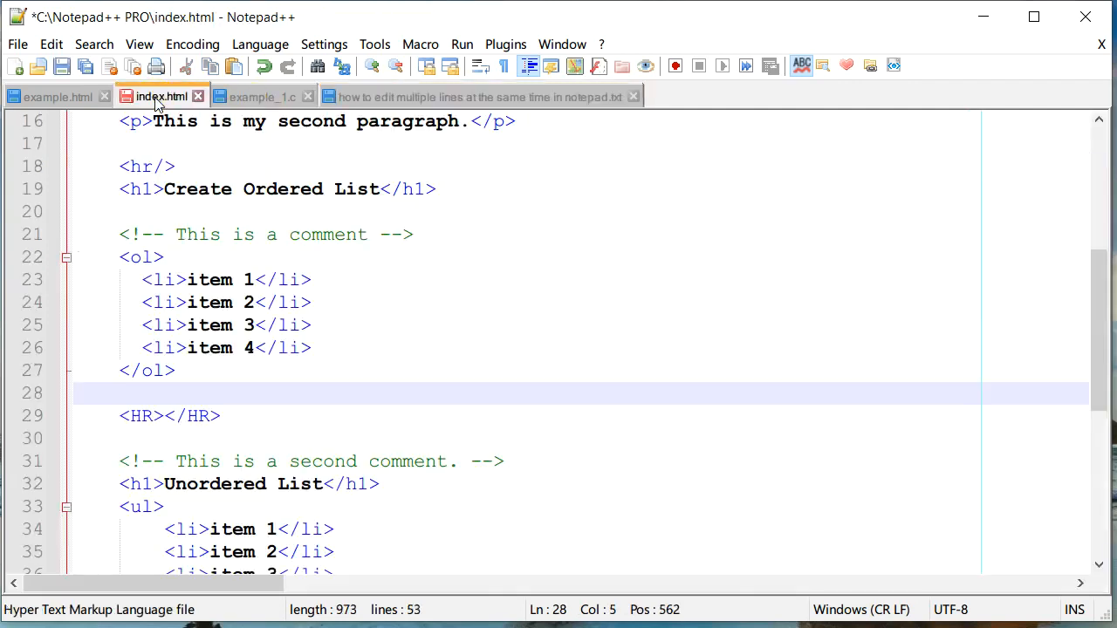
mouse_move(422, 359)
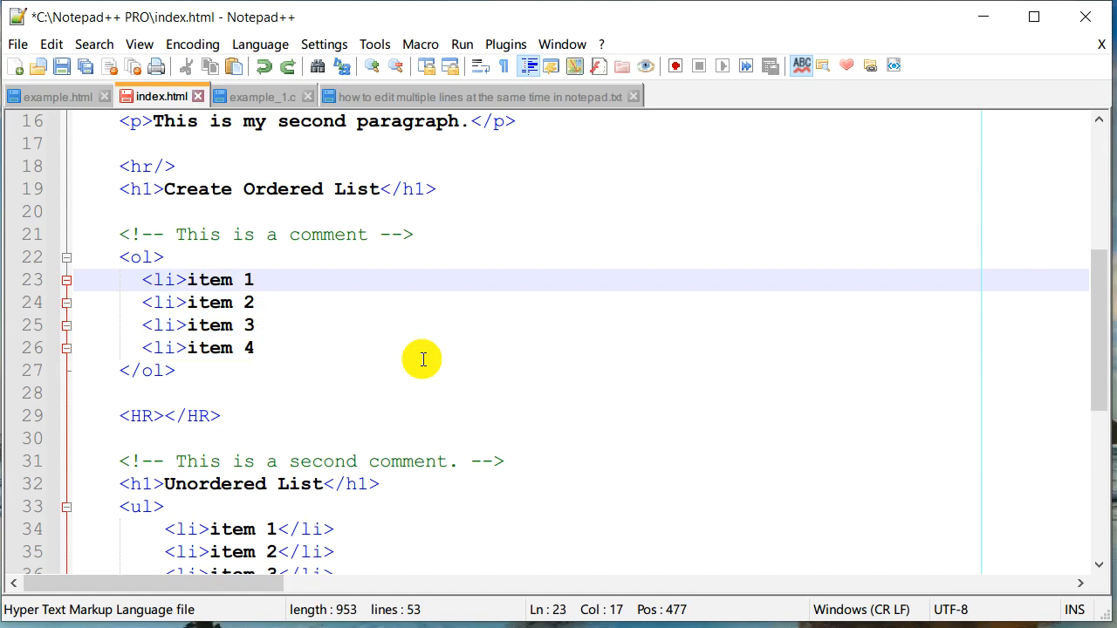
left_click(255, 279)
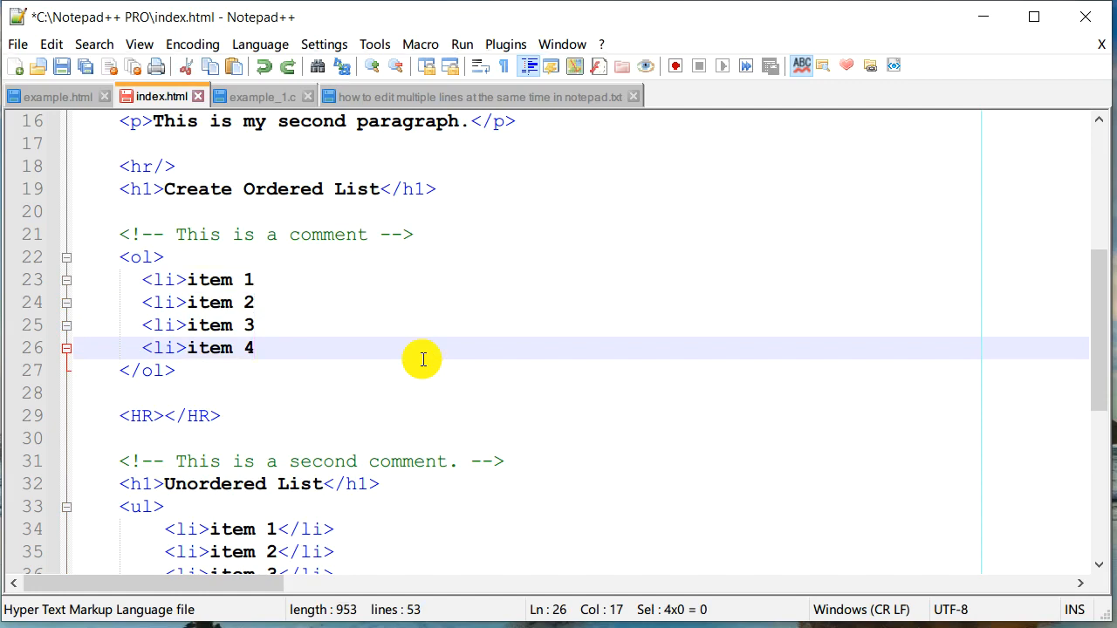
type("<")
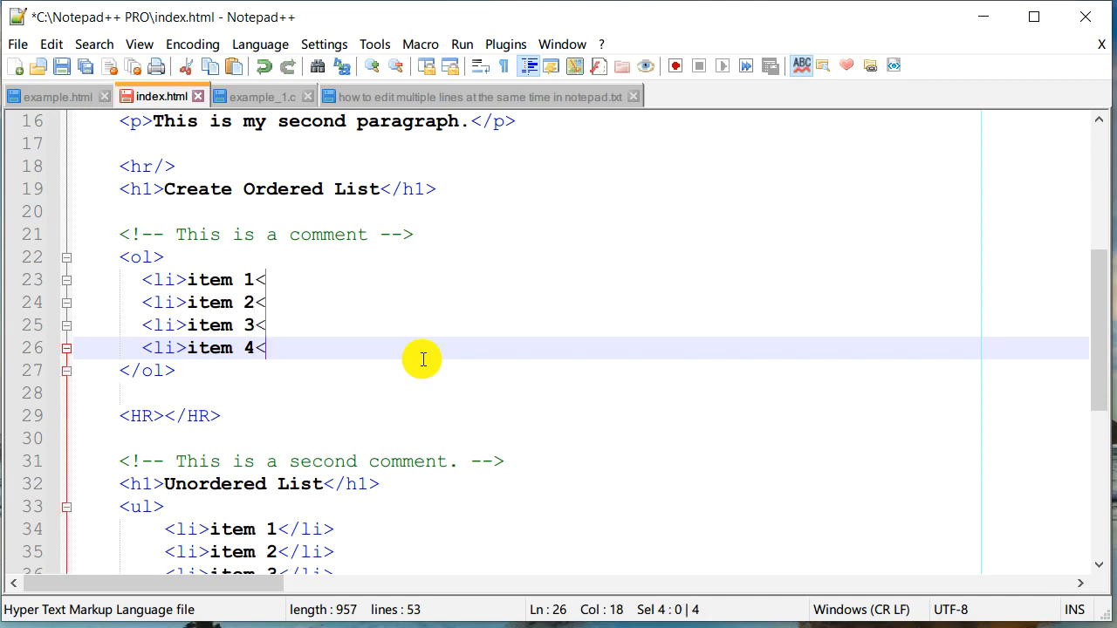
type("</li>")
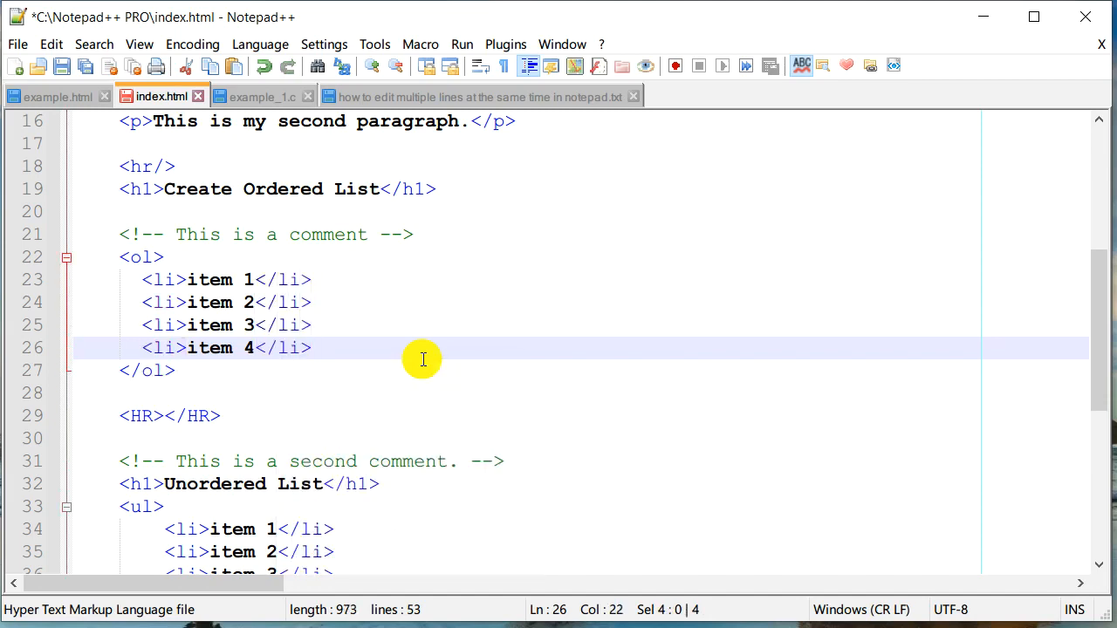
scroll("down", 3)
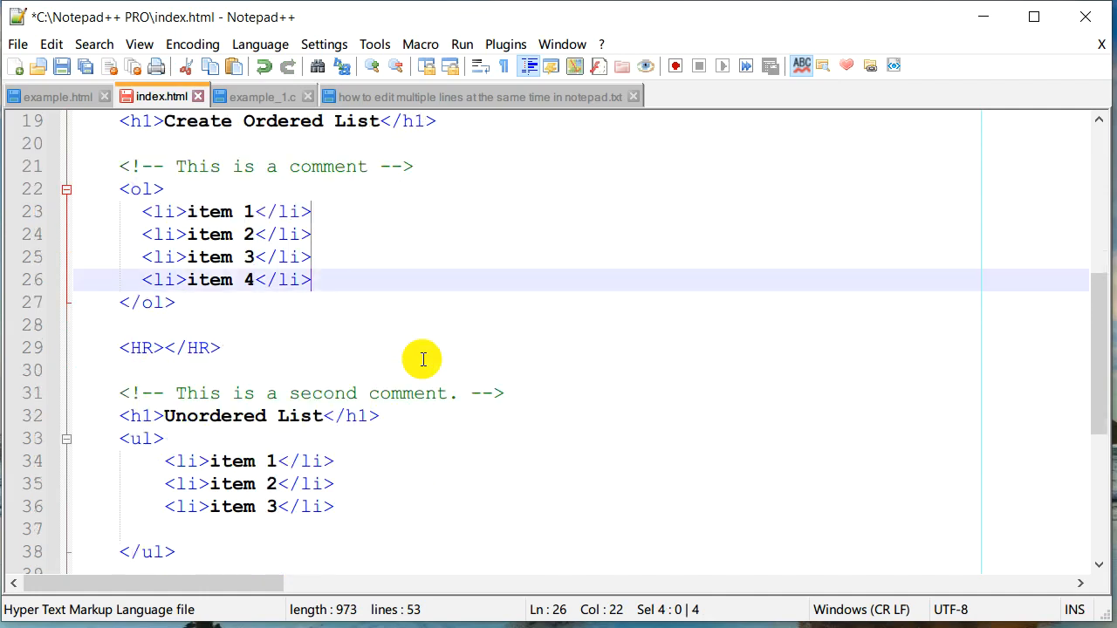
scroll("up", 3)
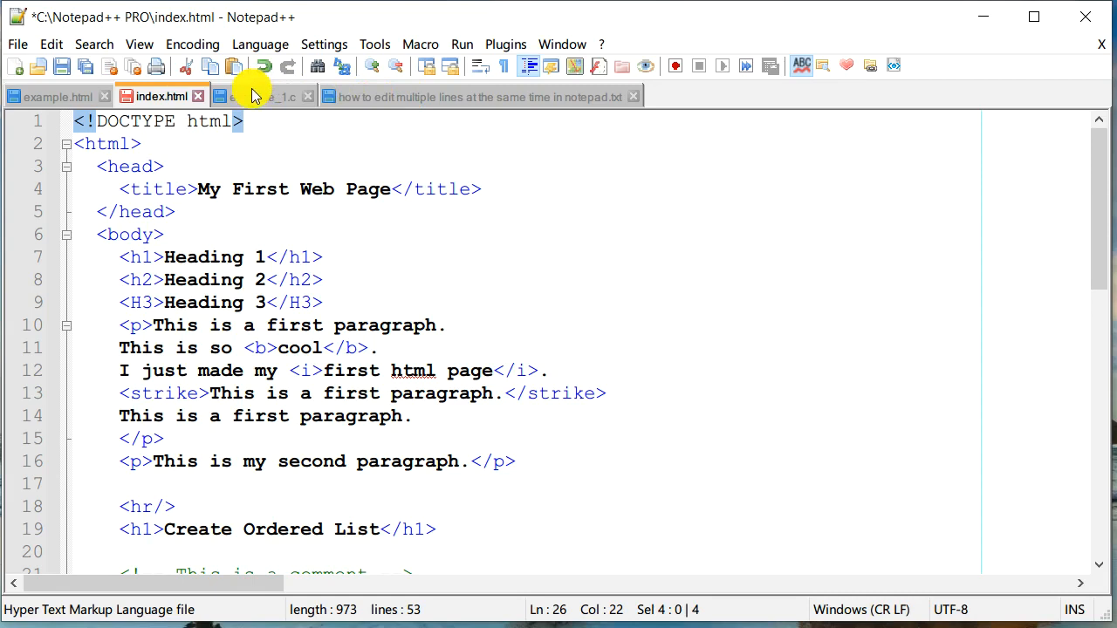
mouse_move(257, 96)
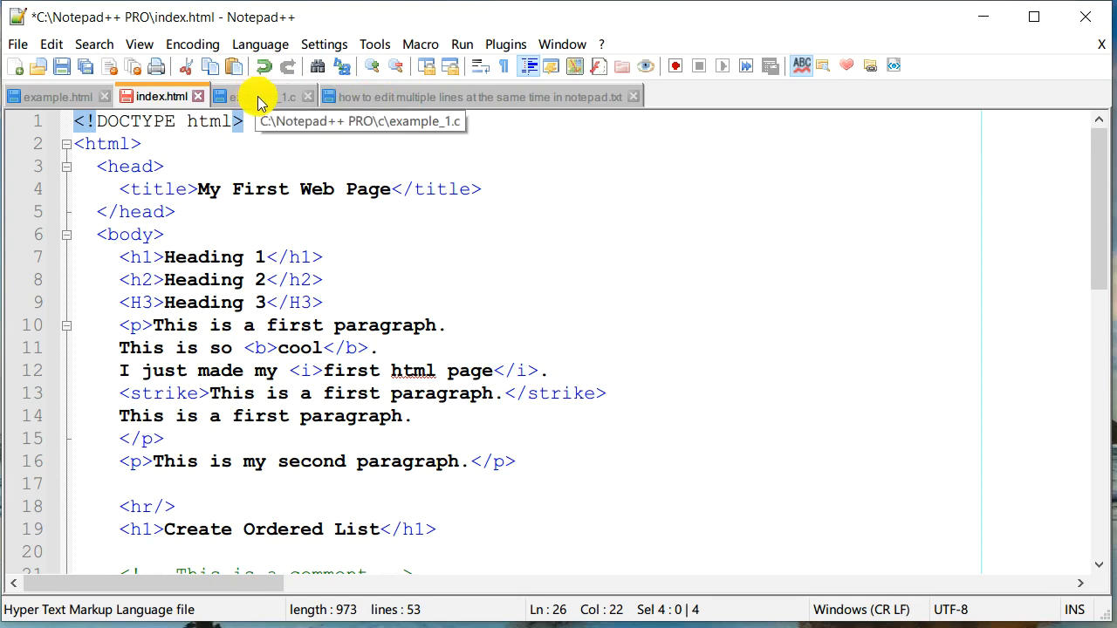
- Stop multi-editing in index.html and move the caret to the closing </ol> line
left_click(253, 96)
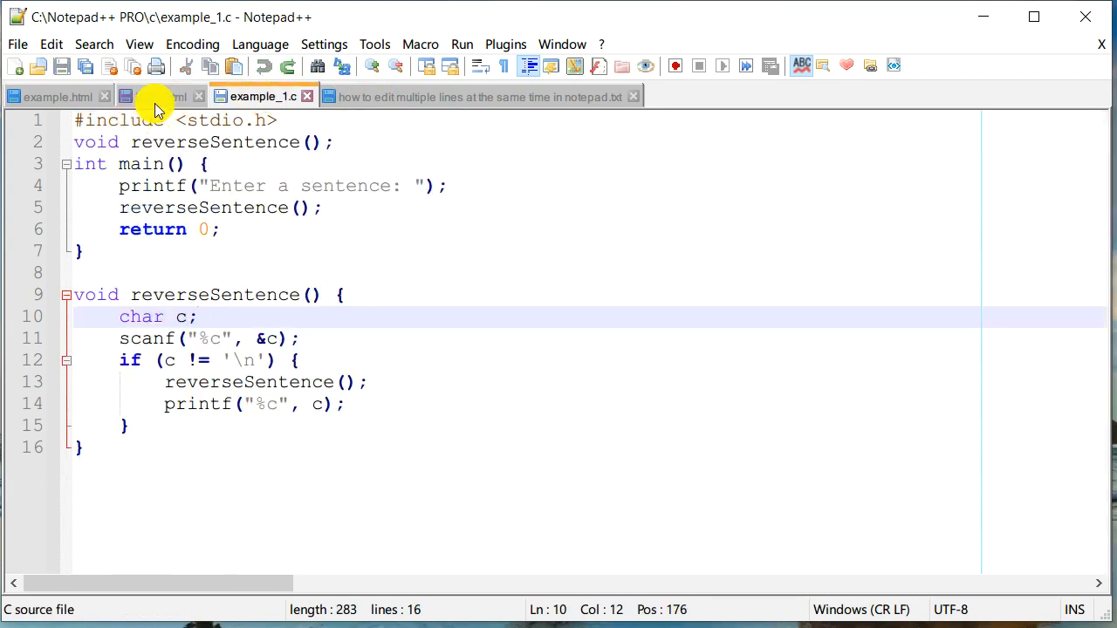
left_click(162, 96)
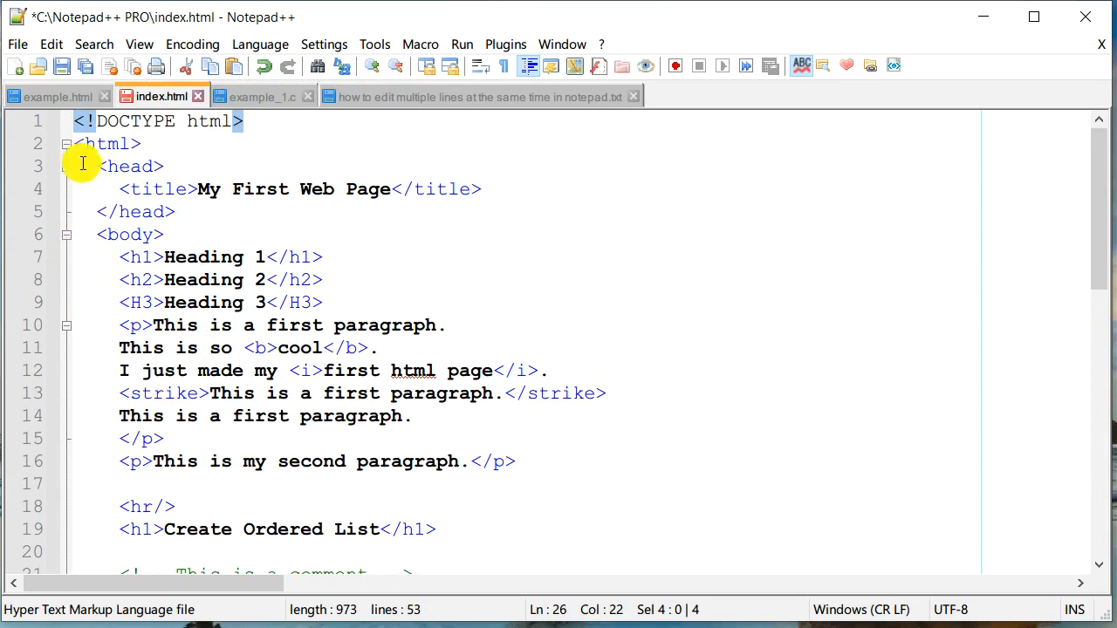
scroll("down", 3)
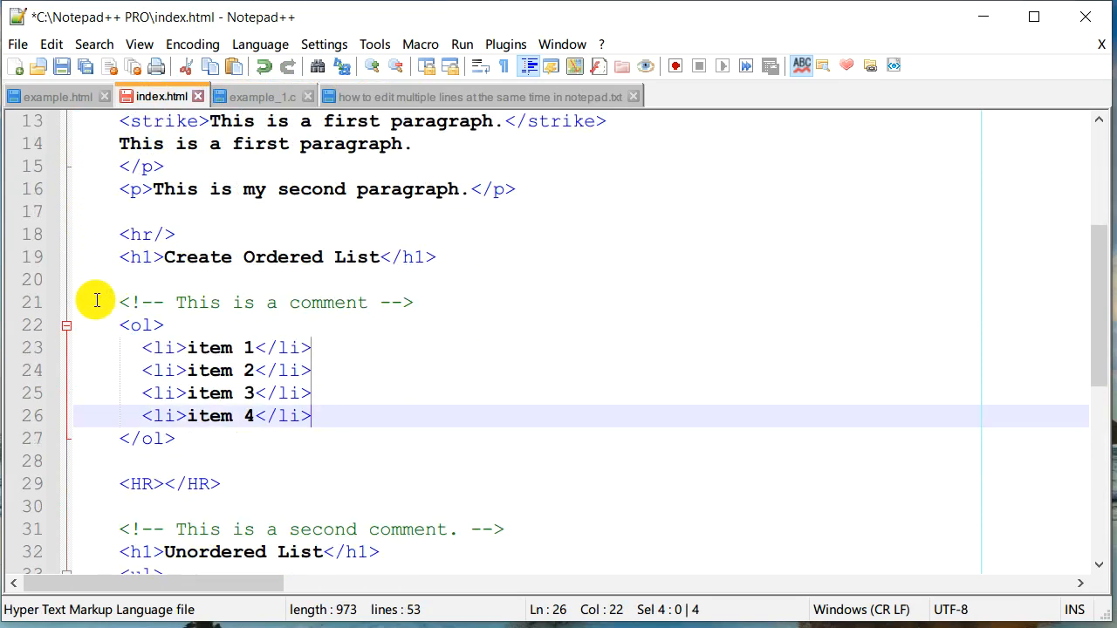
left_click(139, 324)
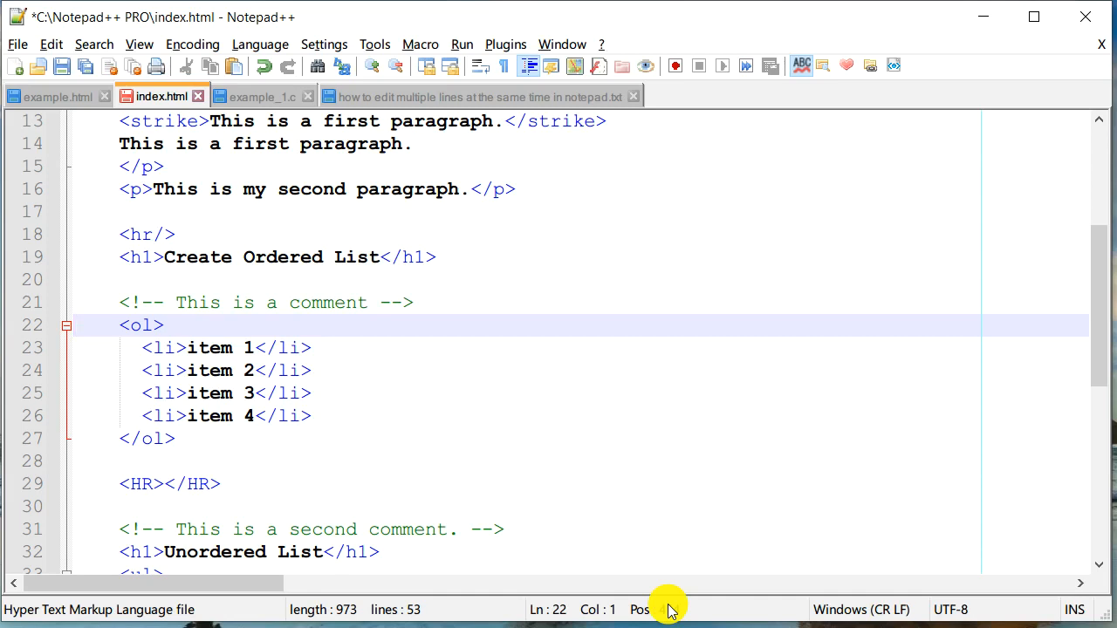
left_click(148, 438)
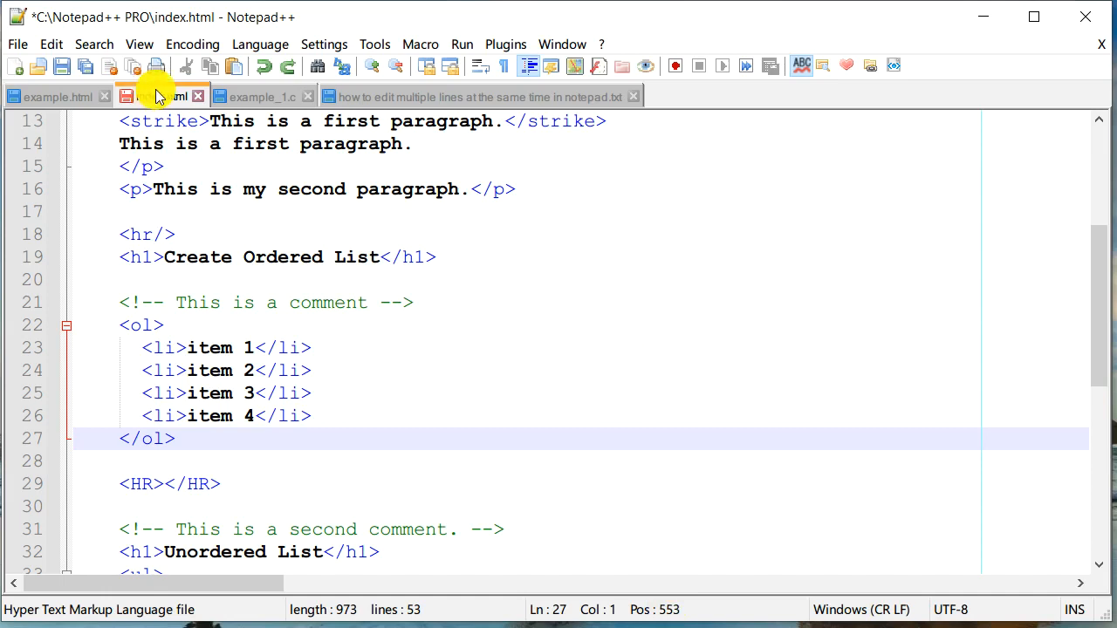
- Click the reverseSentence definition line in example_1.c, then go to the notes file
left_click(263, 96)
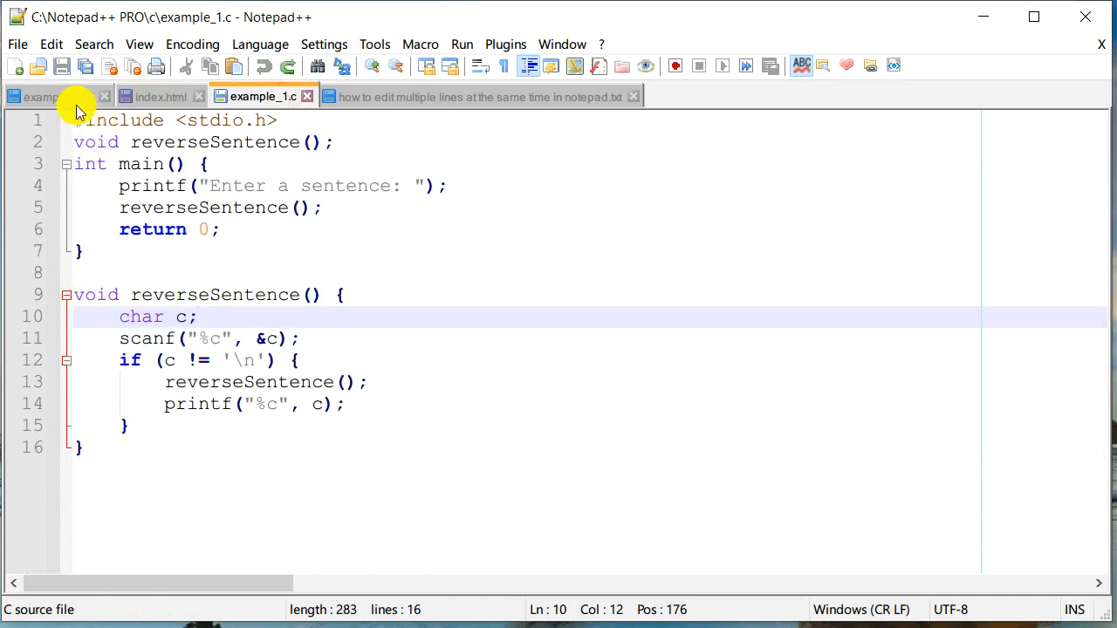
left_click(79, 294)
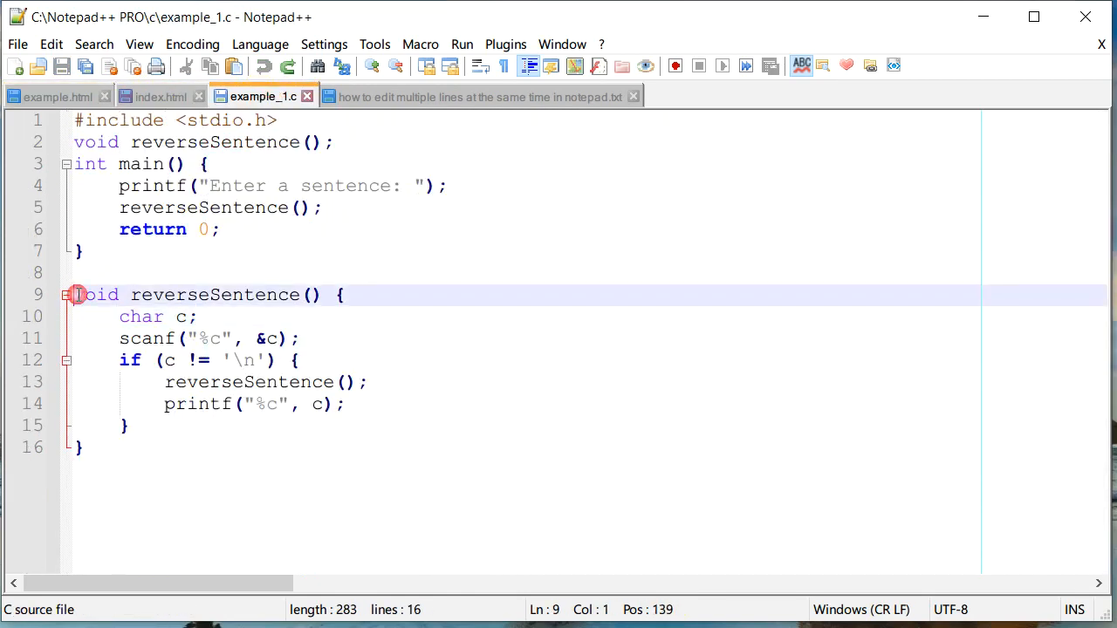
mouse_move(240, 367)
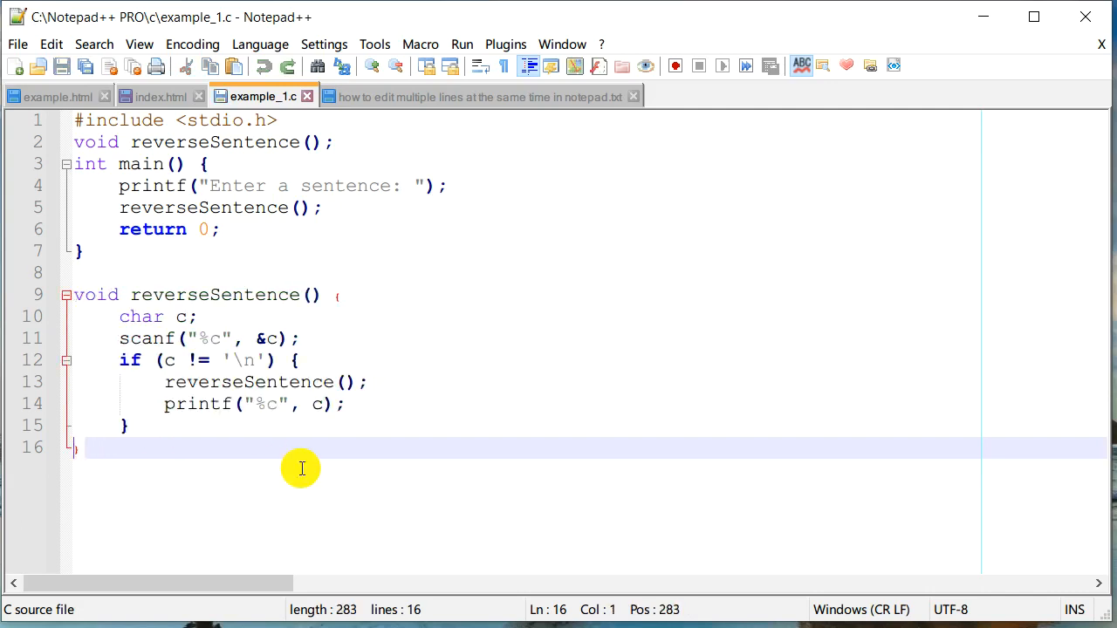
left_click(480, 96)
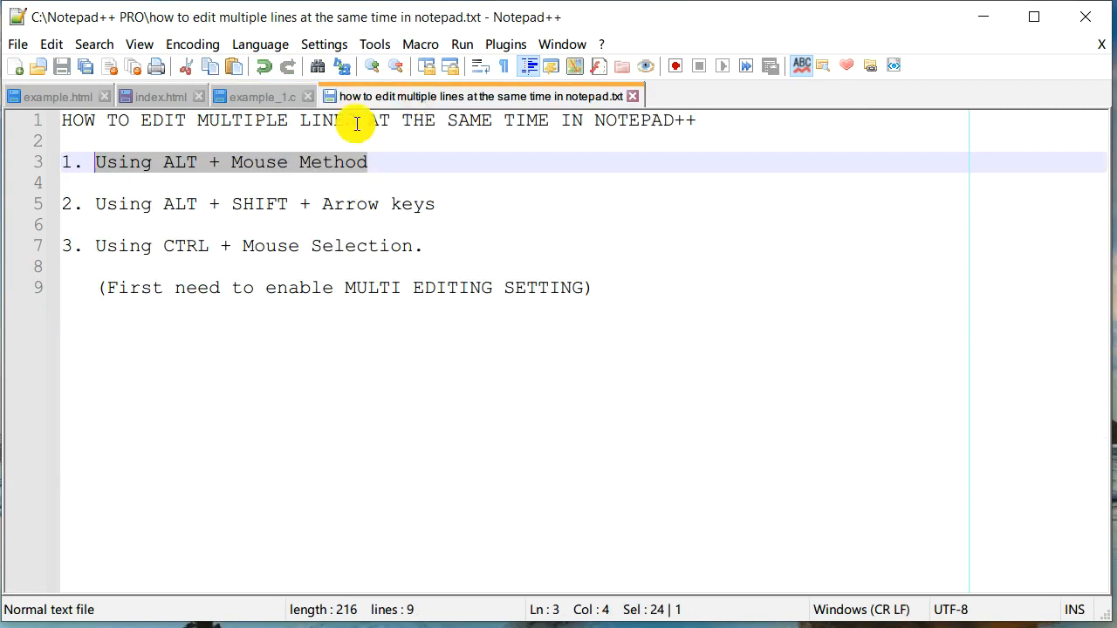
mouse_move(578, 439)
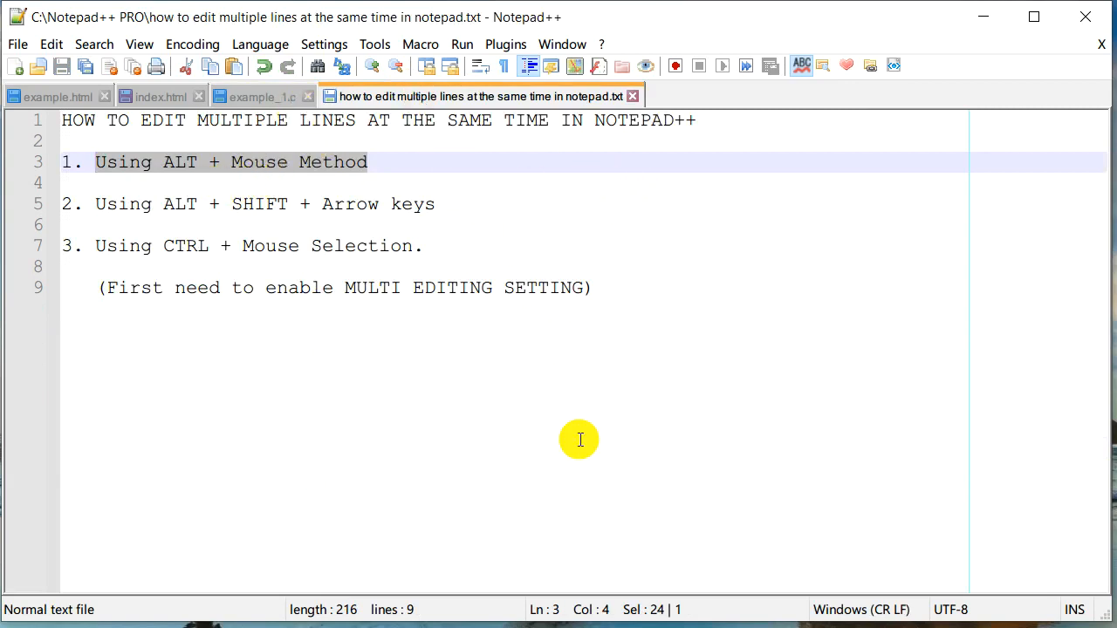
mouse_move(506, 553)
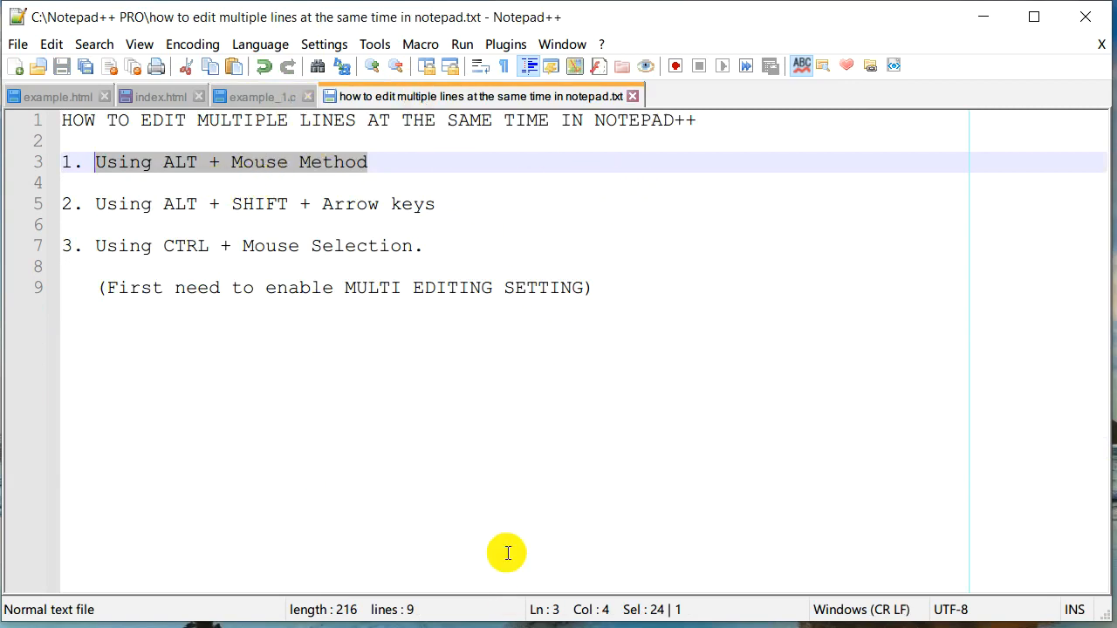
mouse_move(99, 245)
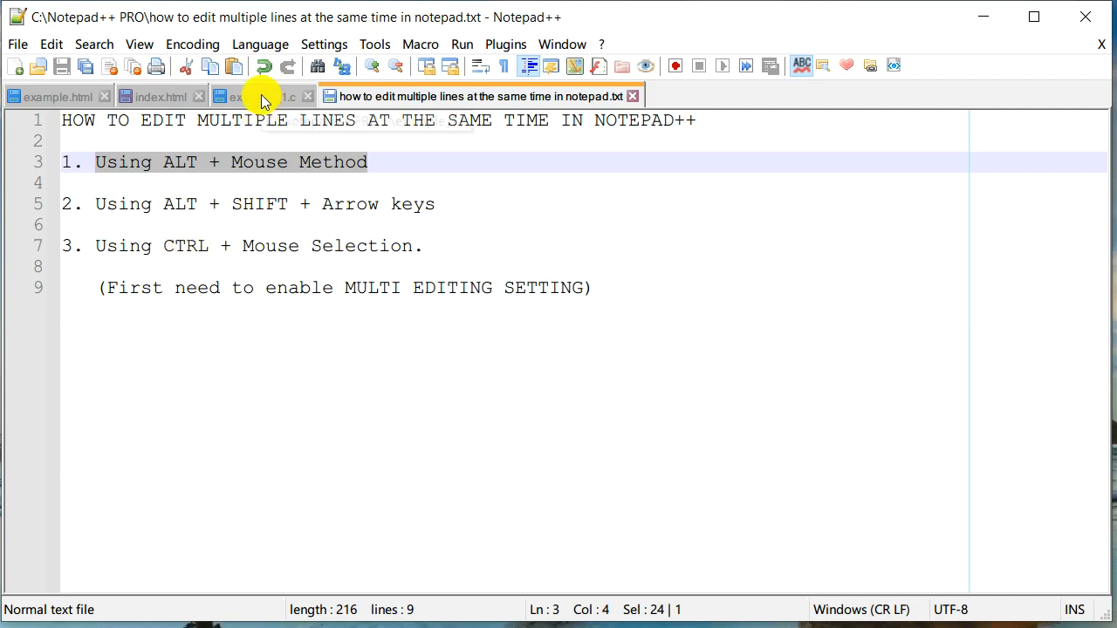
- Return to the unedited example_1.c reverseSentence program
left_click(262, 96)
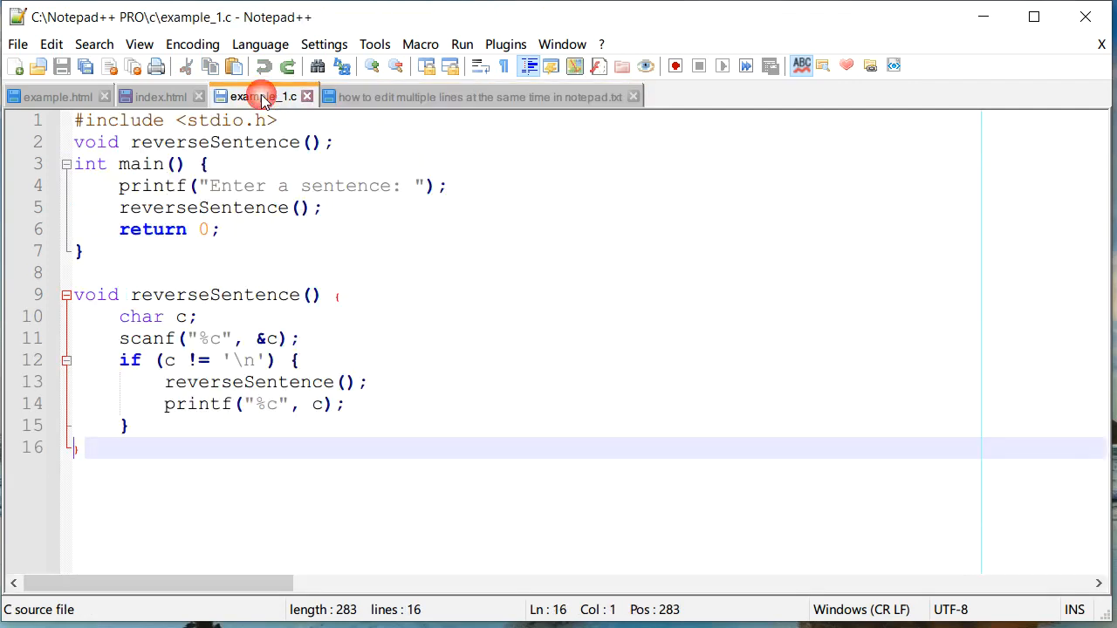
- Move the notes beside the code, check the index.html list and comment lines, then return to example_1.c
left_click(477, 96)
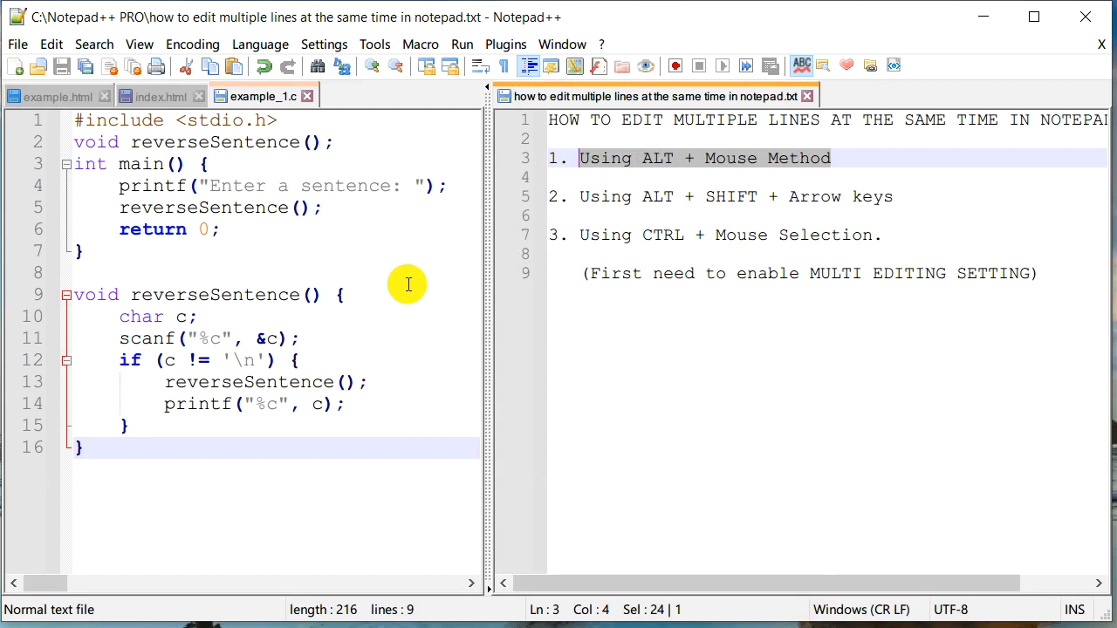
mouse_move(711, 202)
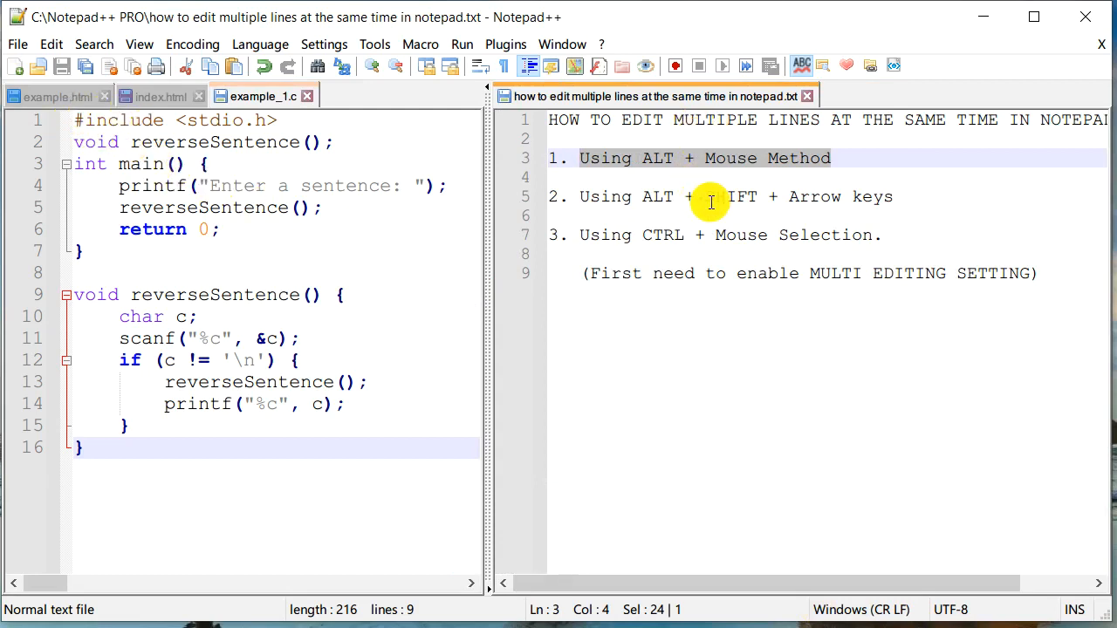
left_click(160, 96)
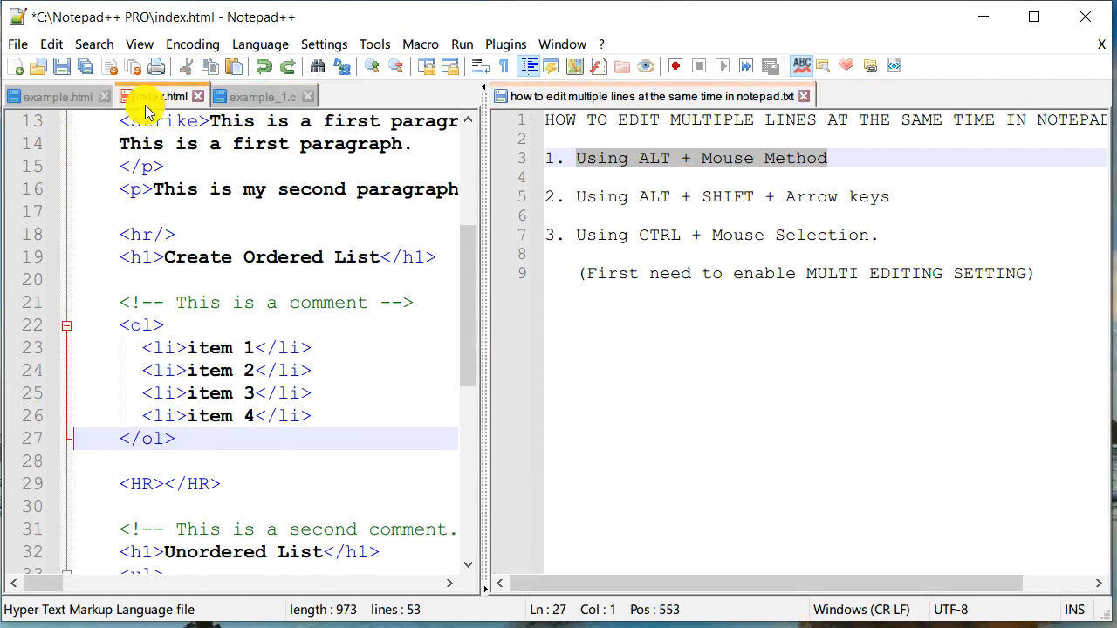
mouse_move(159, 399)
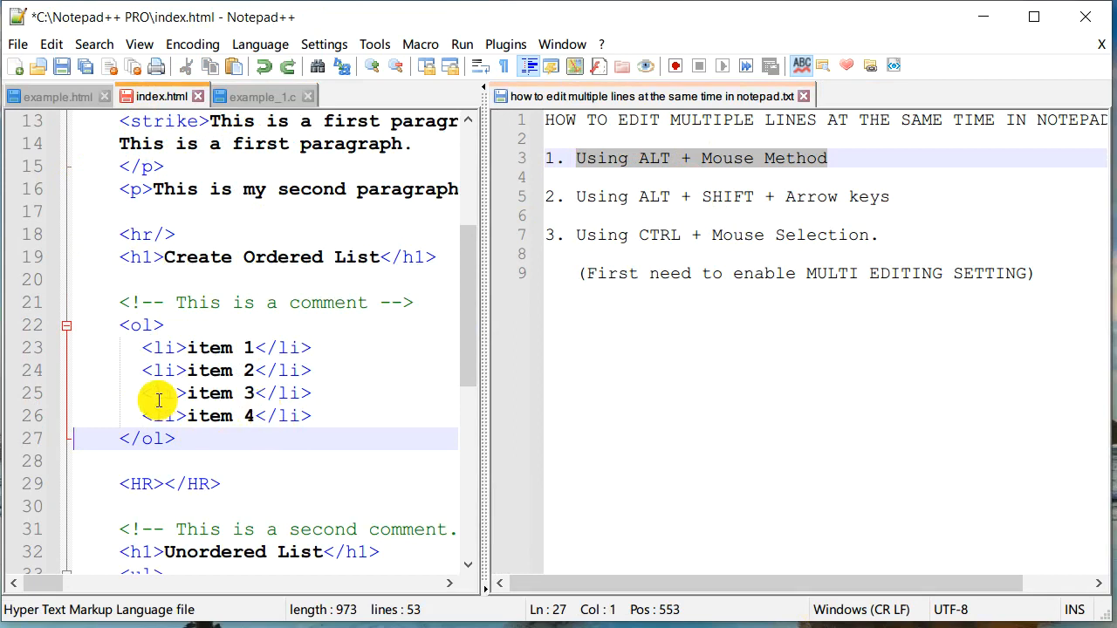
mouse_move(181, 416)
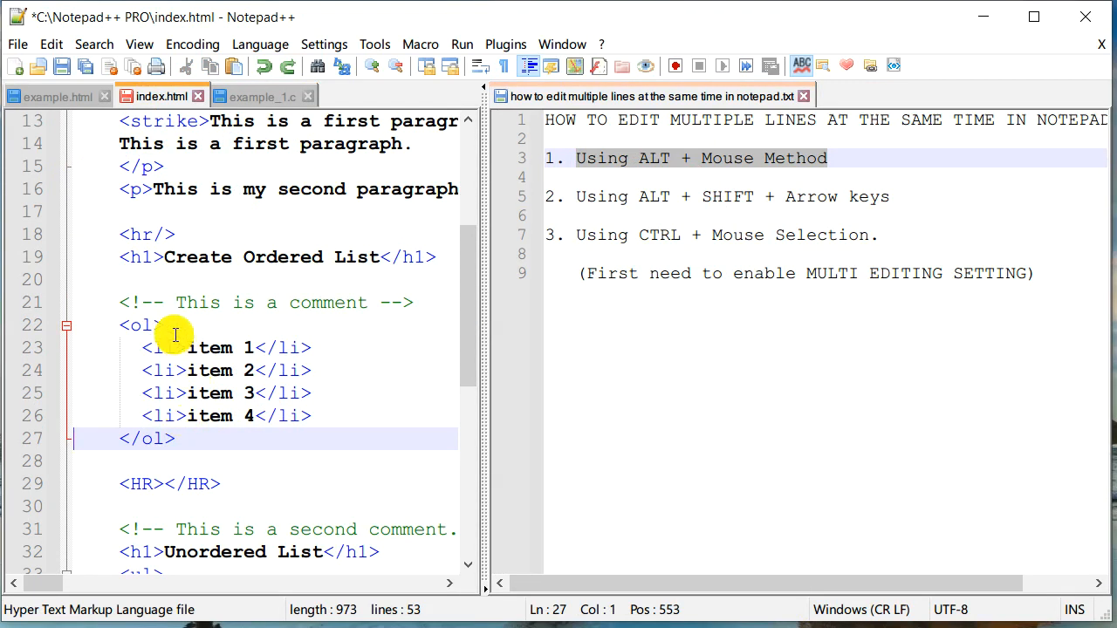
mouse_move(182, 419)
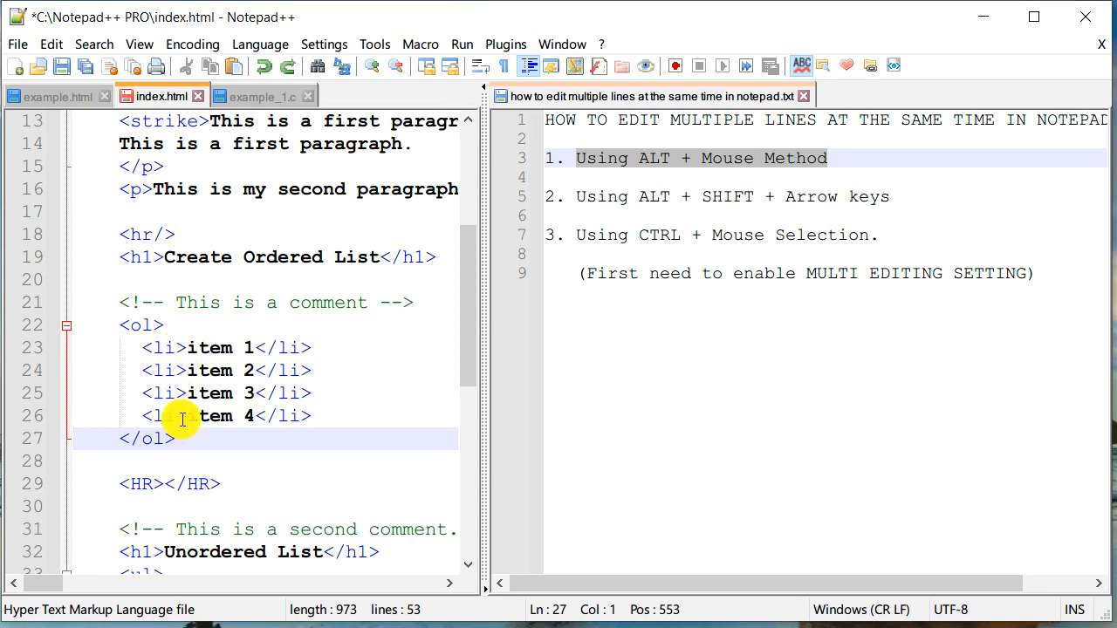
left_click(187, 347)
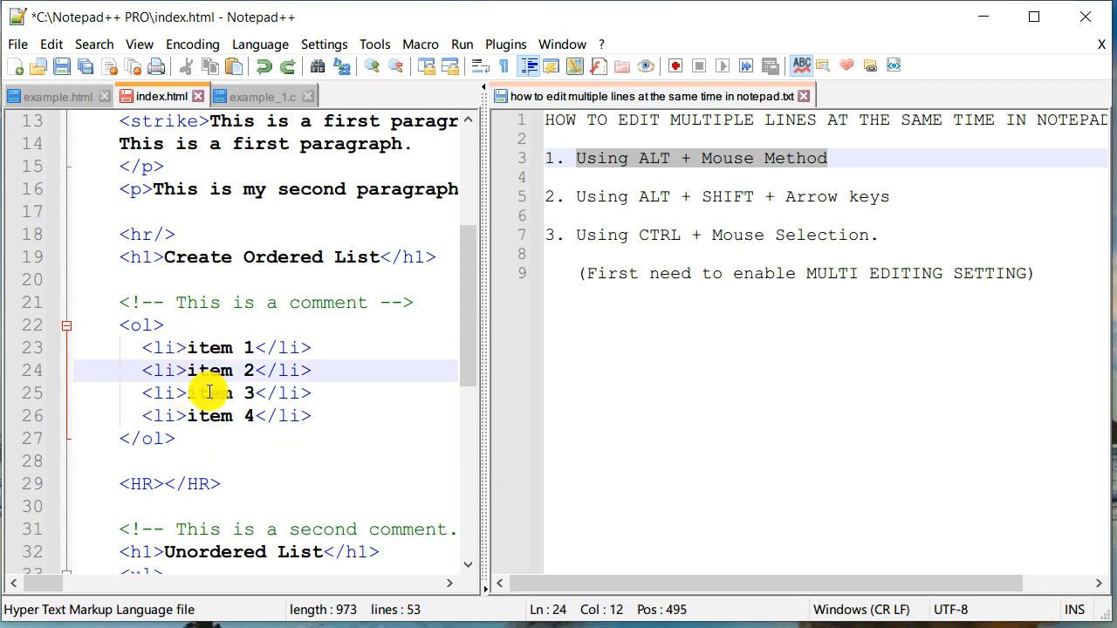
left_click(181, 416)
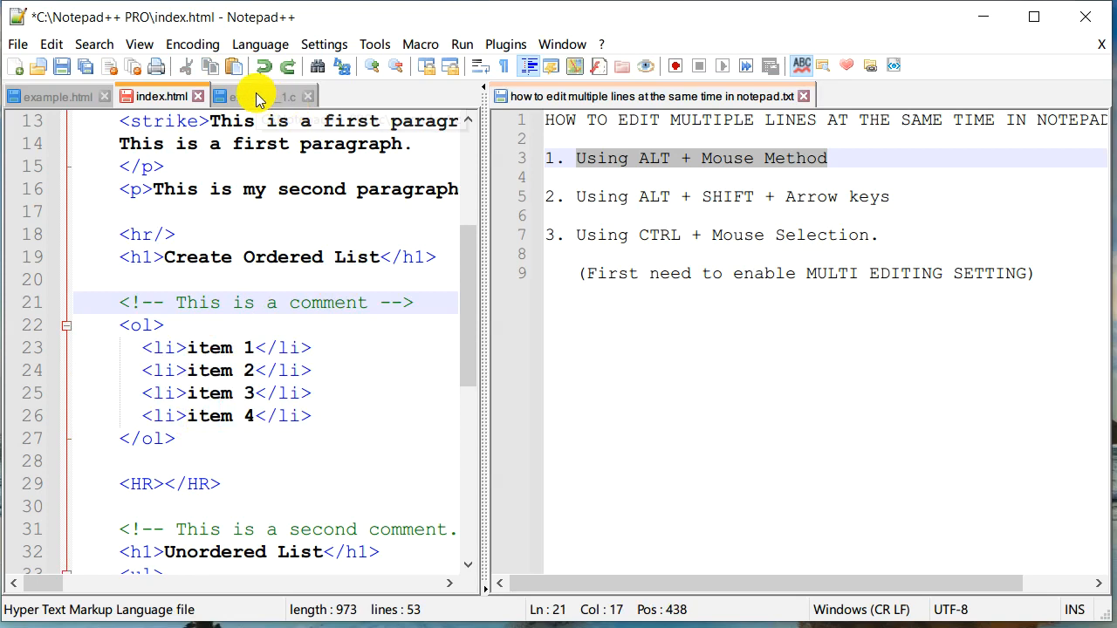
left_click(257, 96)
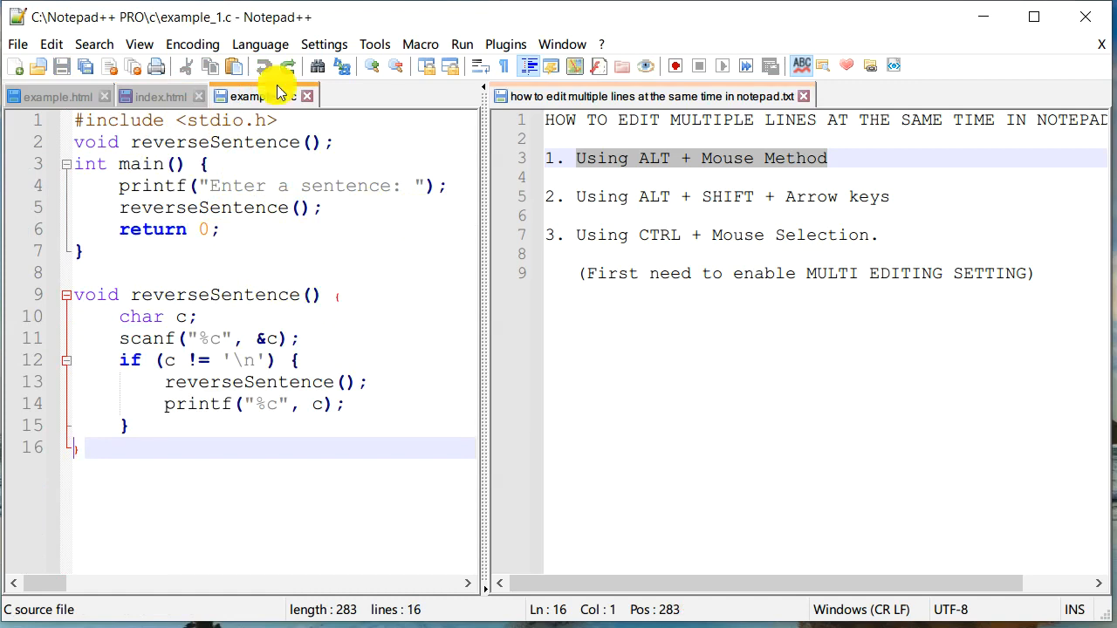
double_click(214, 142)
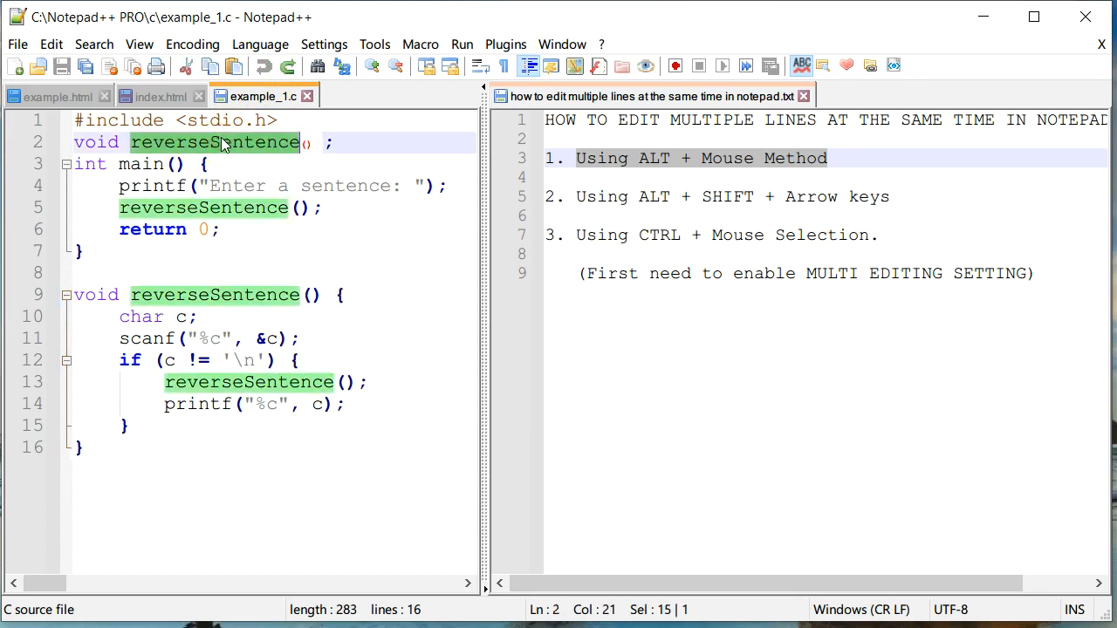
mouse_move(220, 222)
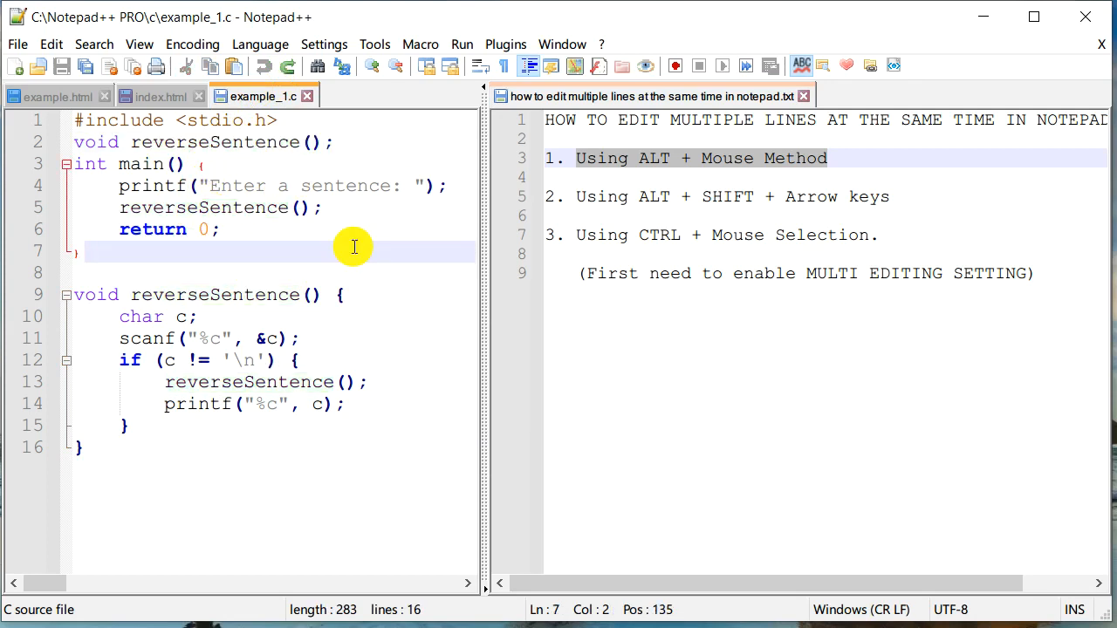
mouse_move(881, 235)
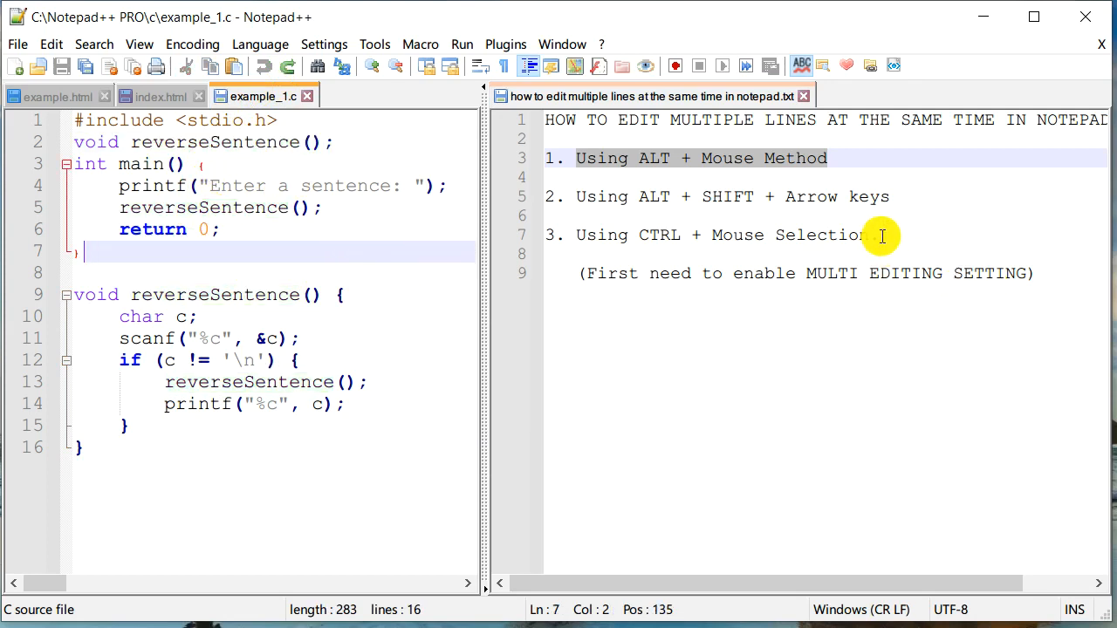
mouse_move(798, 273)
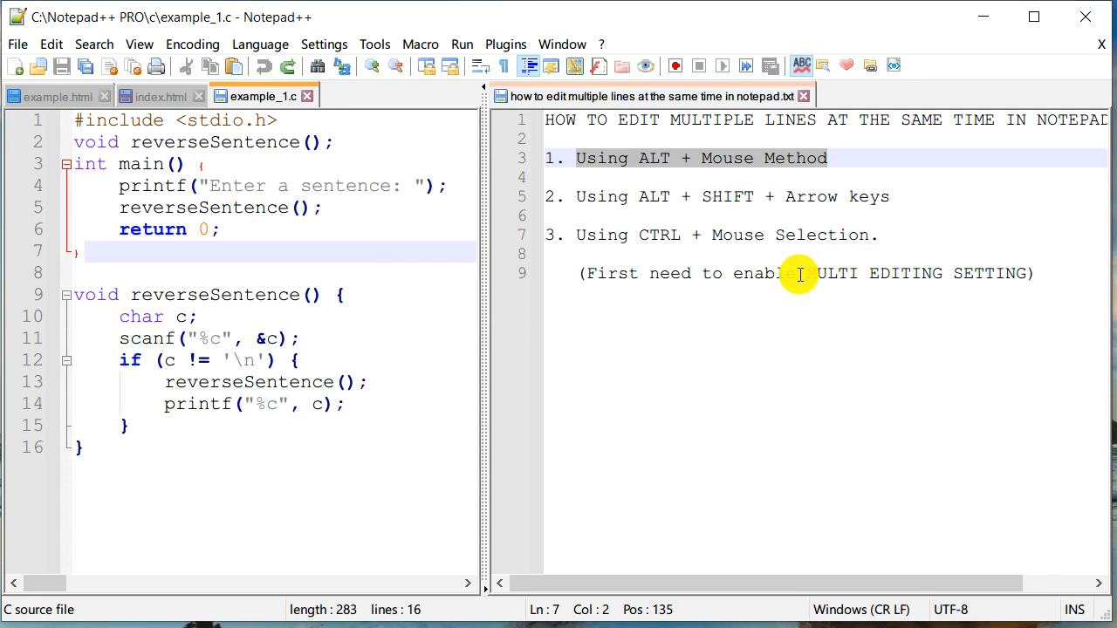
mouse_move(231, 185)
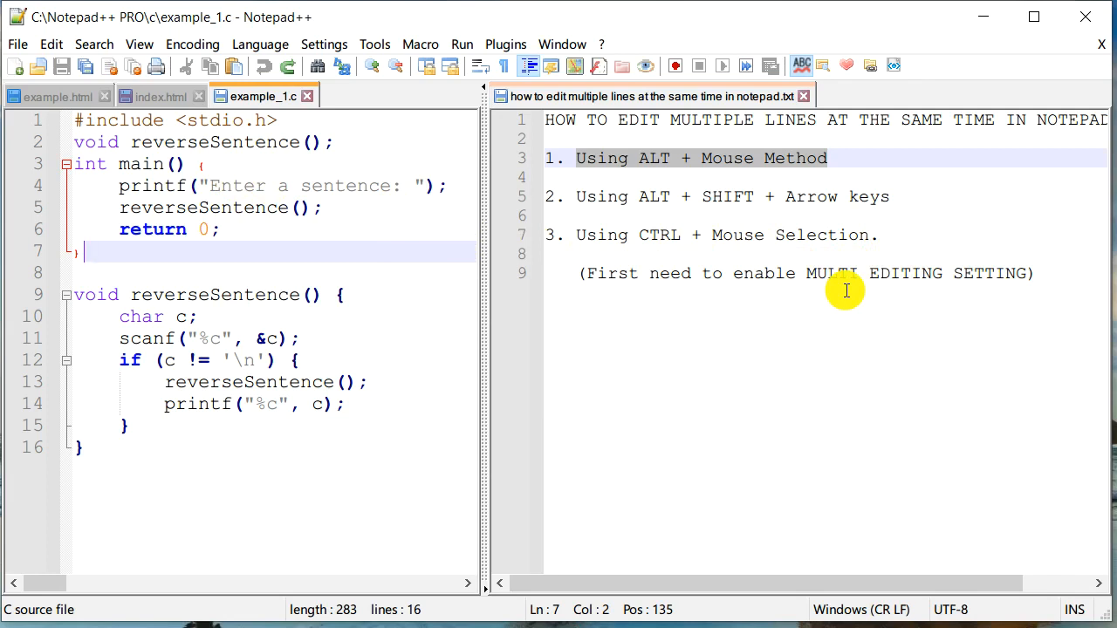
mouse_move(717, 299)
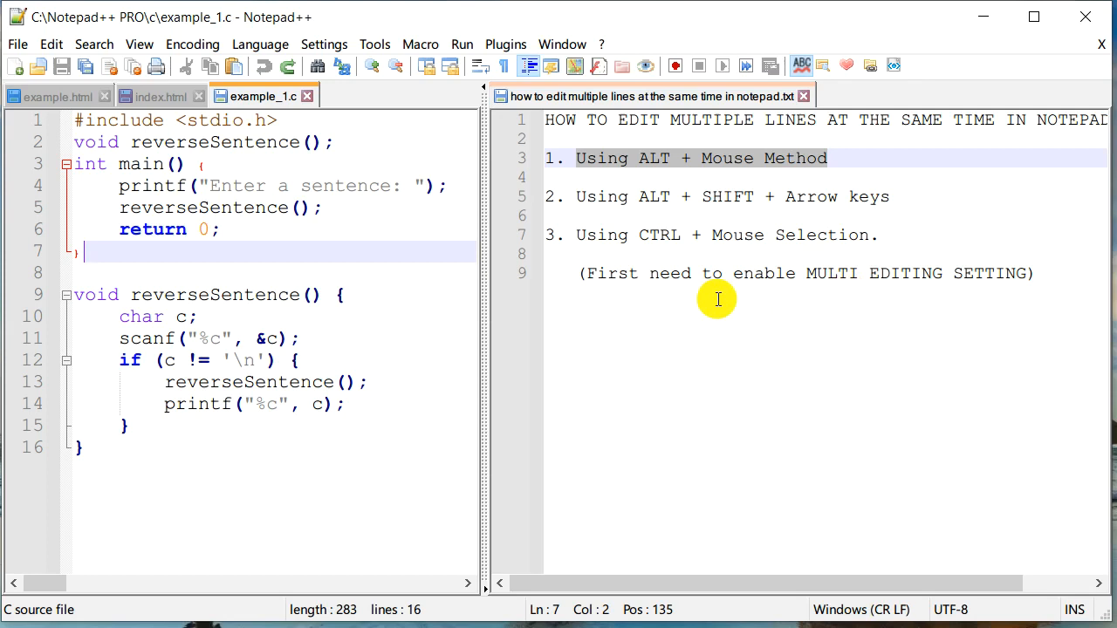
mouse_move(861, 266)
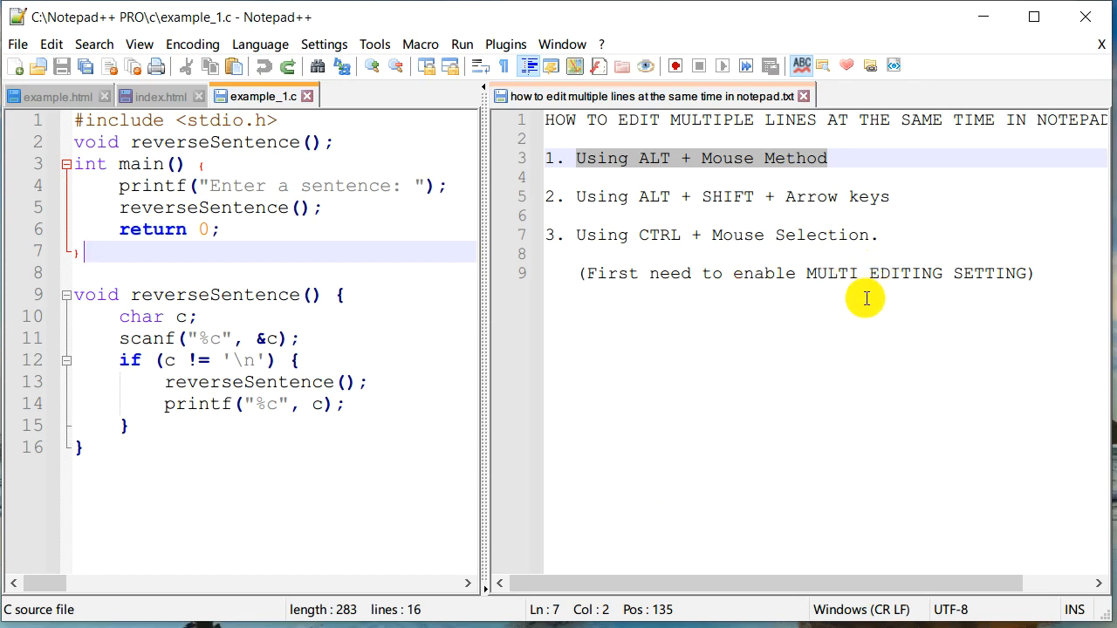
- Open the Settings menu in the menu bar
left_click(324, 43)
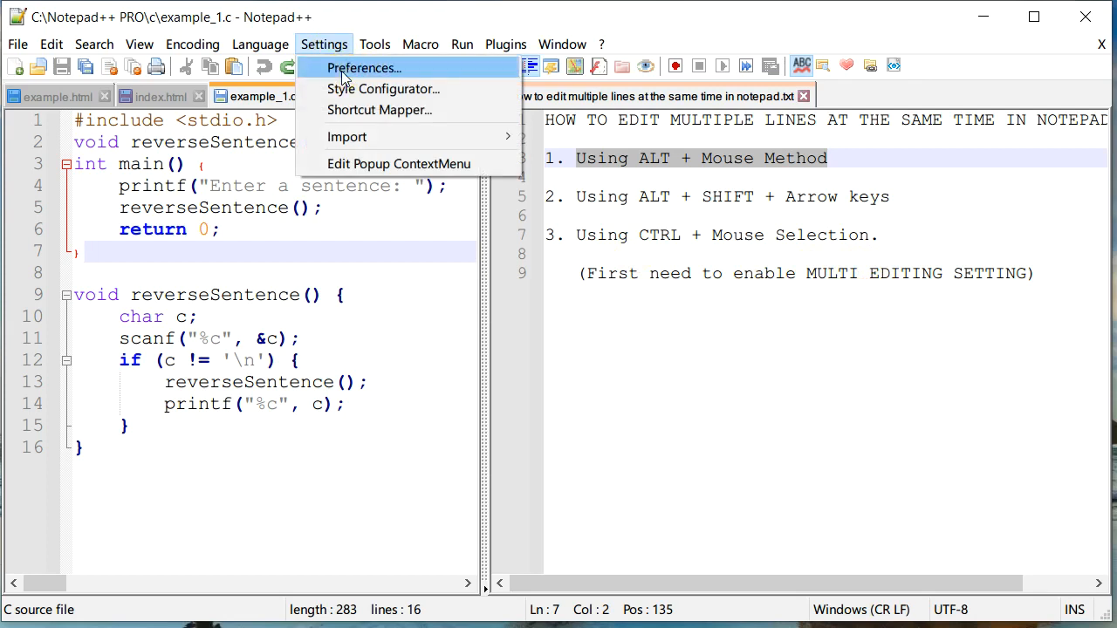
- Enable Multi-Editing (Ctrl+Mouse click/selection) under Preferences > Editing and close the dialog
left_click(362, 68)
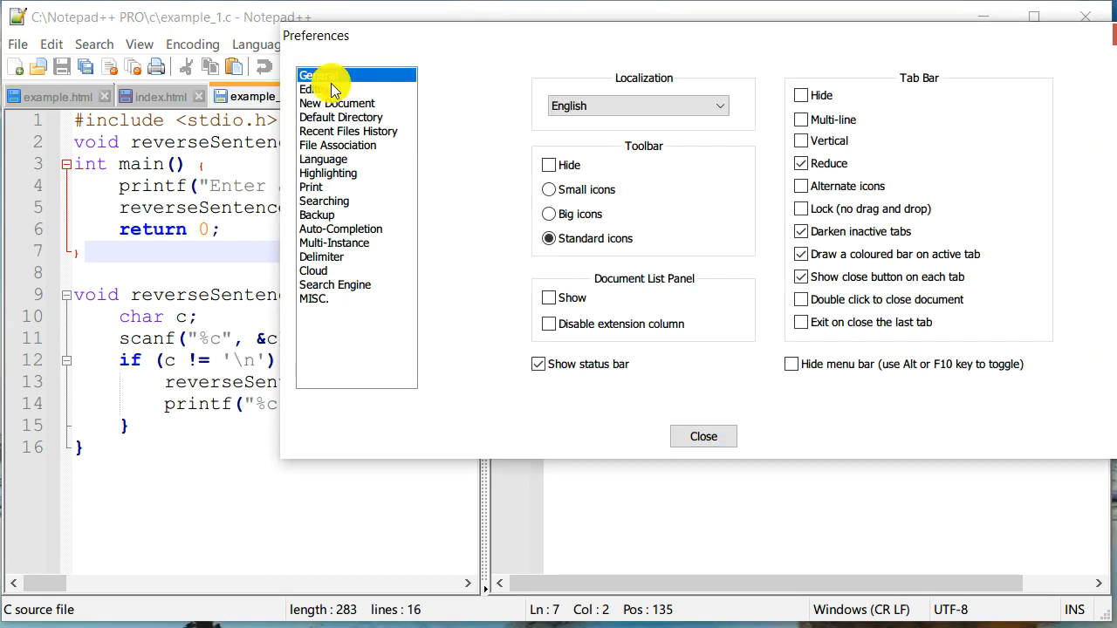
left_click(316, 89)
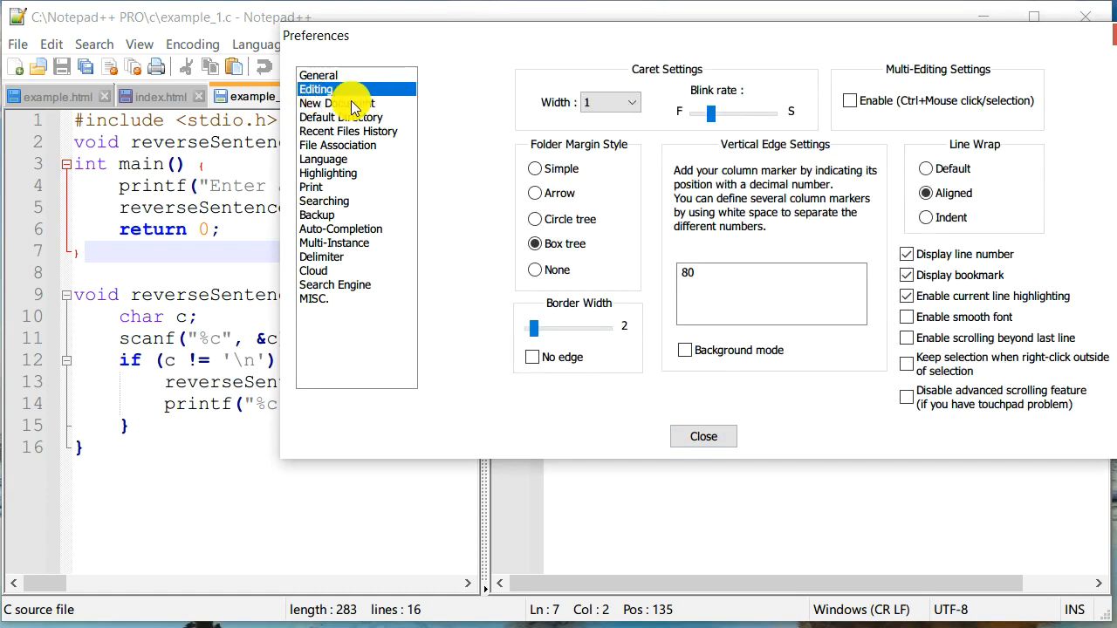
mouse_move(1038, 77)
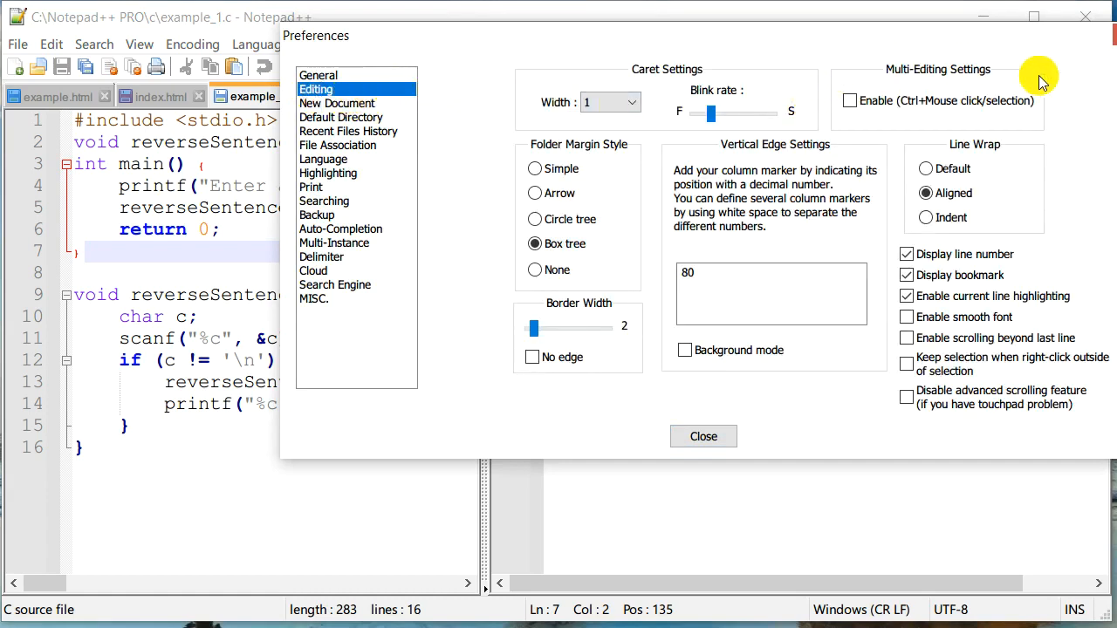
mouse_move(1057, 129)
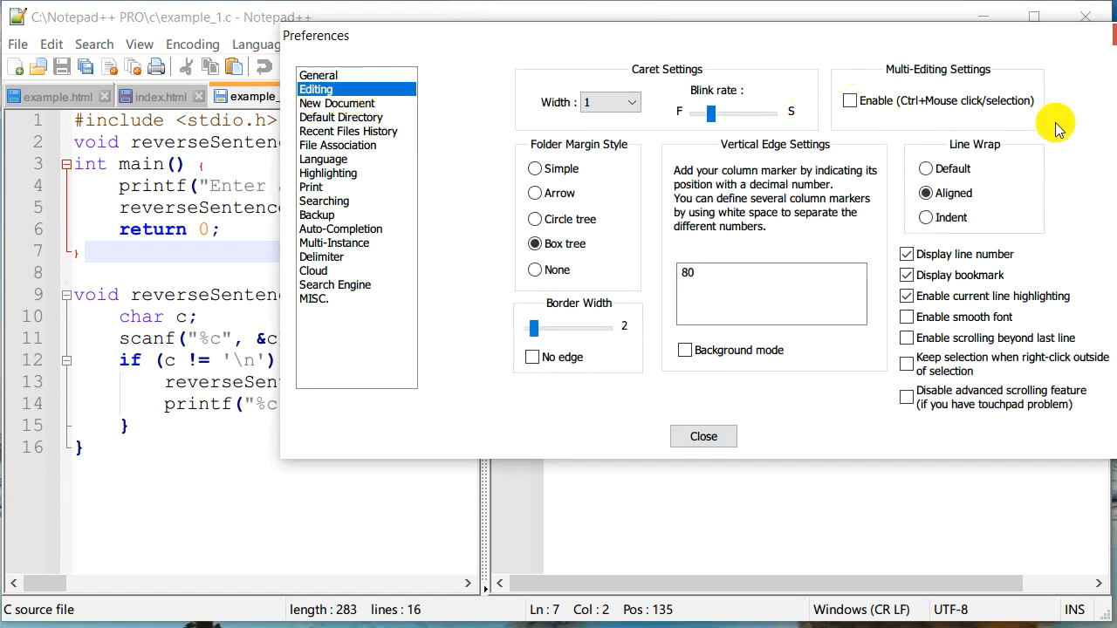
mouse_move(916, 83)
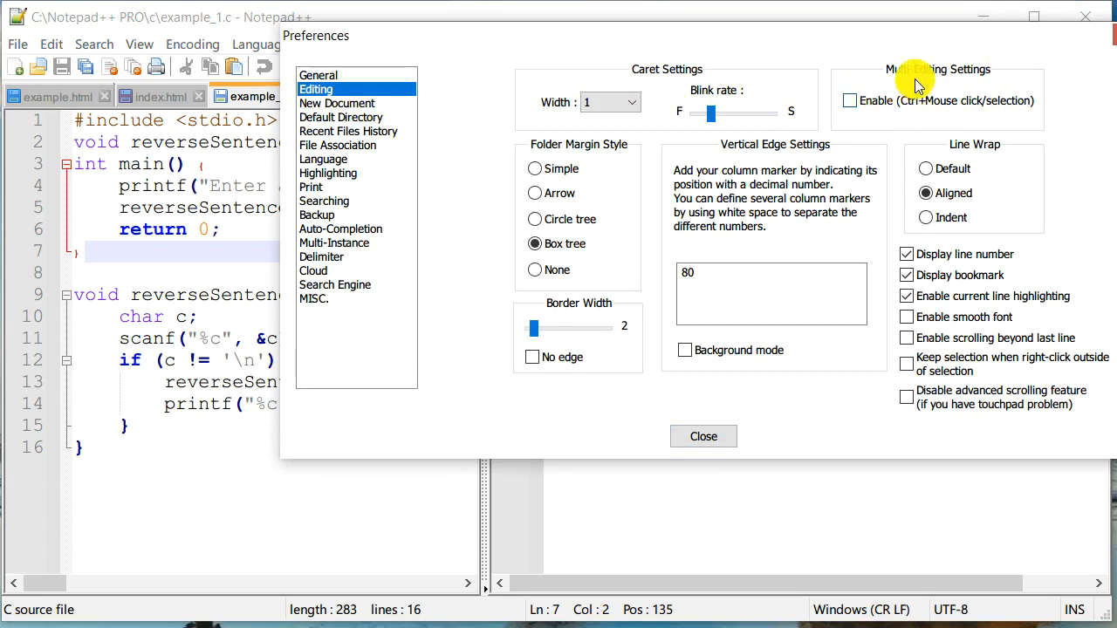
mouse_move(975, 87)
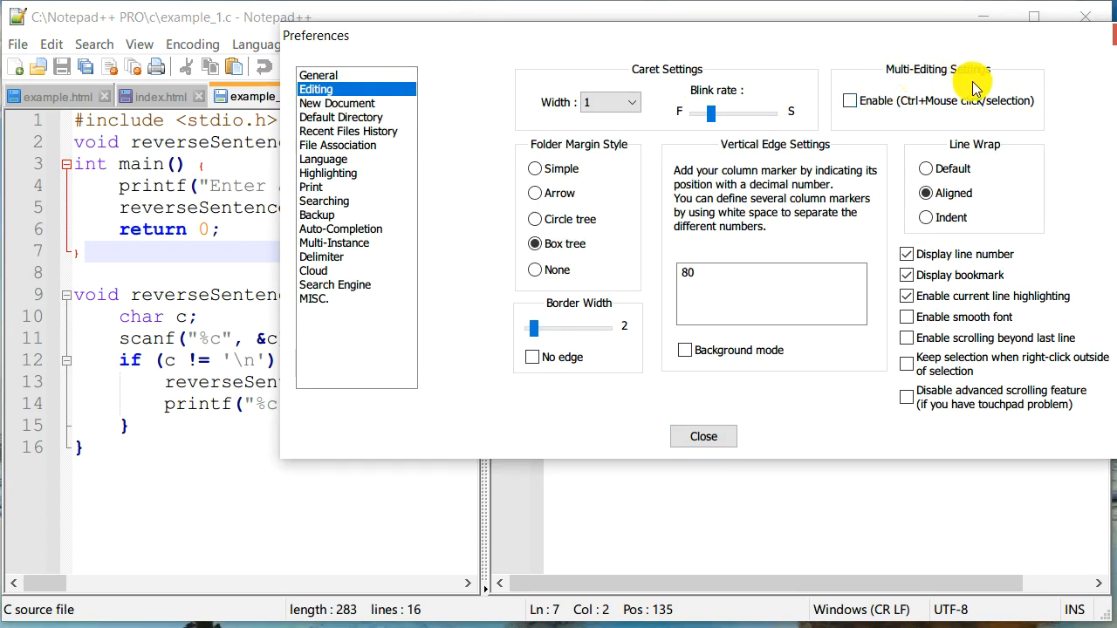
mouse_move(857, 100)
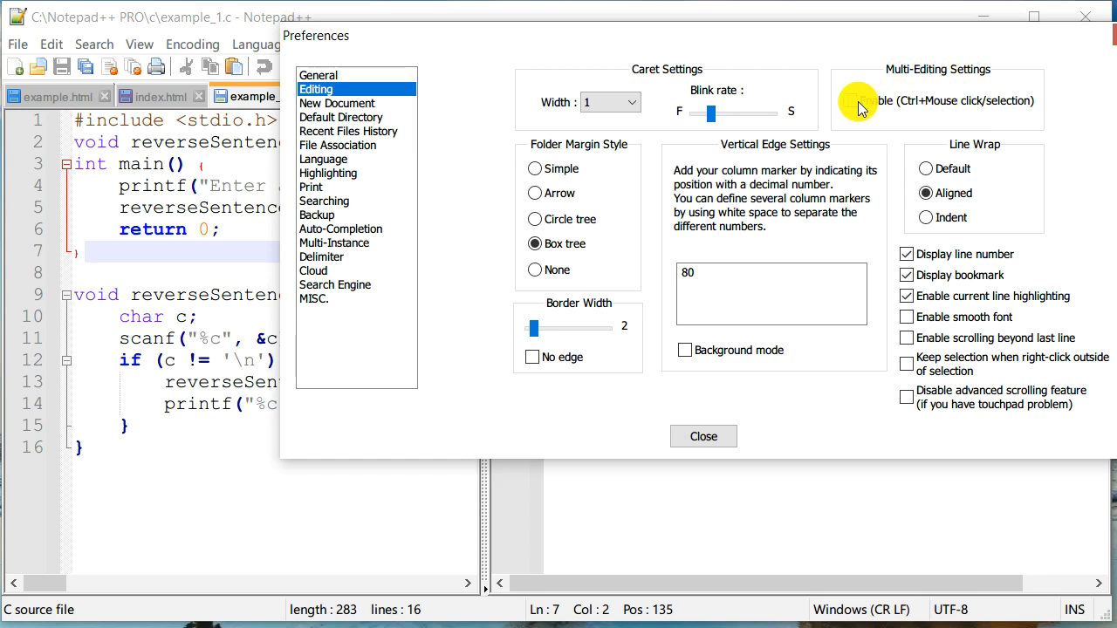
left_click(848, 100)
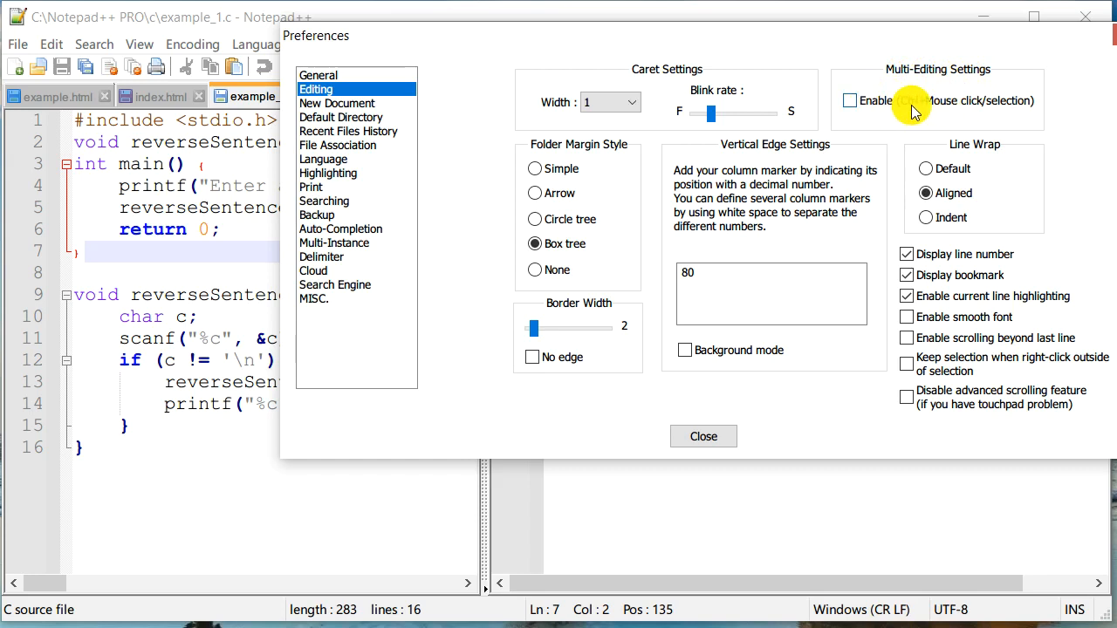
mouse_move(969, 113)
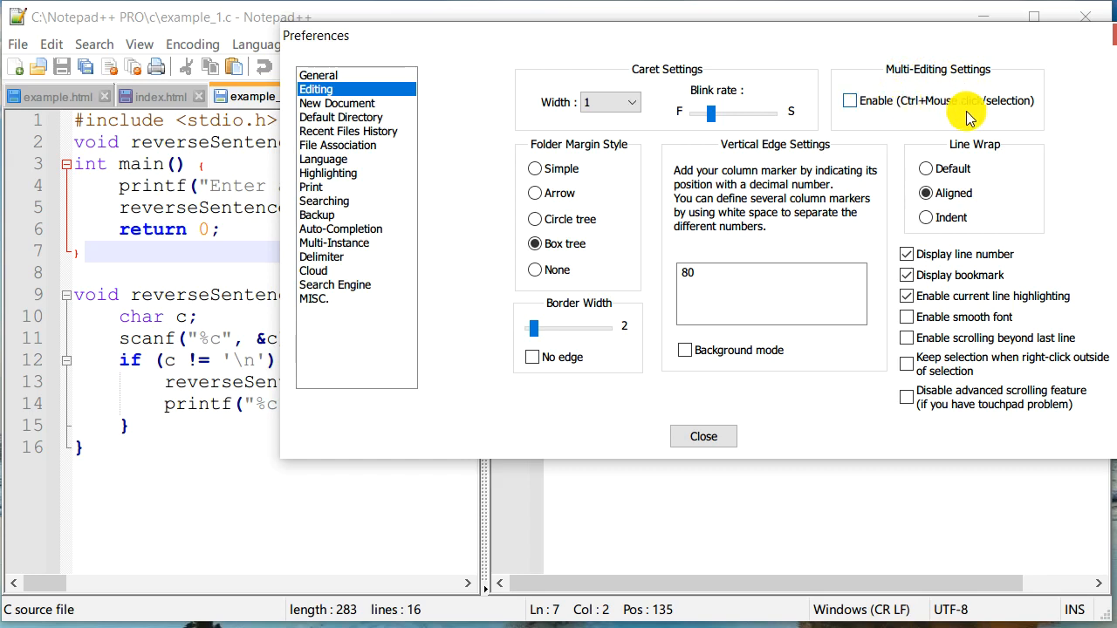
mouse_move(855, 96)
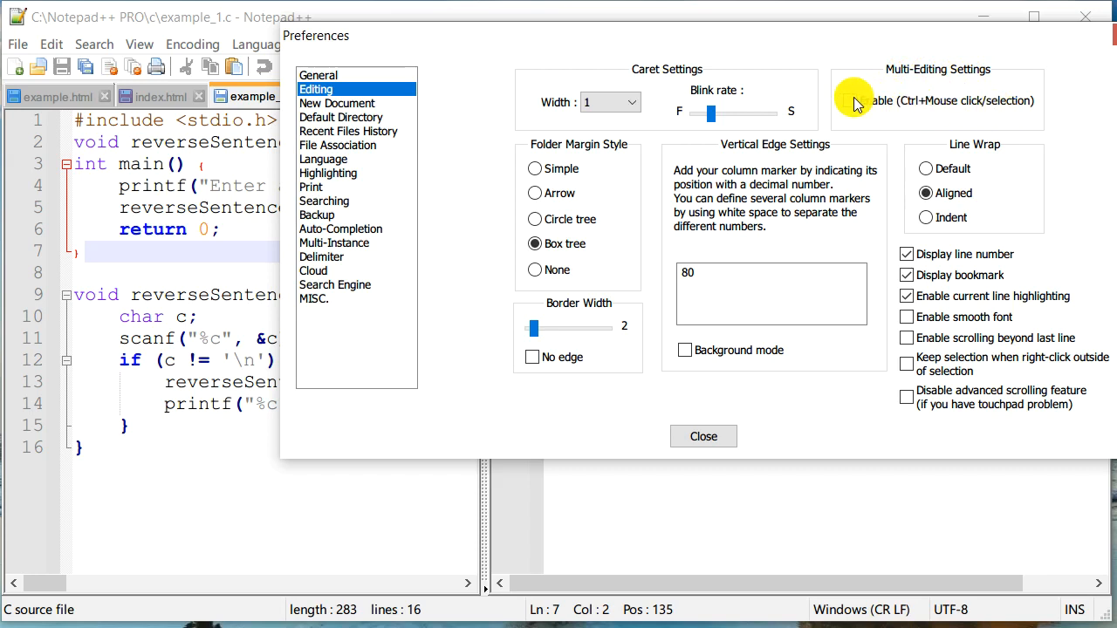
left_click(703, 436)
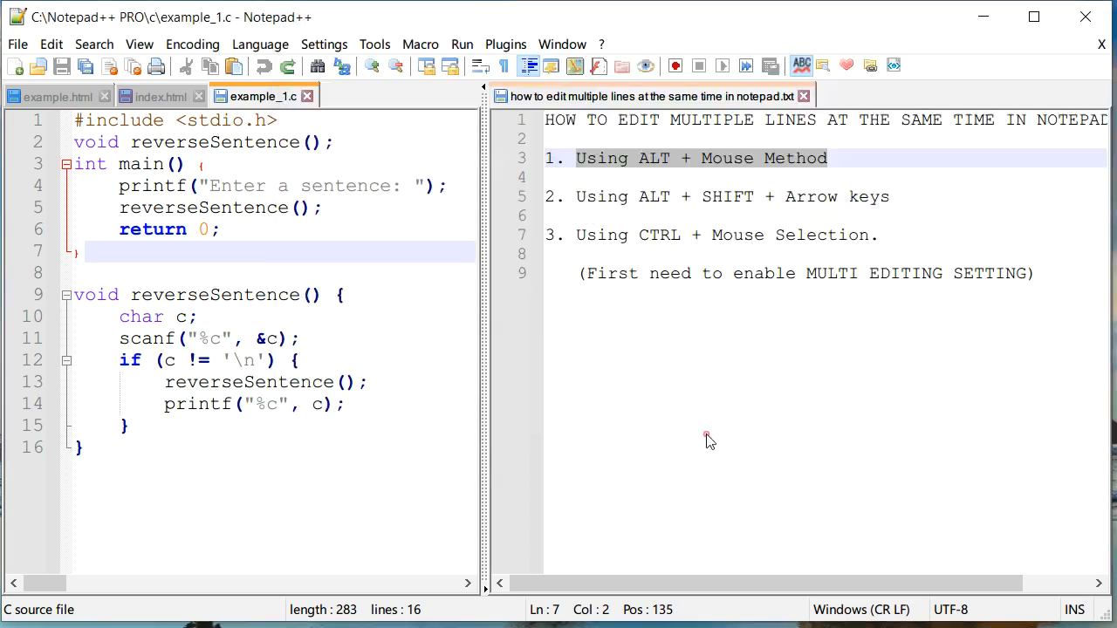
mouse_move(244, 149)
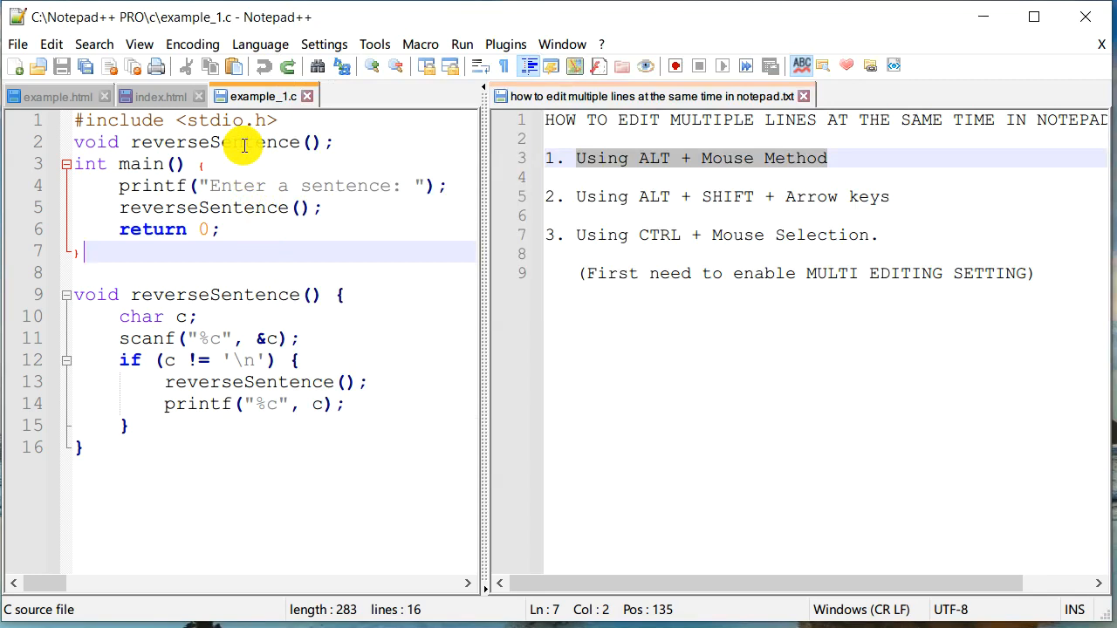
double_click(215, 142)
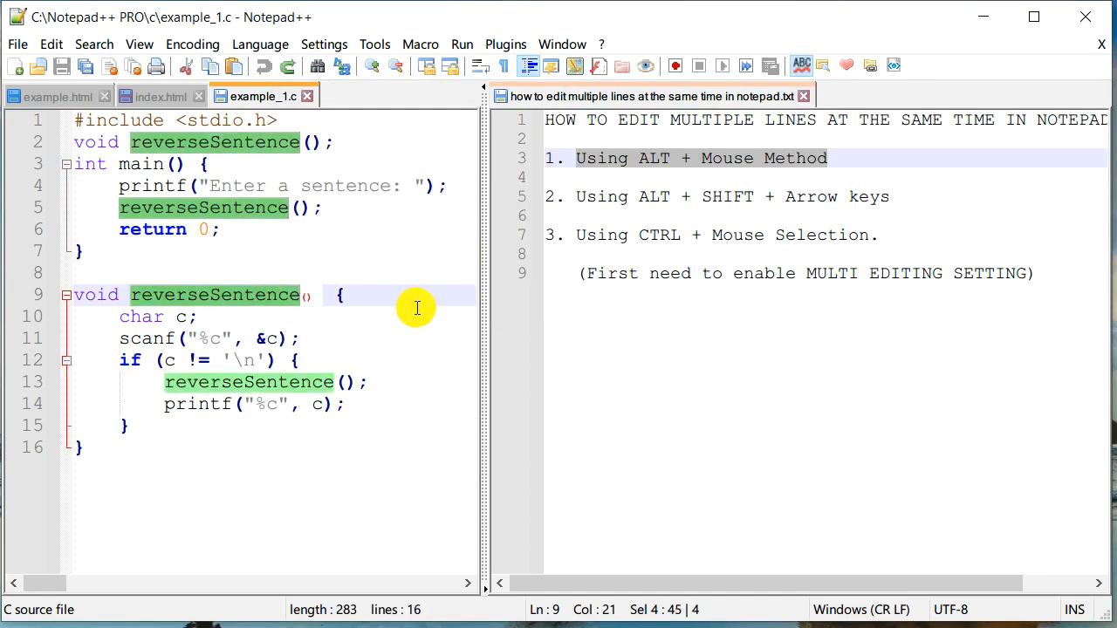
mouse_move(263, 155)
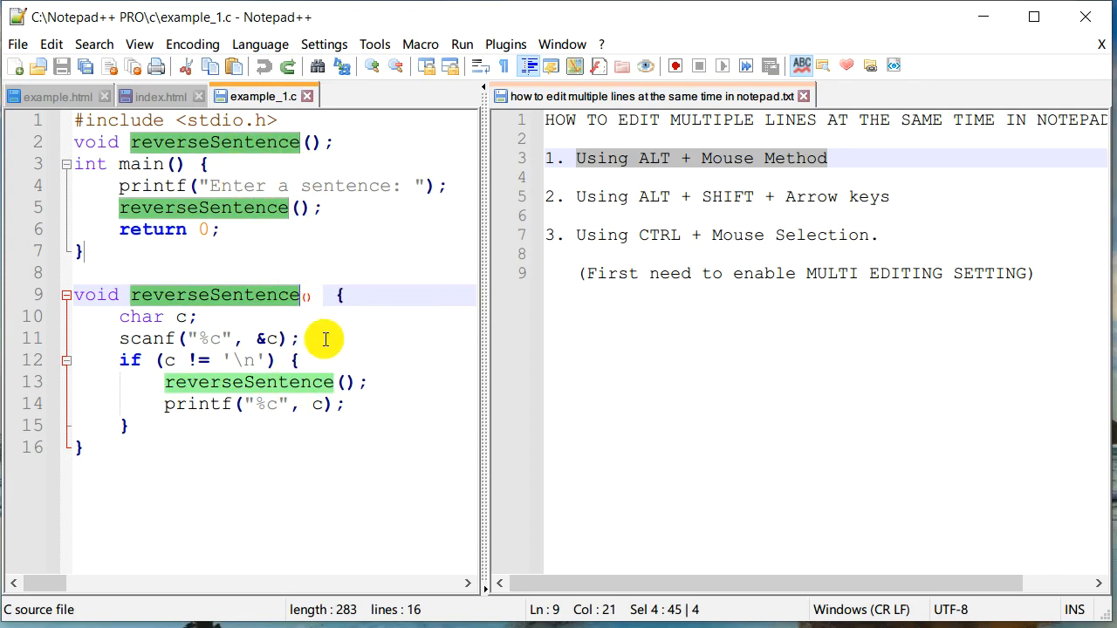
mouse_move(410, 258)
type("reverse")
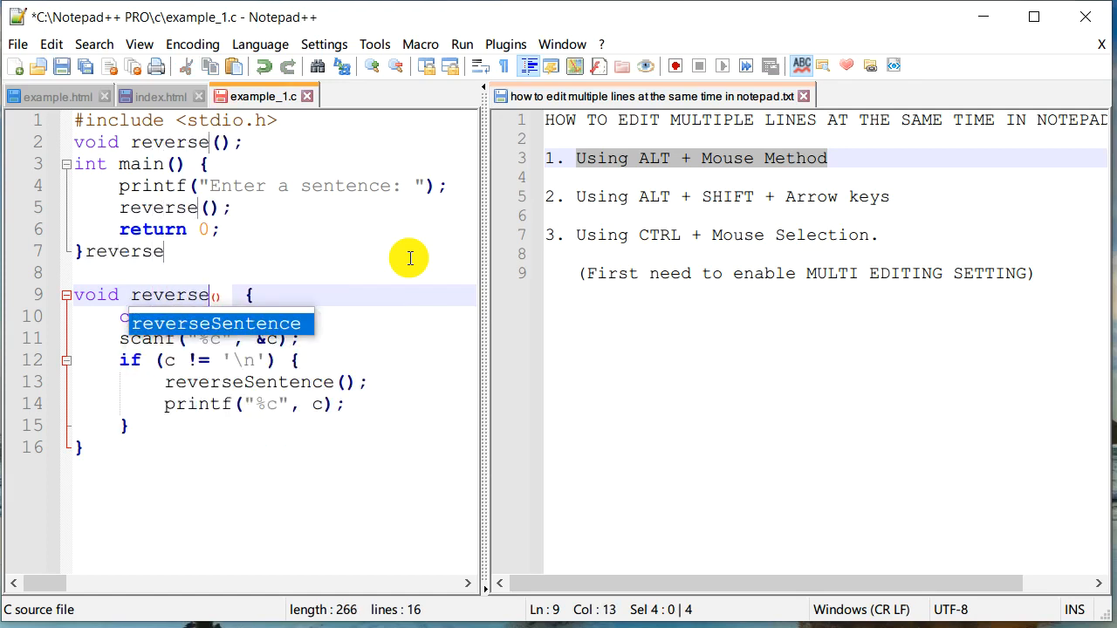
type("Word")
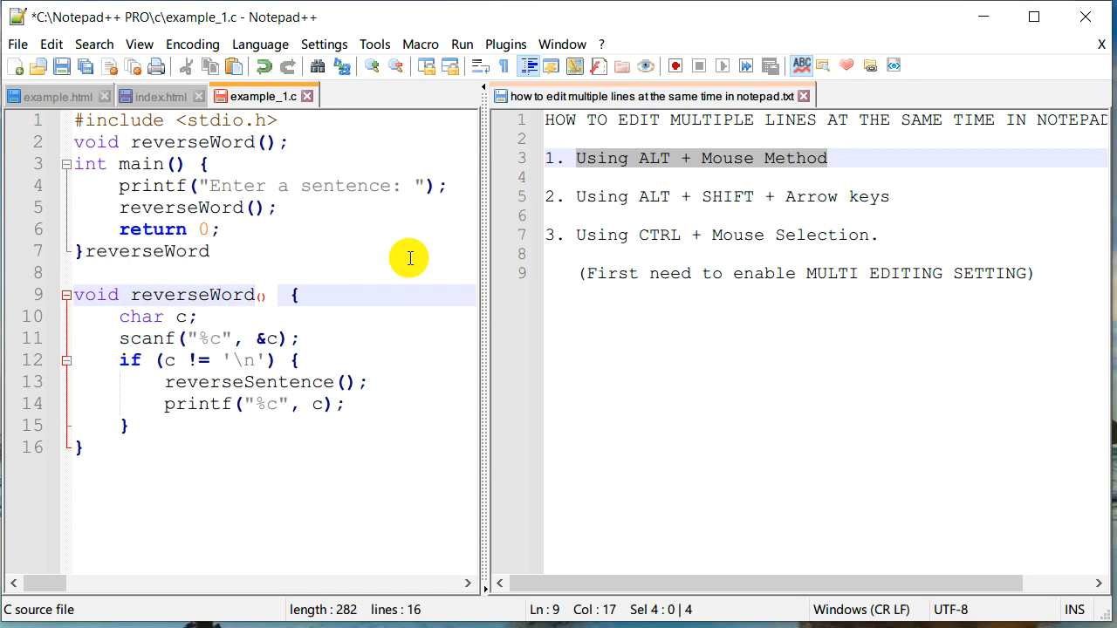
left_click(83, 446)
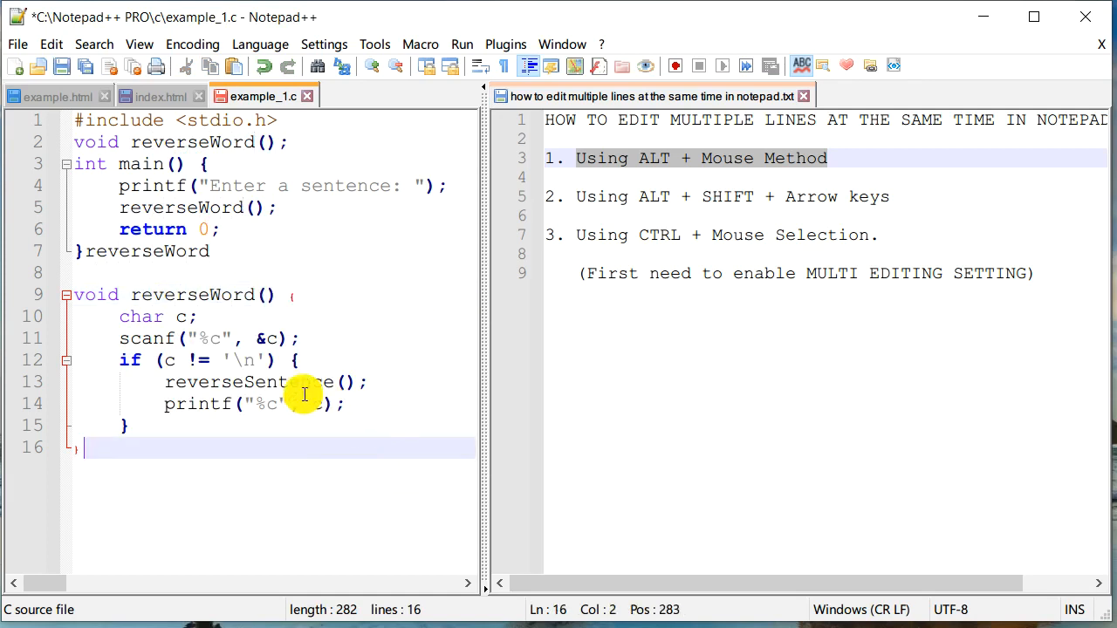
mouse_move(210, 378)
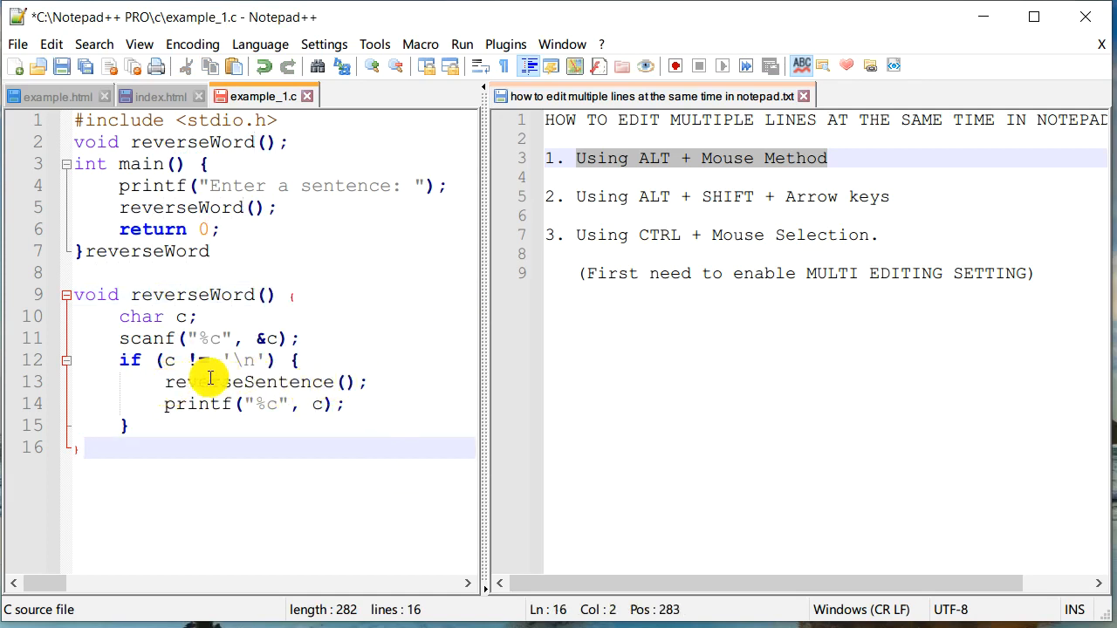
mouse_move(330, 478)
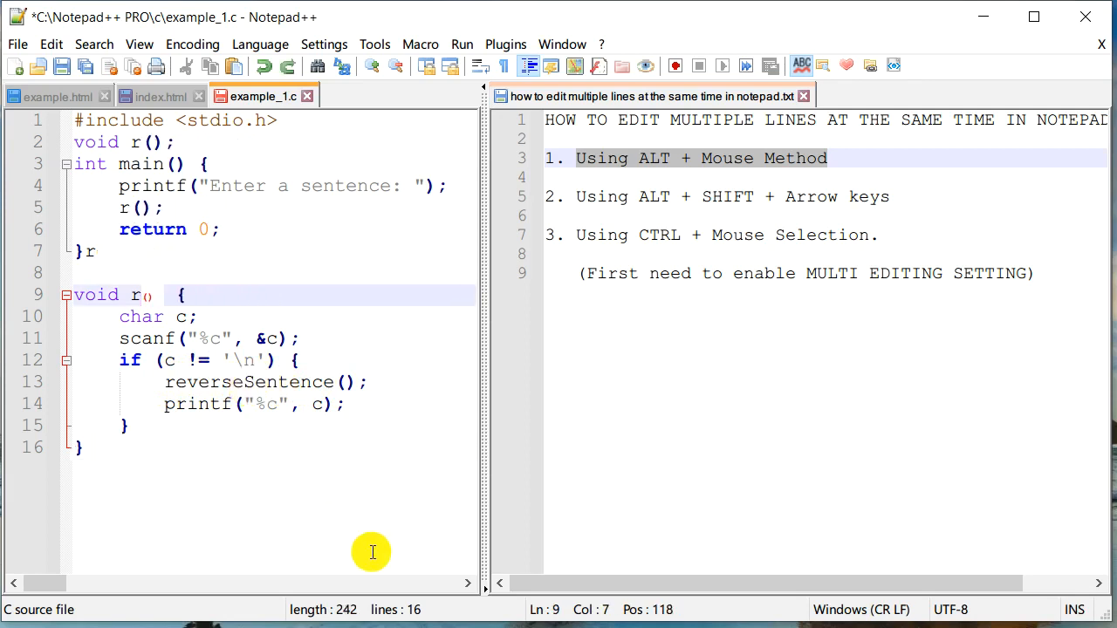
type("everseSentence")
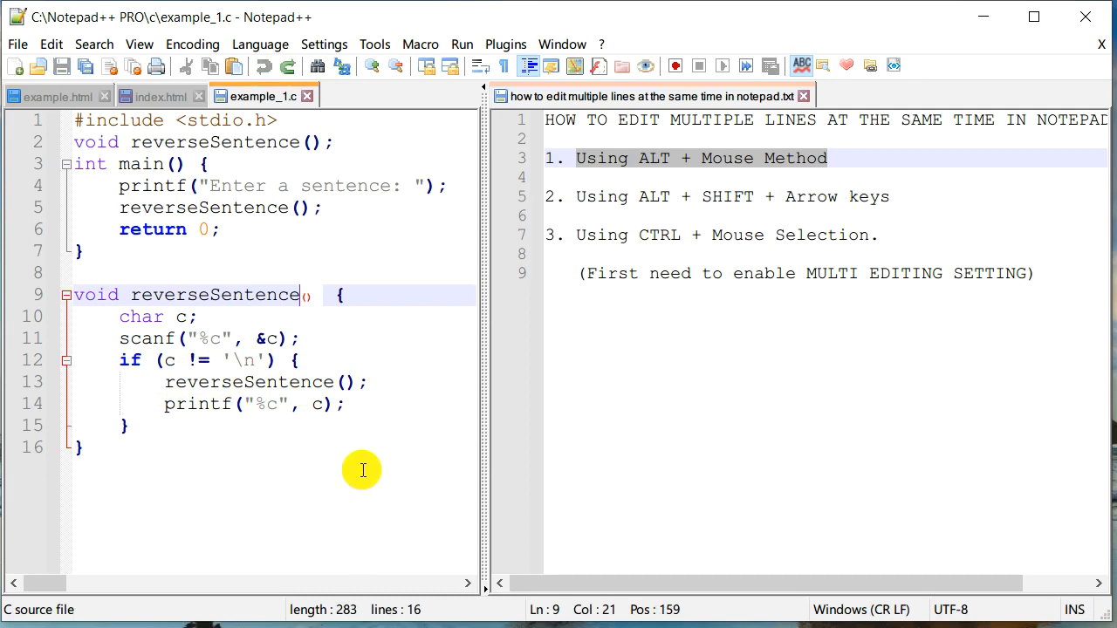
left_click(83, 447)
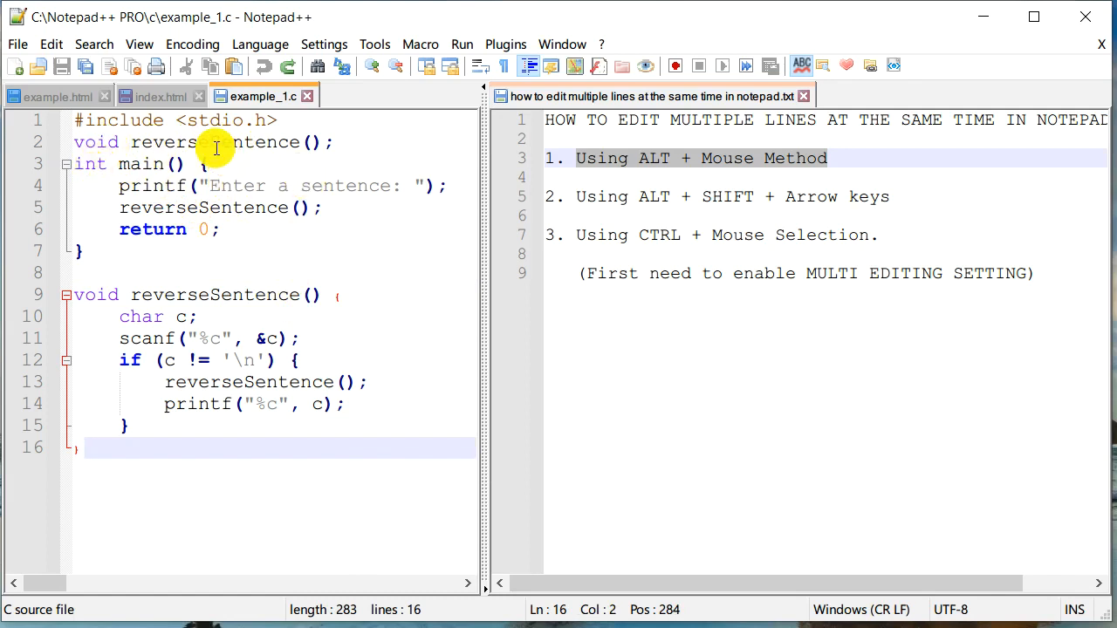
mouse_move(423, 285)
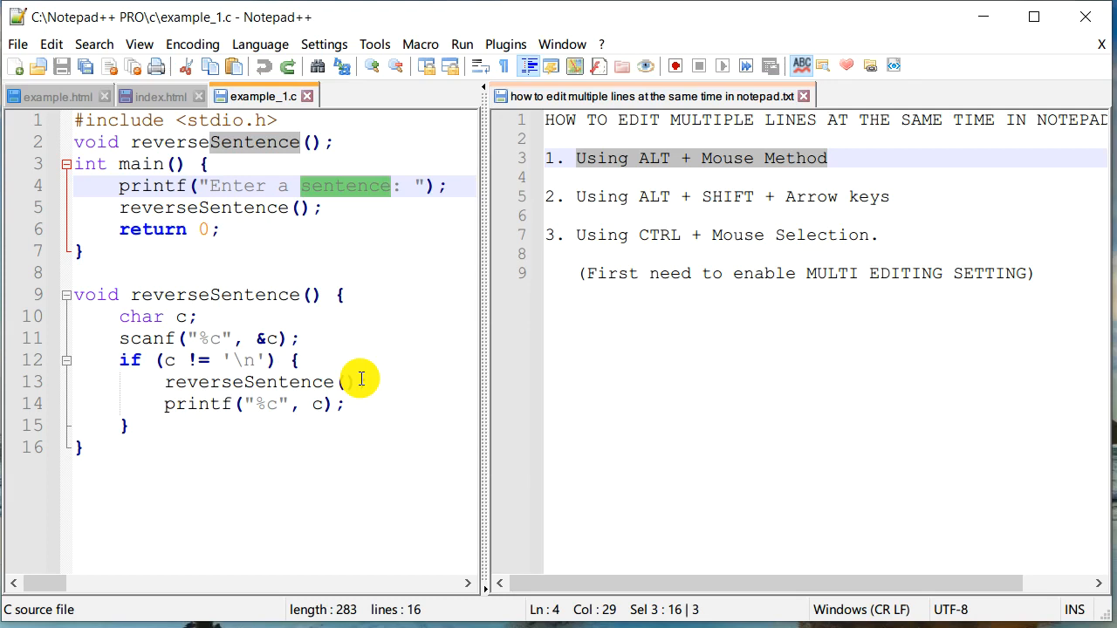
type("Word")
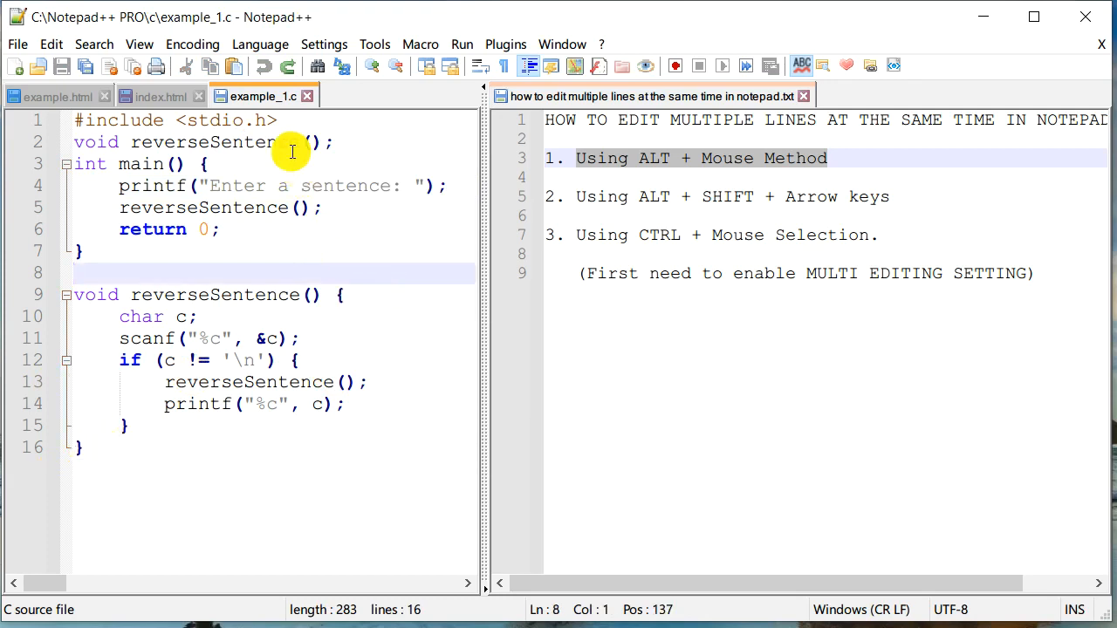
mouse_move(213, 142)
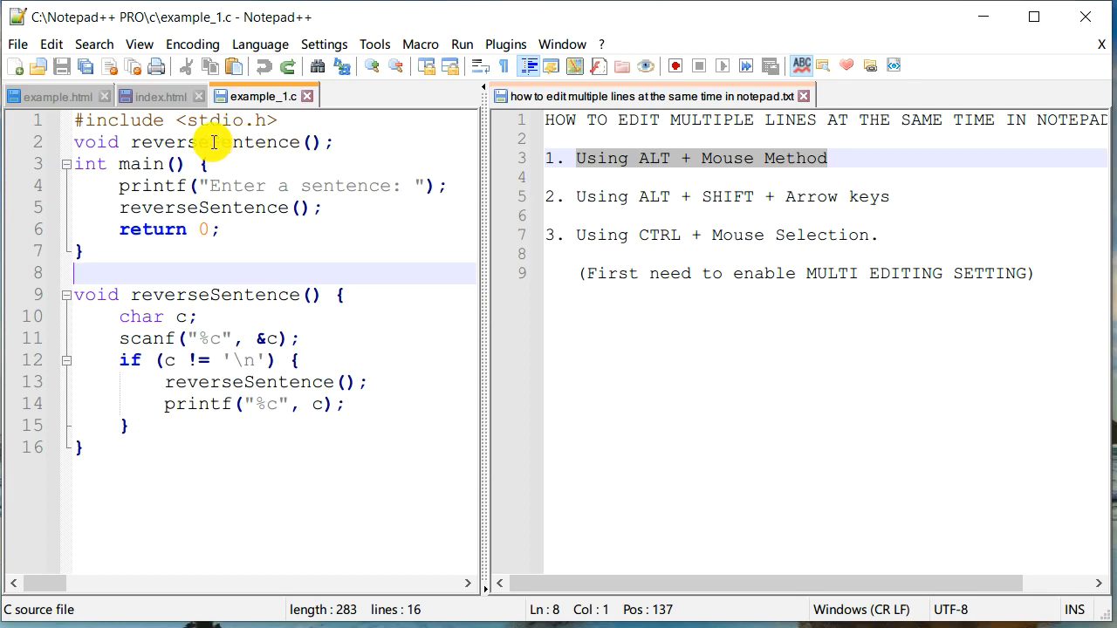
- Replace 'Sentence' with 'Word', giving reverseWord and the prompt 'Enter a Word'
double_click(227, 143)
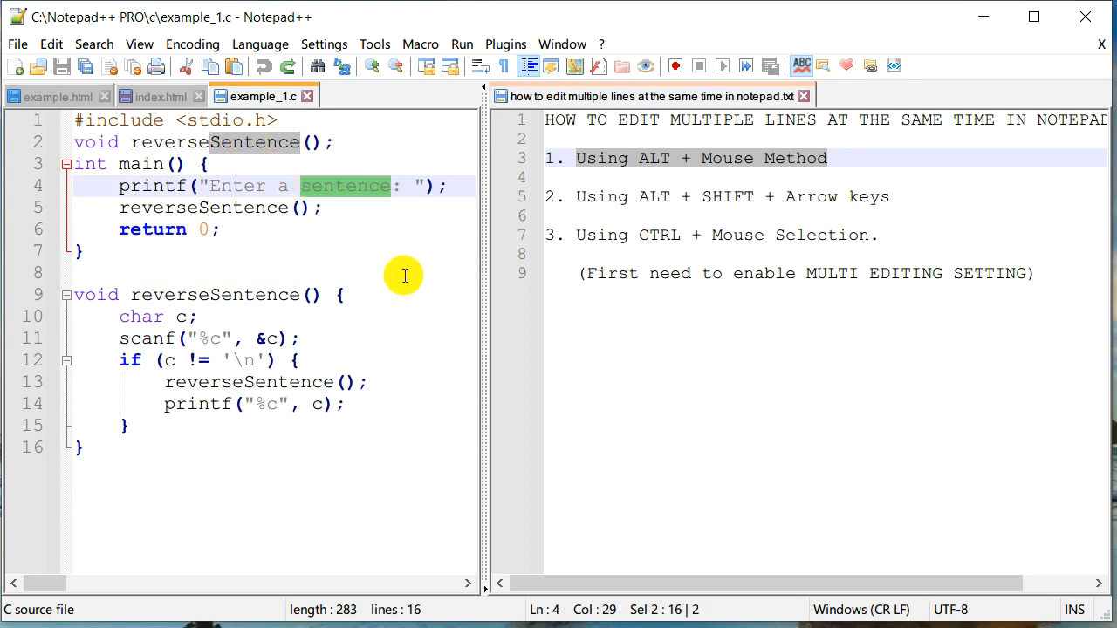
mouse_move(305, 220)
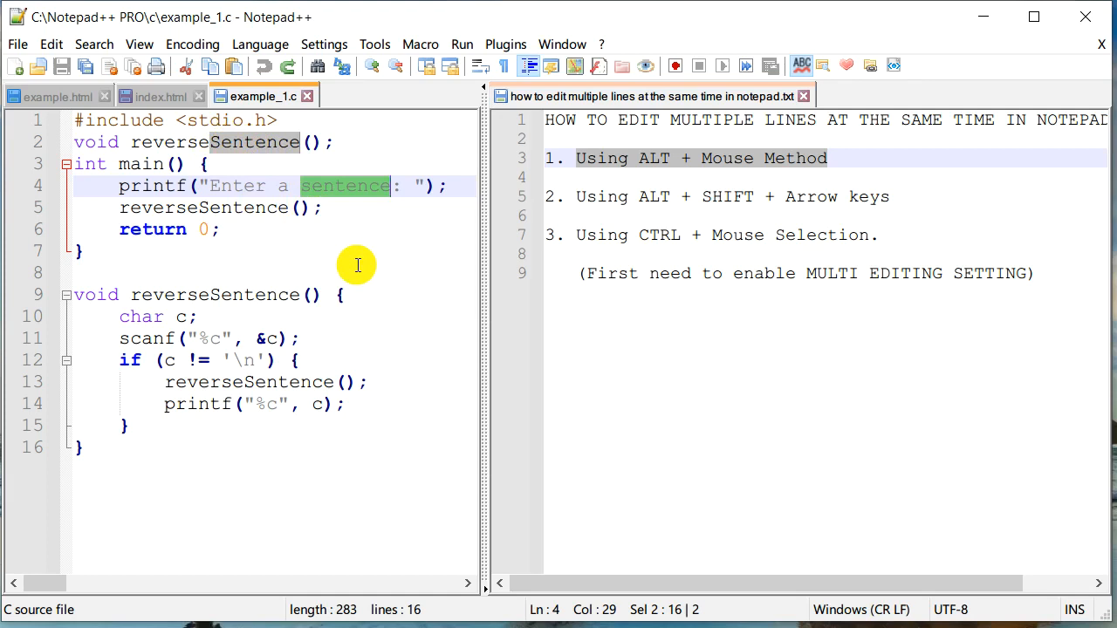
type("Word")
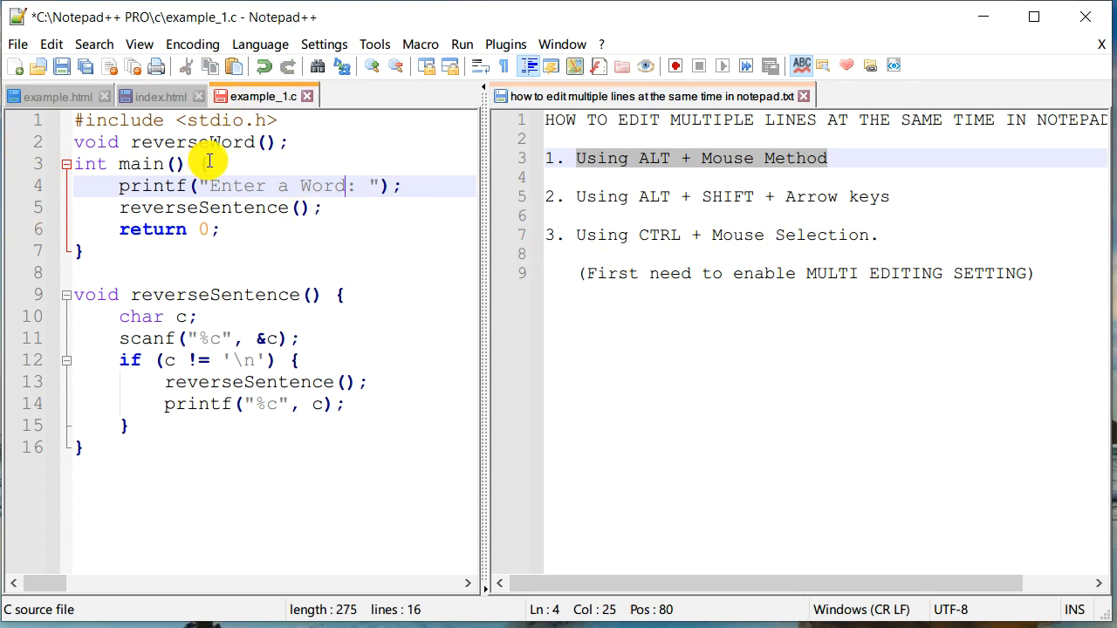
mouse_move(307, 244)
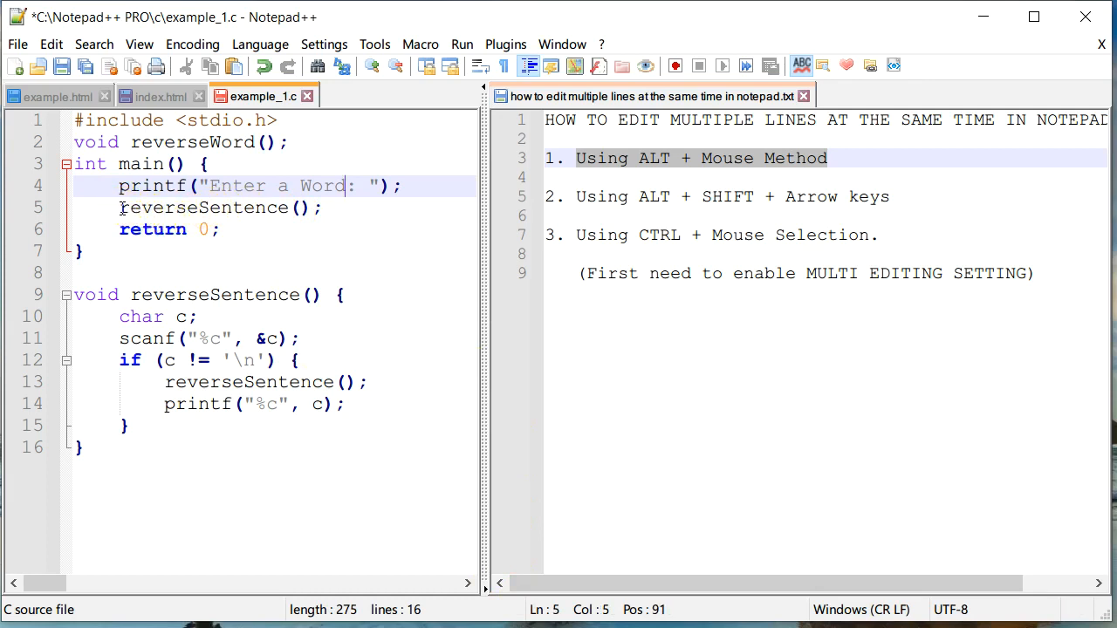
- Rename the reverseSentence call, definition and recursive call to NewName, then enter the notes file
double_click(204, 207)
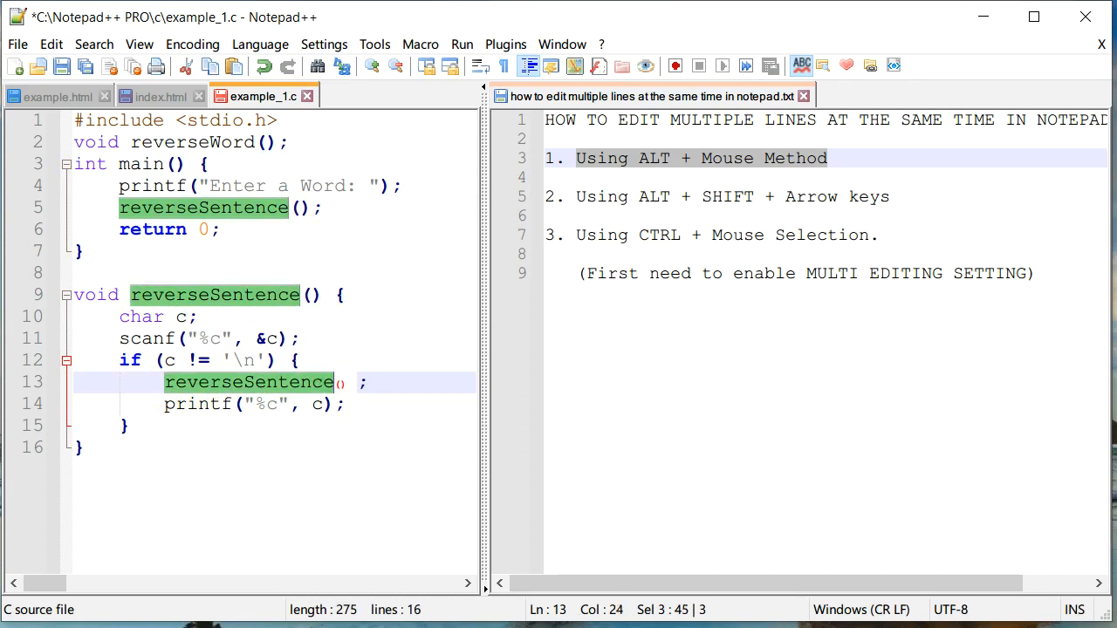
type("New() ;")
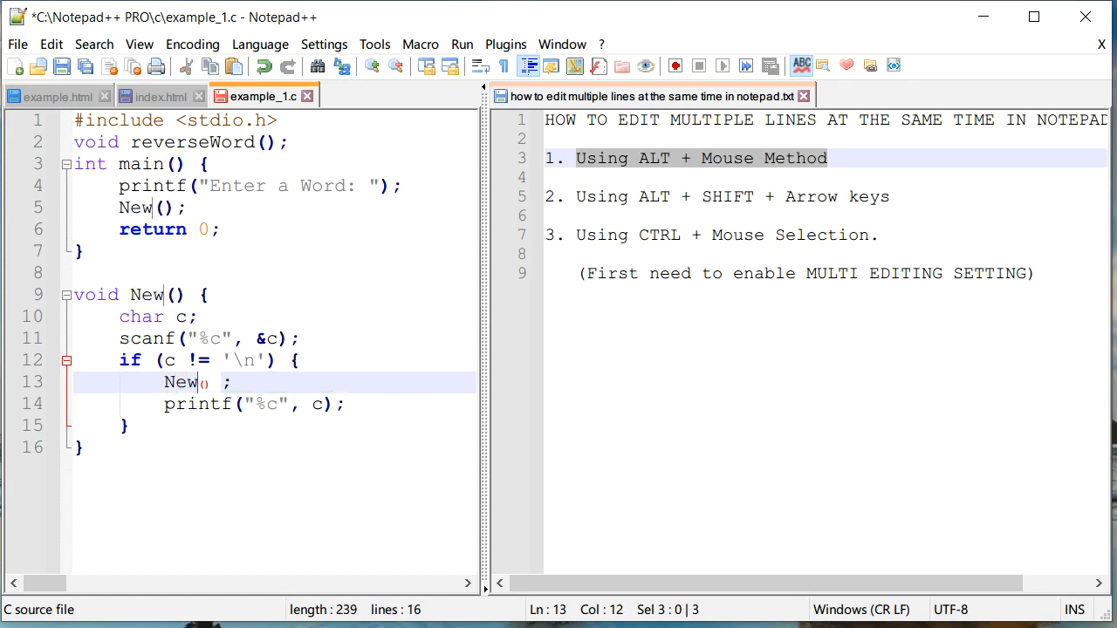
type("Name")
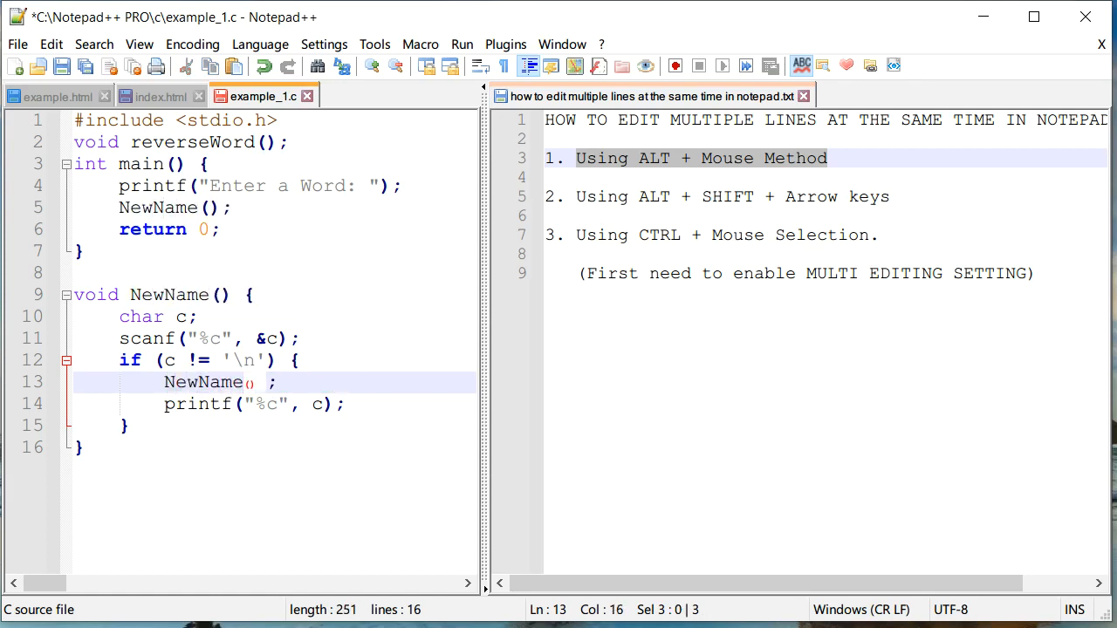
left_click(96, 447)
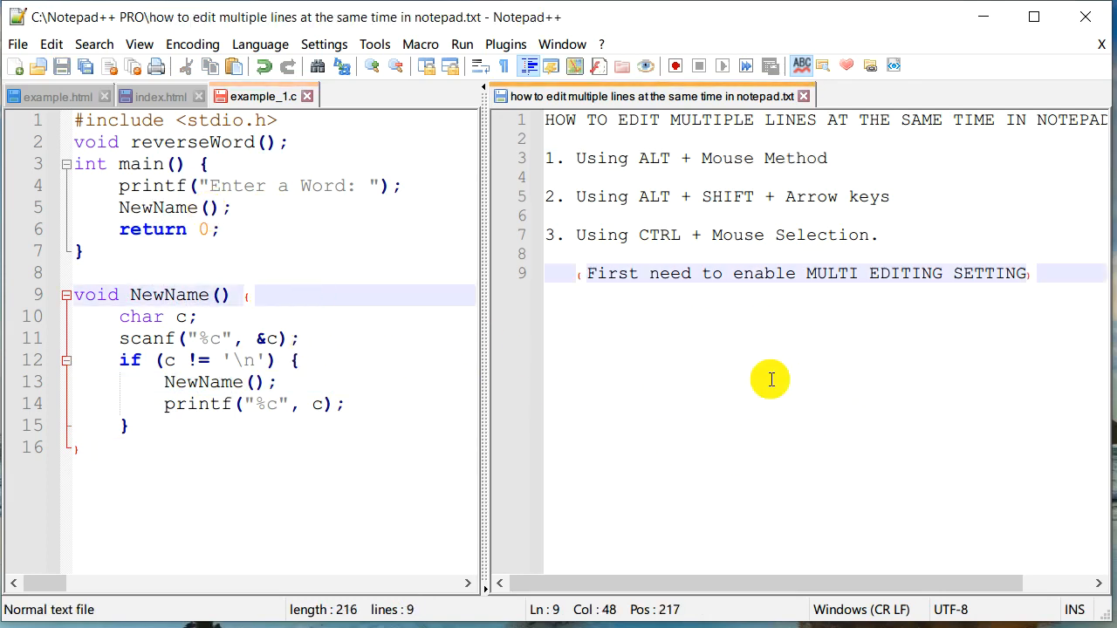
mouse_move(799, 372)
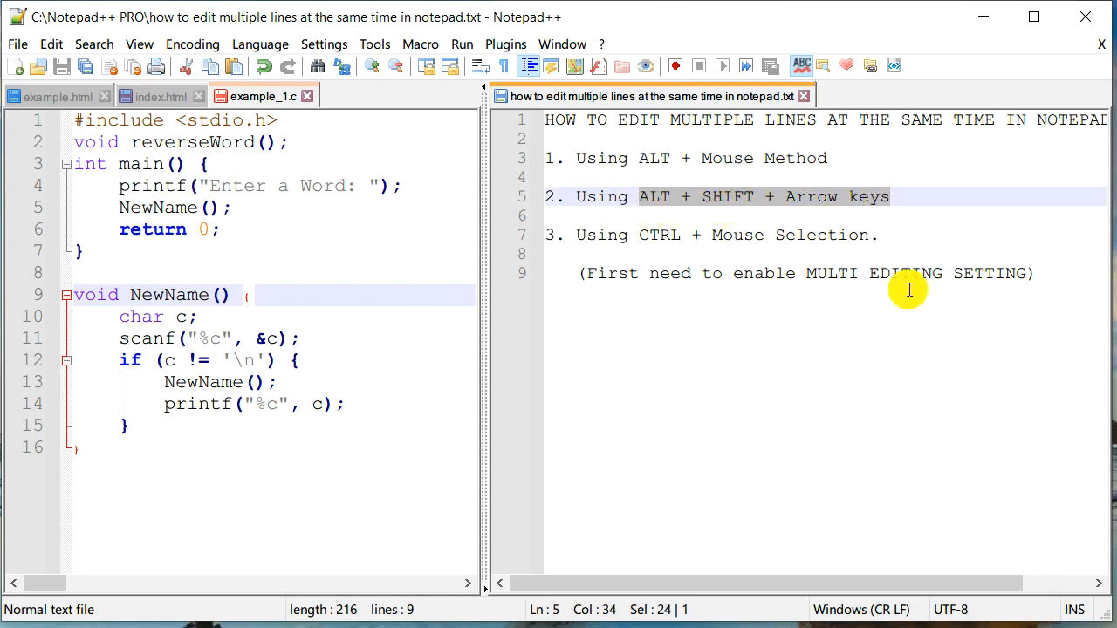
mouse_move(645, 245)
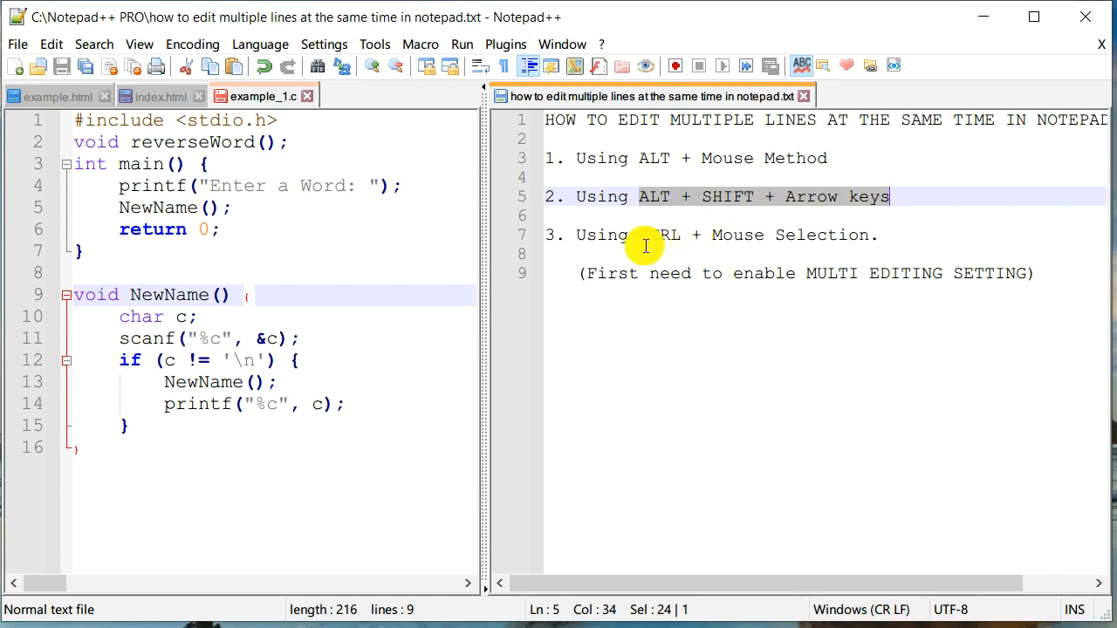
mouse_move(897, 281)
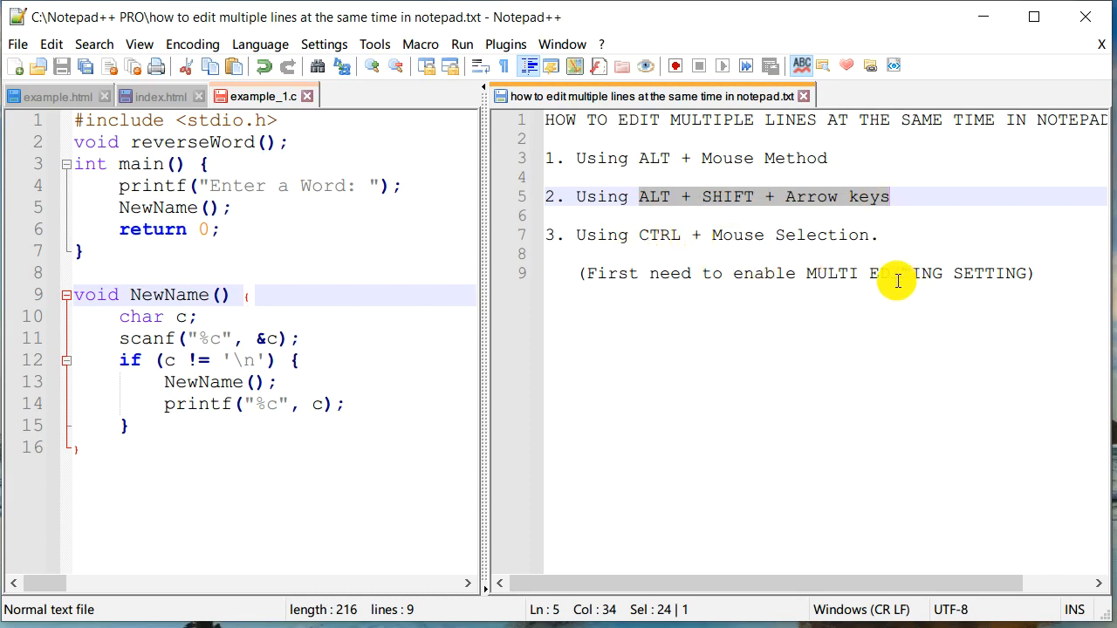
mouse_move(636, 250)
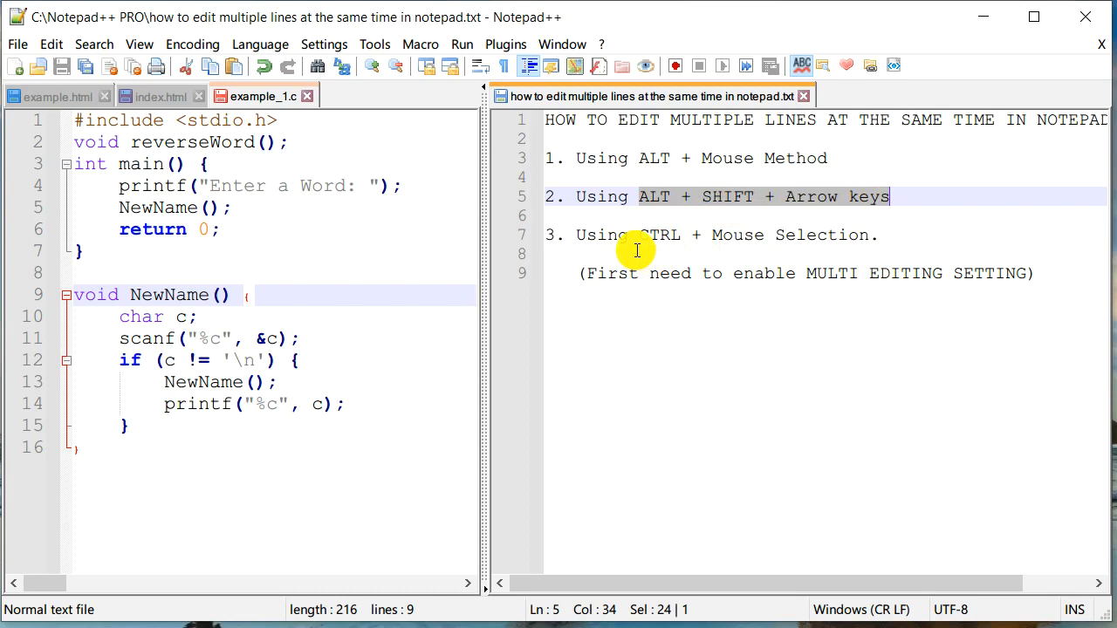
mouse_move(696, 320)
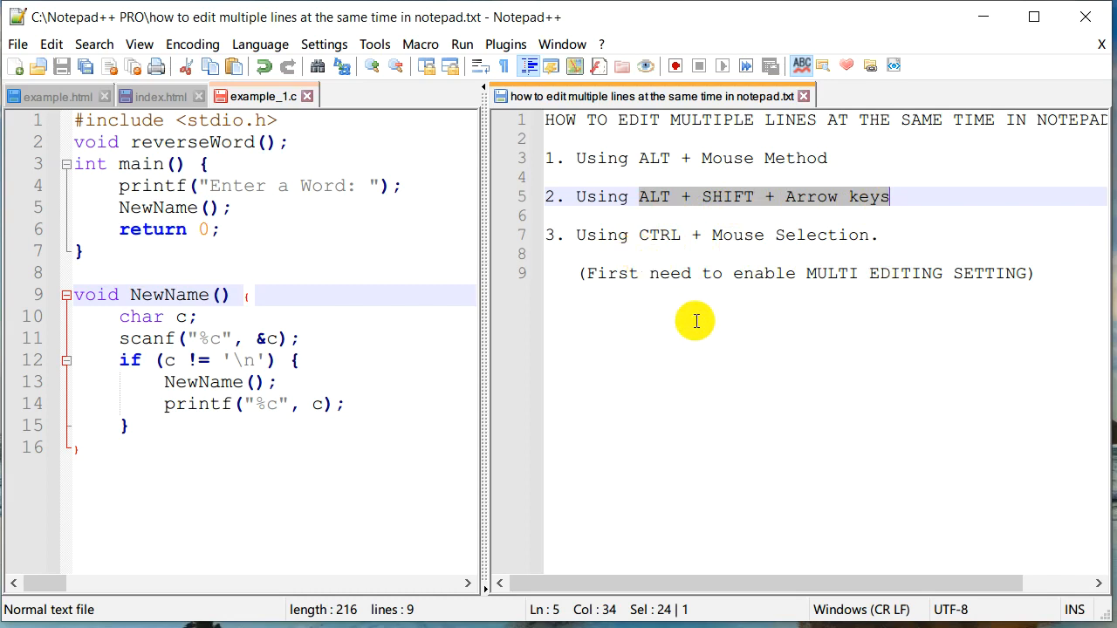
mouse_move(811, 393)
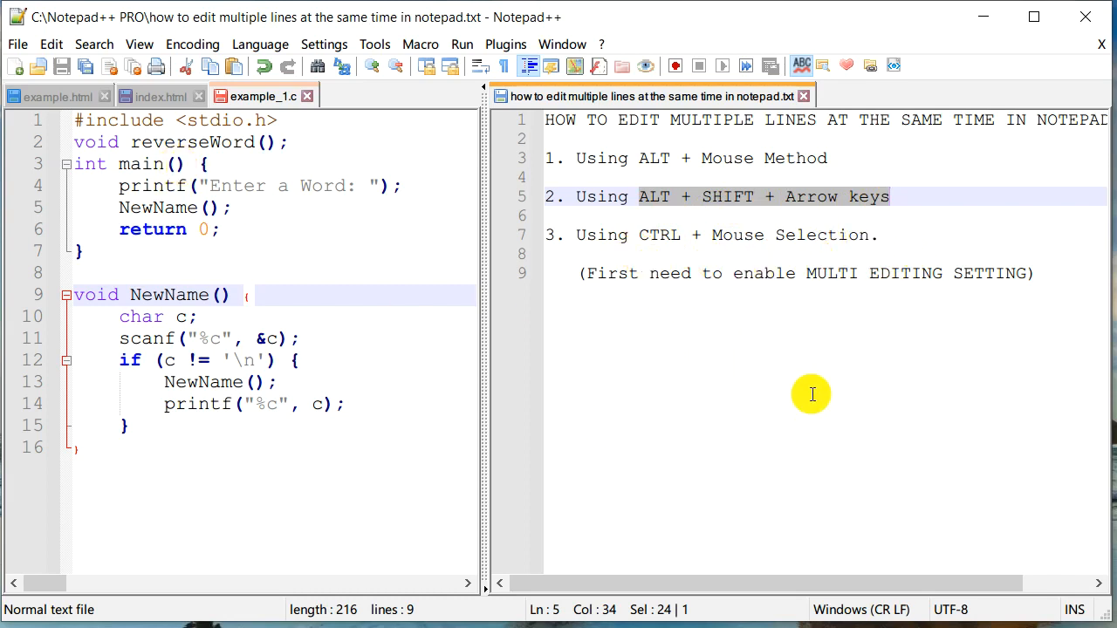